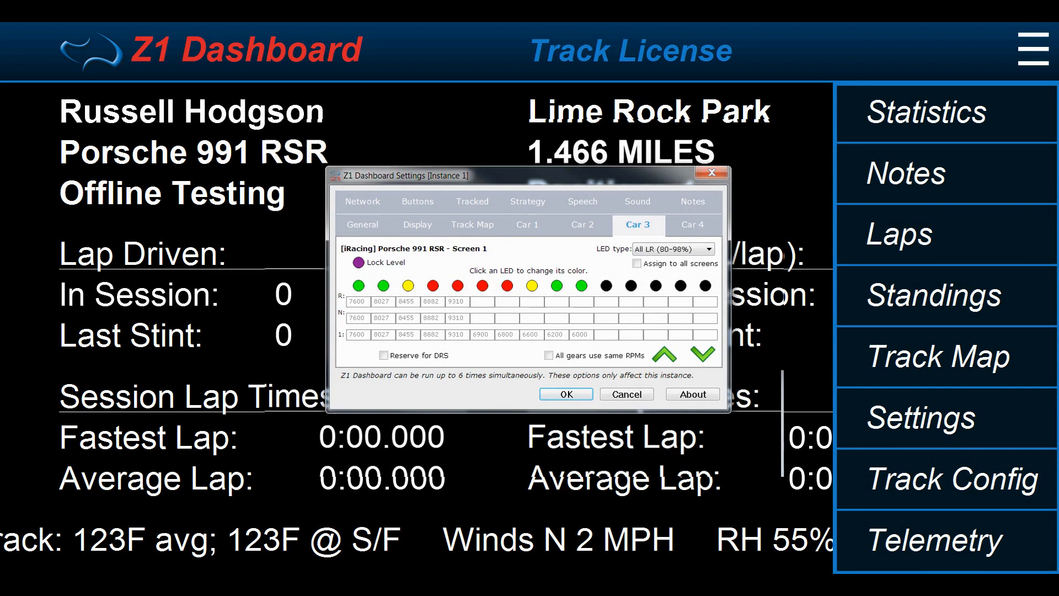
{"action": "mouse_move", "coordinate": [684, 225]}
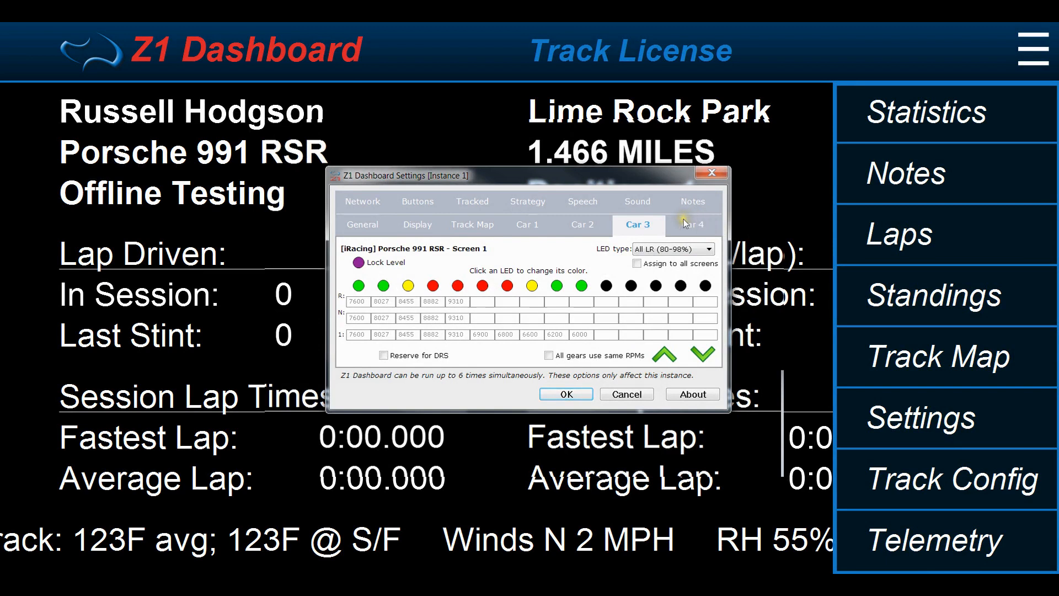
{"action": "mouse_move", "coordinate": [692, 249]}
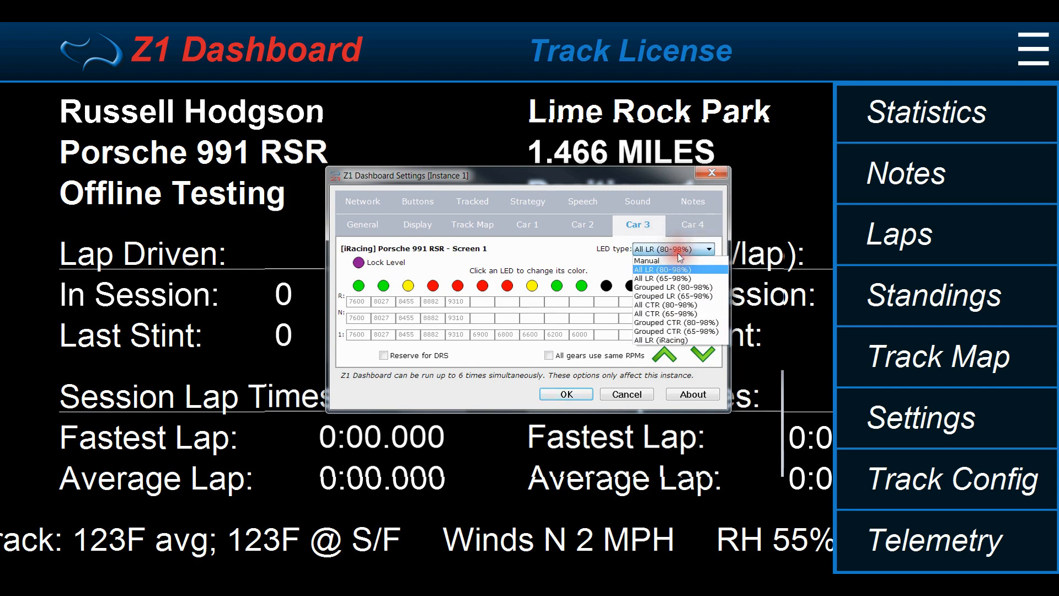
{"action": "mouse_move", "coordinate": [676, 340]}
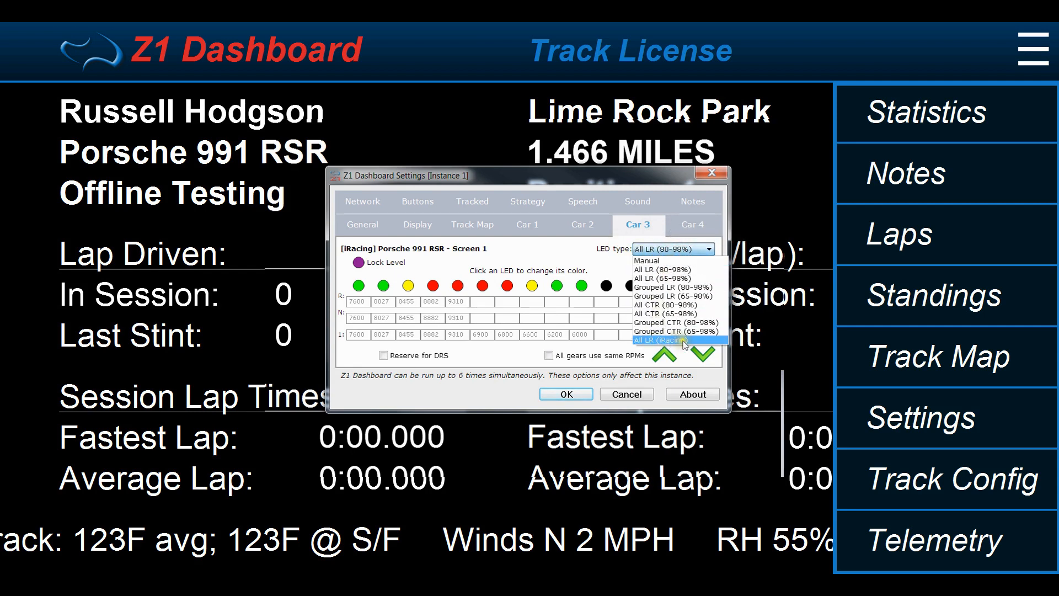
{"action": "mouse_move", "coordinate": [679, 345]}
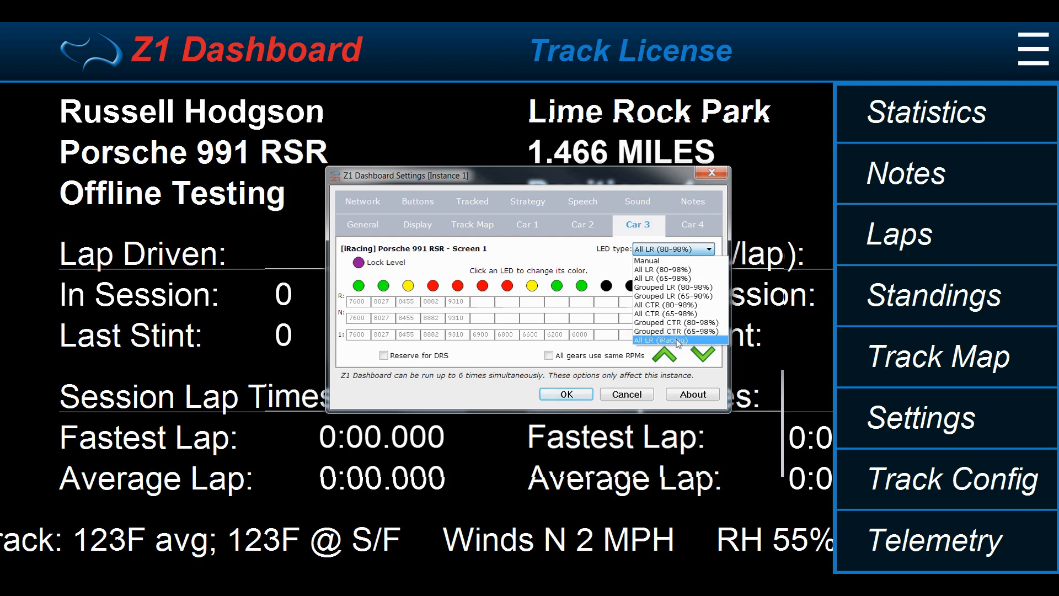
{"action": "mouse_move", "coordinate": [675, 295]}
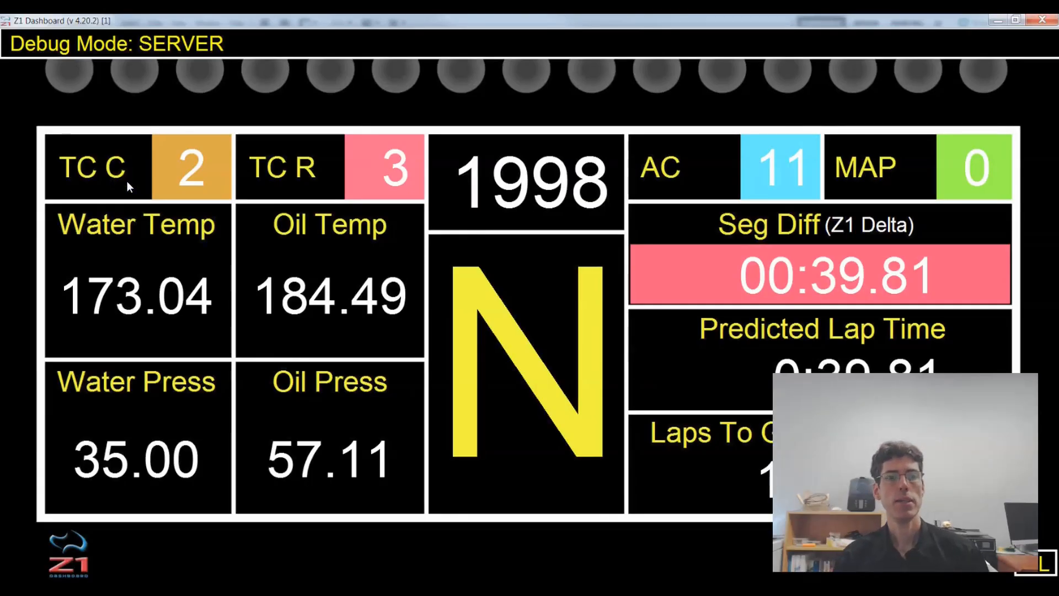
{"action": "mouse_move", "coordinate": [166, 127]}
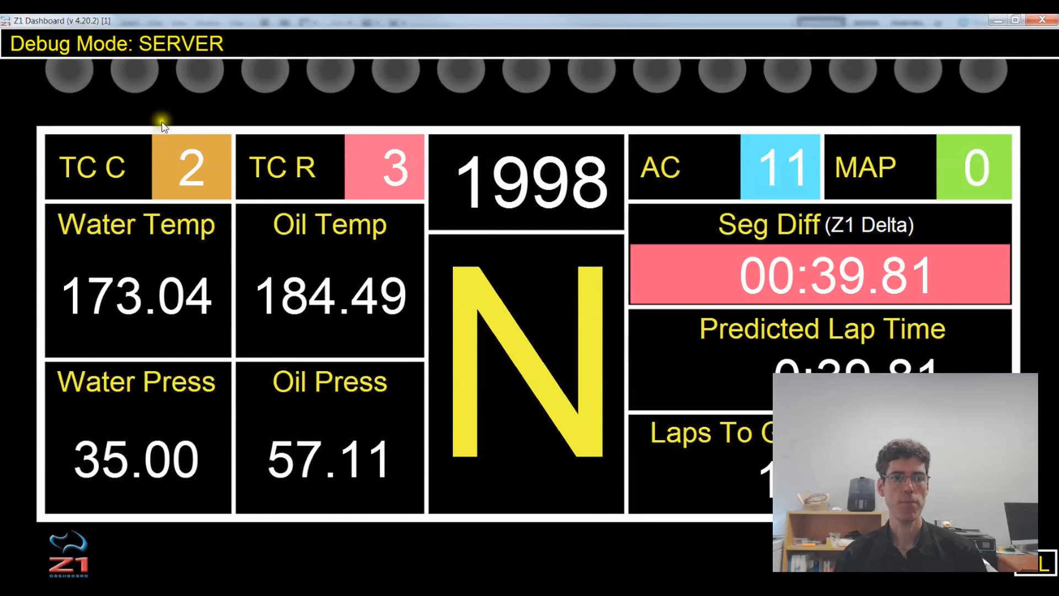
{"action": "mouse_move", "coordinate": [168, 114]}
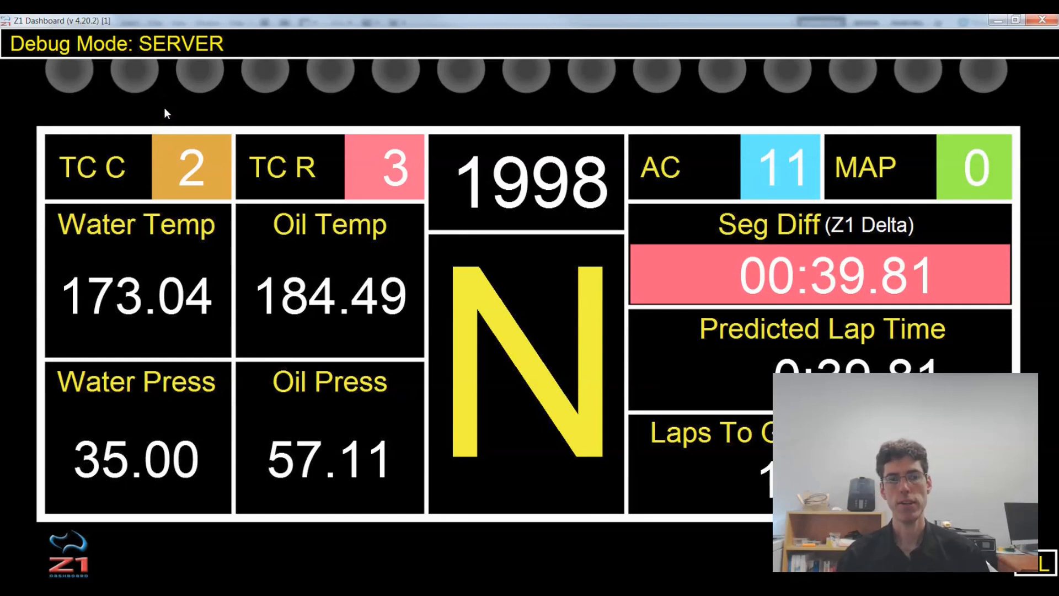
{"action": "mouse_move", "coordinate": [167, 105]}
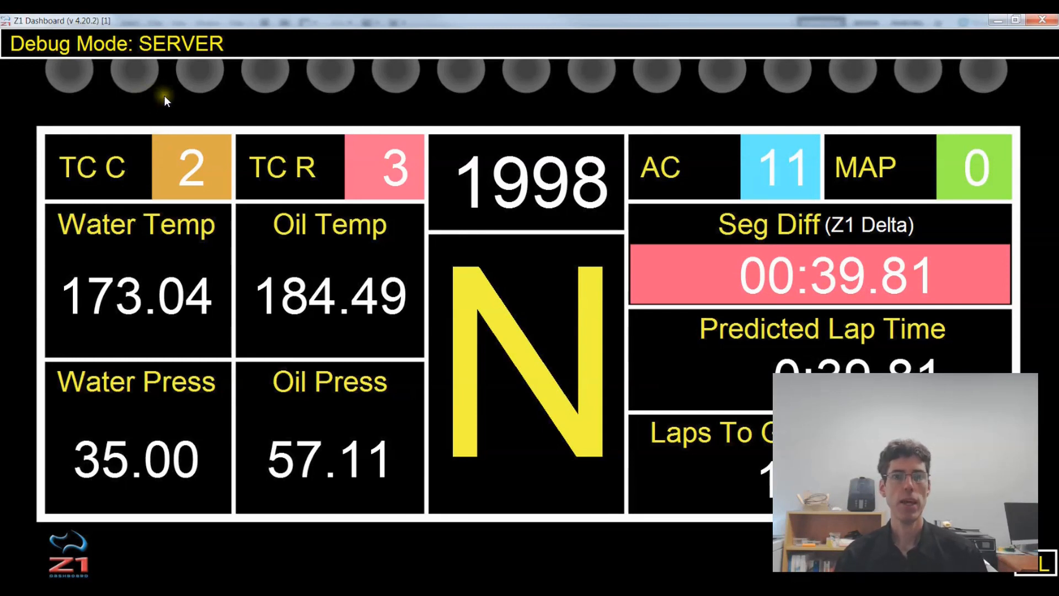
{"action": "mouse_move", "coordinate": [27, 67]}
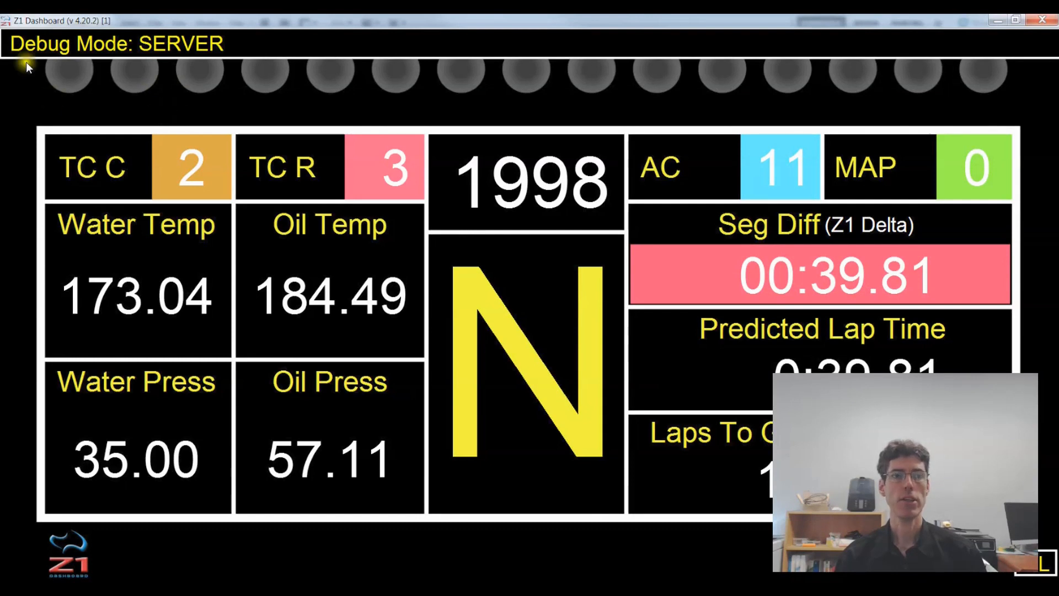
{"action": "mouse_move", "coordinate": [105, 48]}
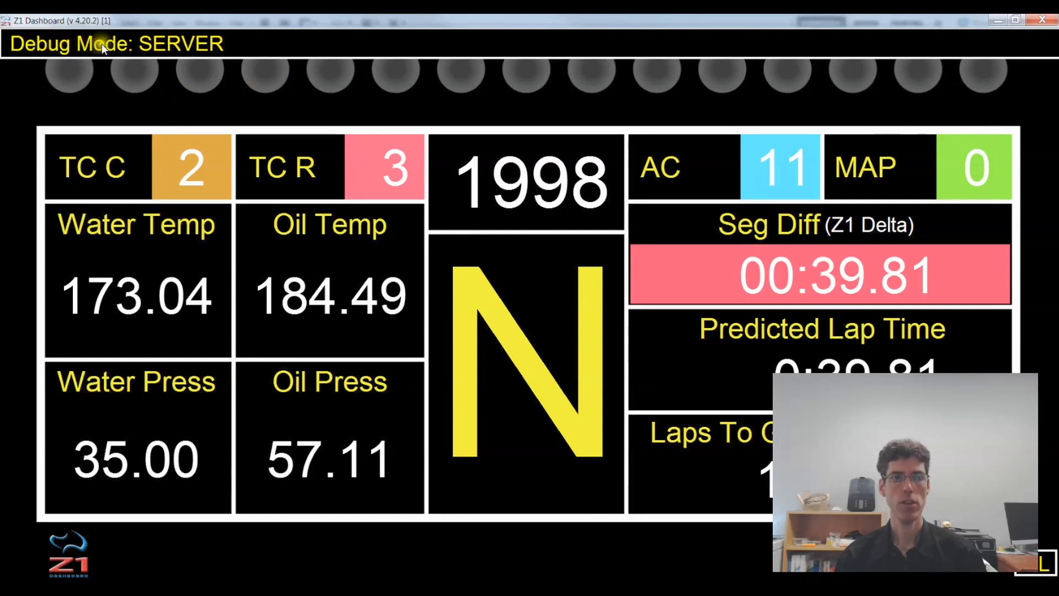
{"action": "mouse_move", "coordinate": [206, 44]}
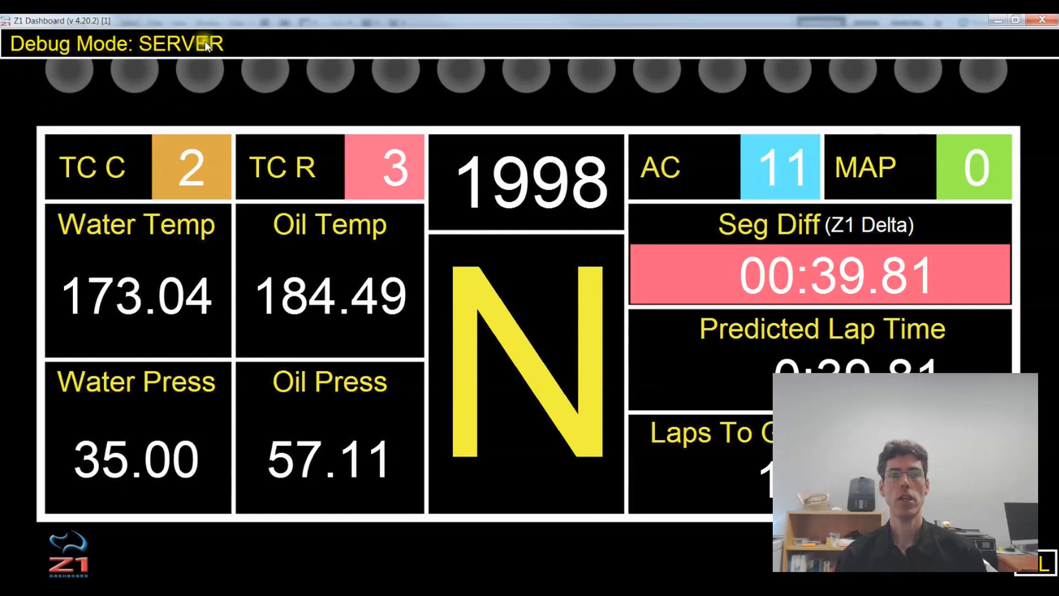
{"action": "mouse_move", "coordinate": [213, 72]}
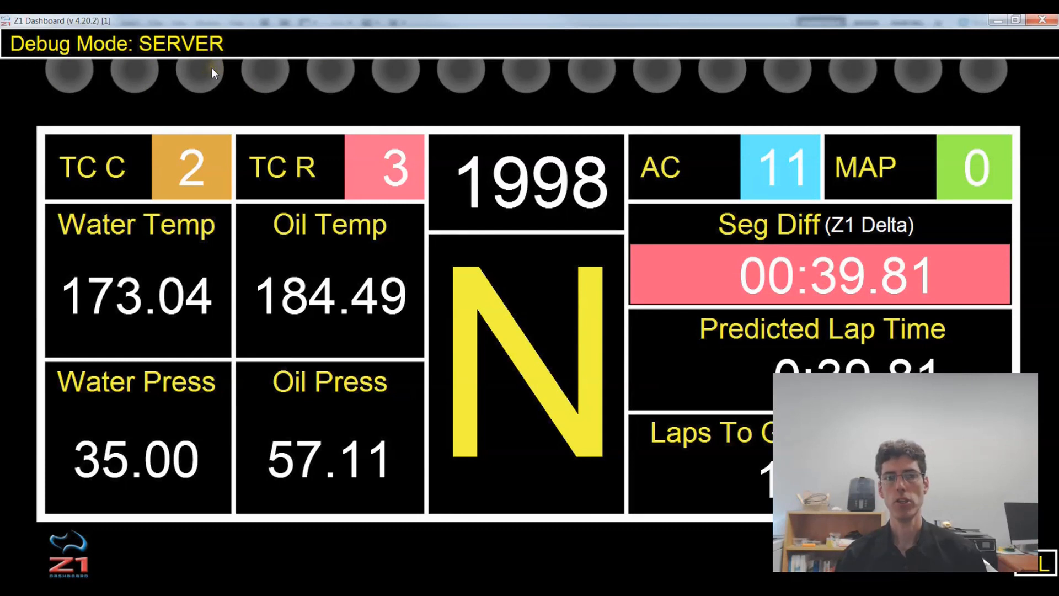
{"action": "mouse_move", "coordinate": [213, 78]}
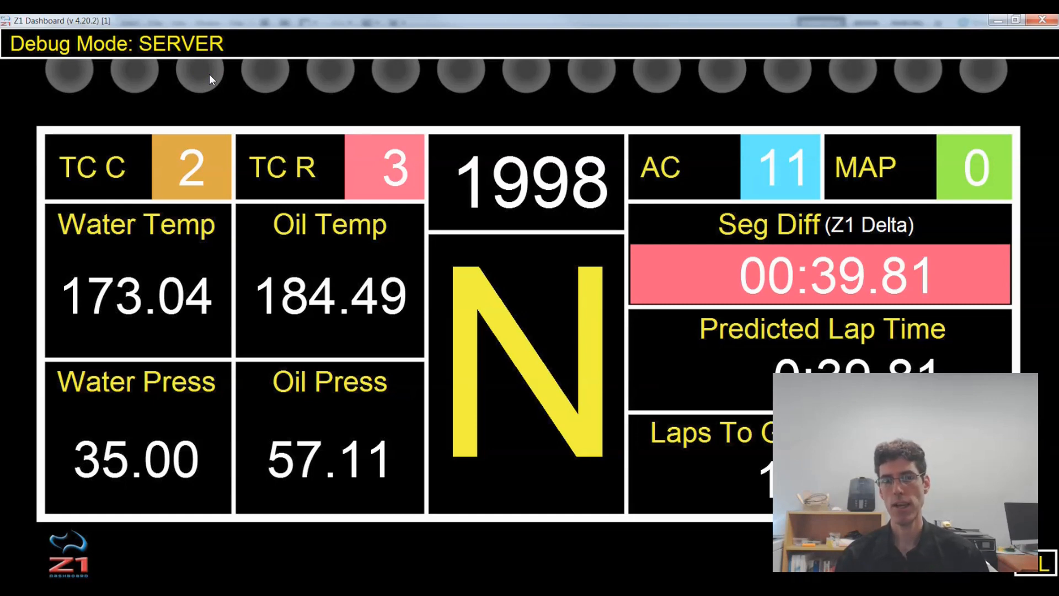
{"action": "mouse_move", "coordinate": [242, 101]}
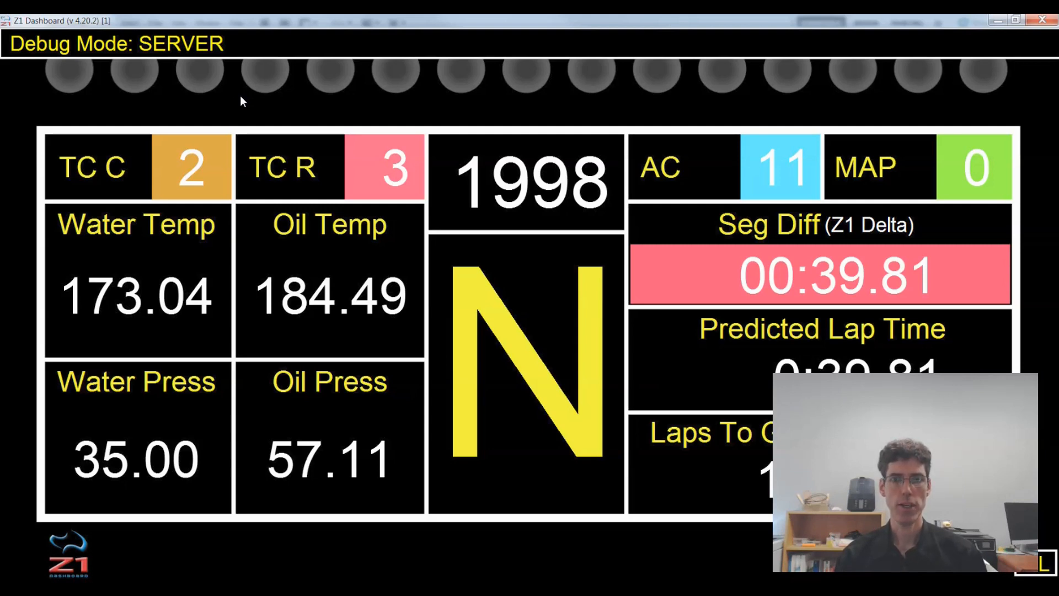
{"action": "mouse_move", "coordinate": [192, 45]}
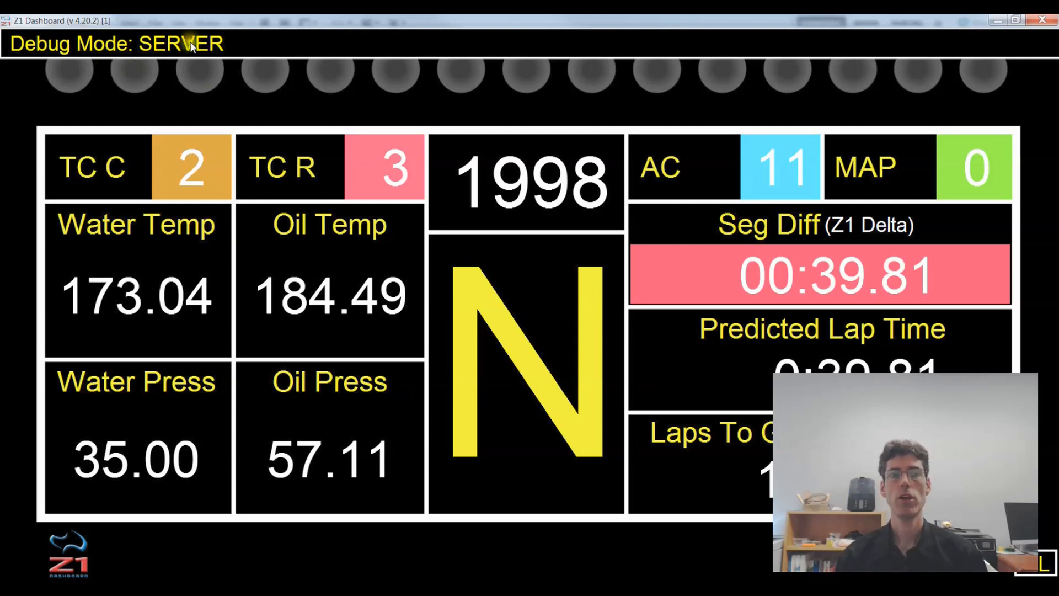
{"action": "mouse_move", "coordinate": [237, 102]}
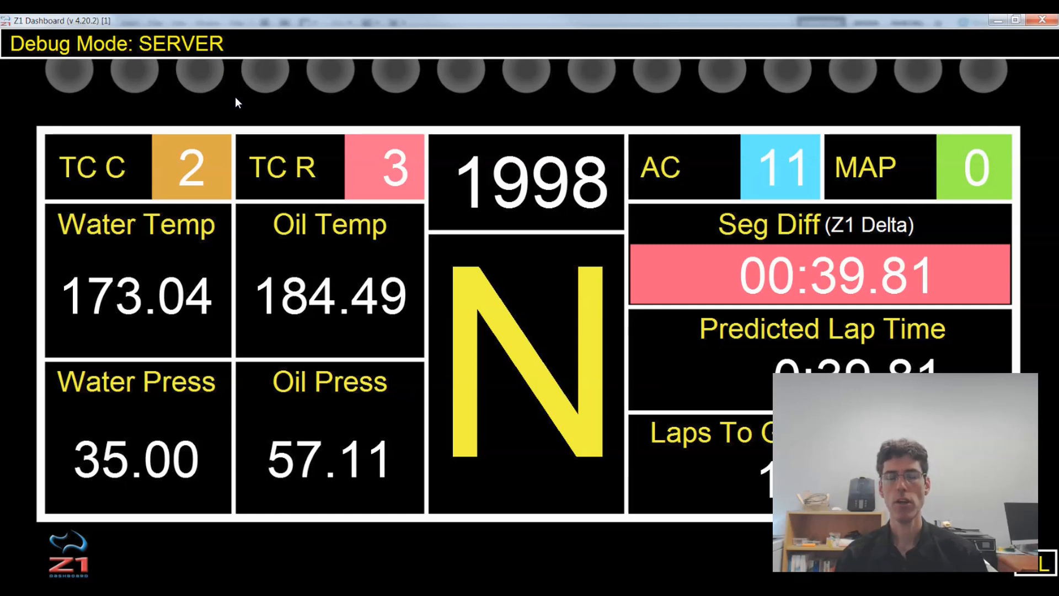
{"action": "mouse_move", "coordinate": [261, 108]}
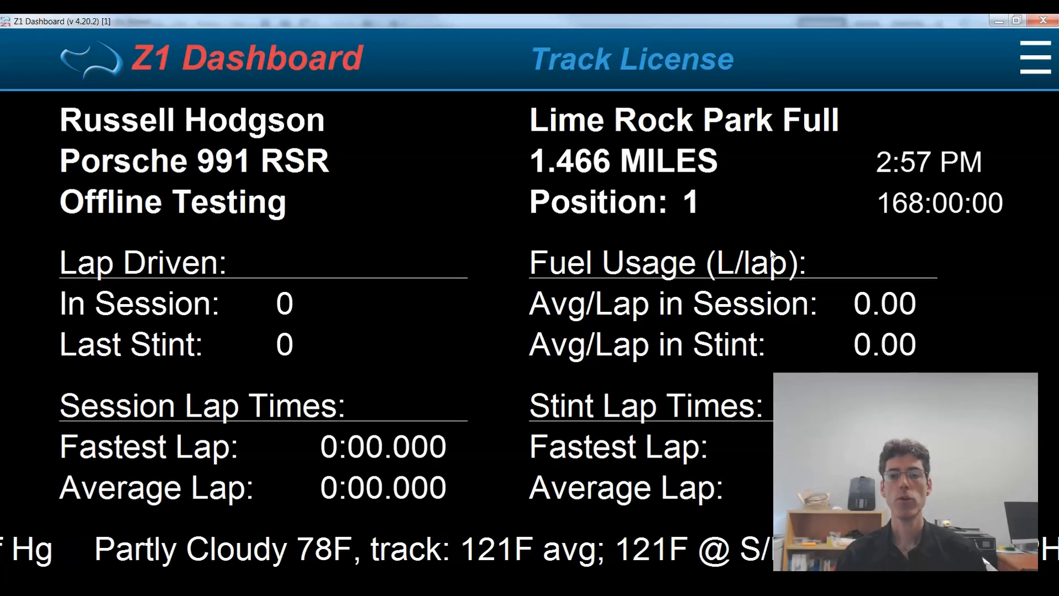
{"action": "mouse_move", "coordinate": [797, 214]}
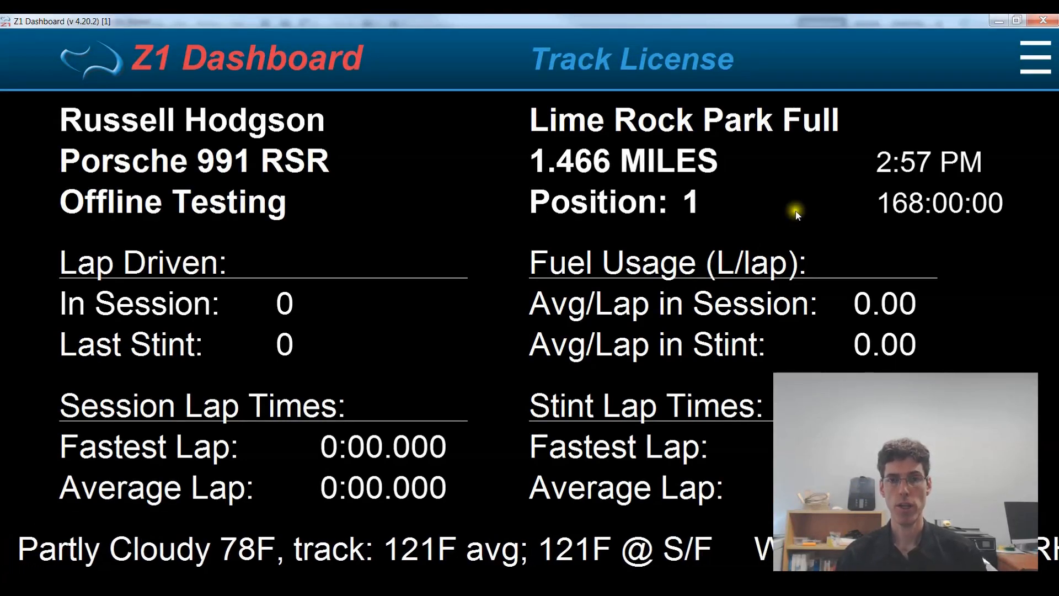
{"action": "mouse_move", "coordinate": [787, 210]}
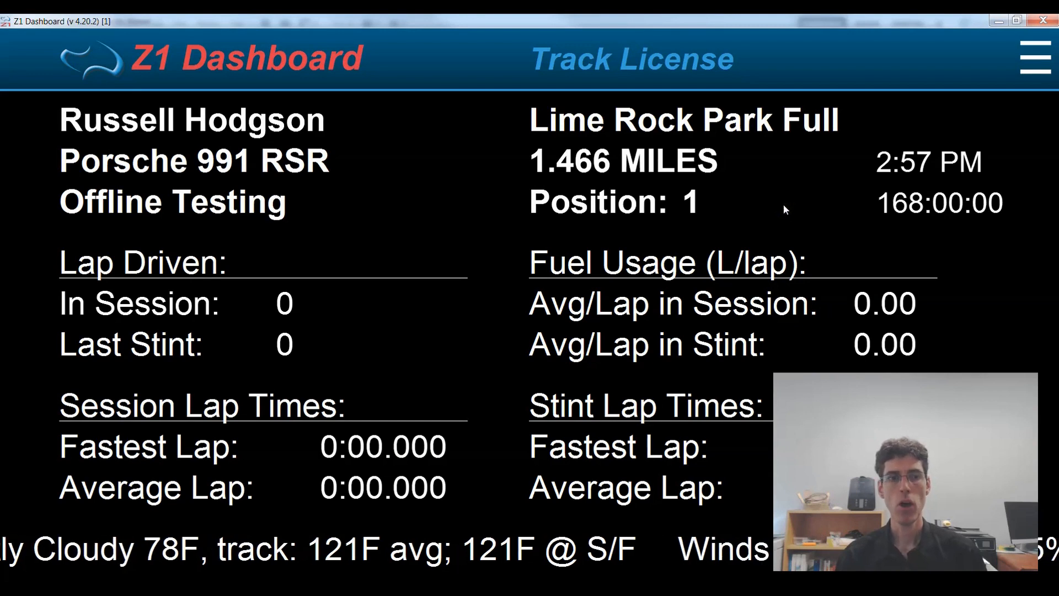
- Change the dashboard's Debug setting from Server to Off in General settings and confirm
{"action": "left_click", "coordinate": [1024, 58]}
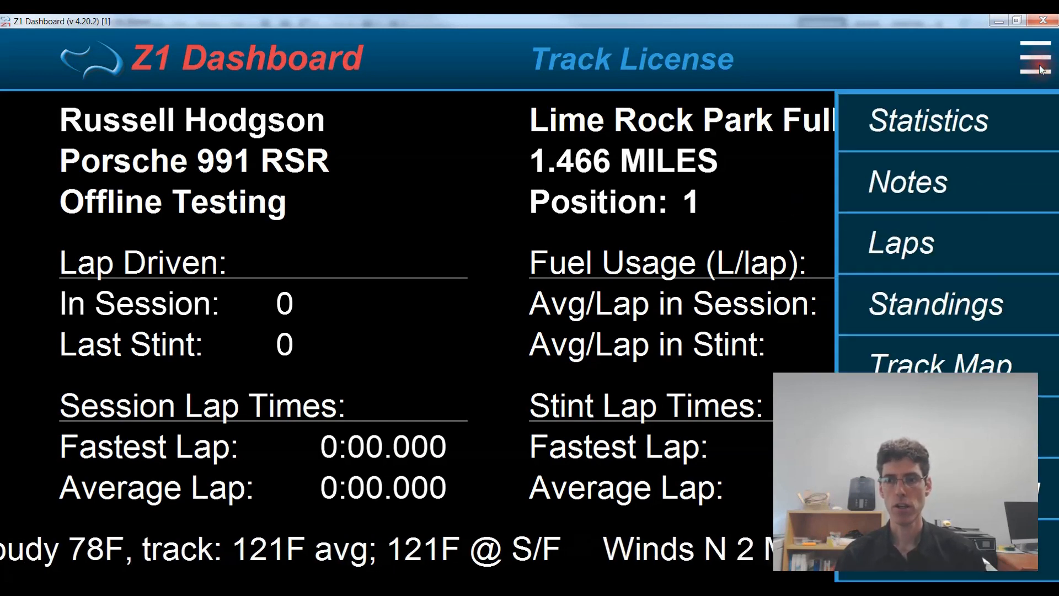
{"action": "left_click", "coordinate": [1035, 57]}
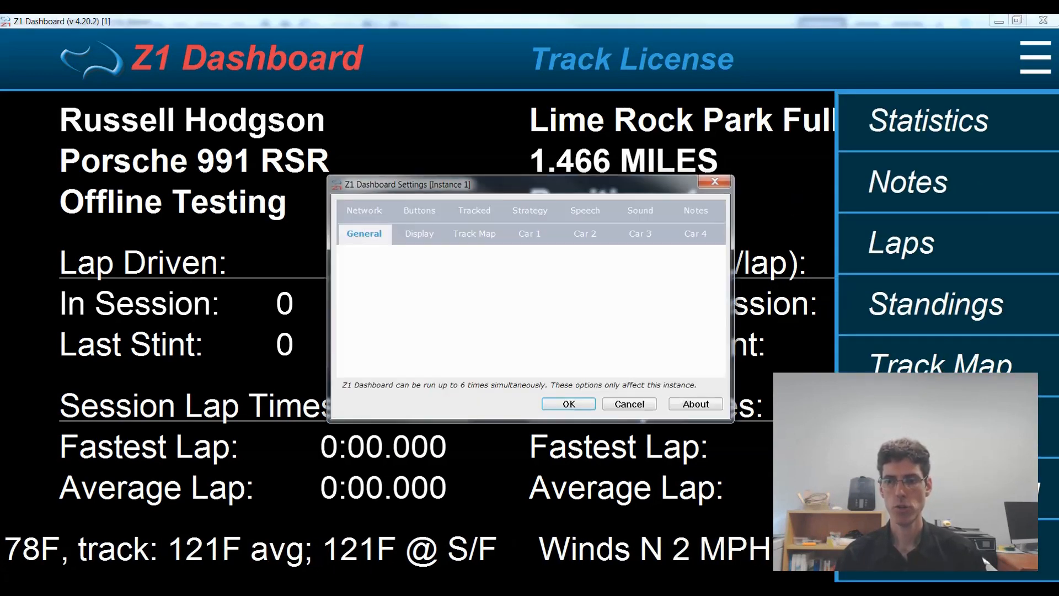
{"action": "left_click", "coordinate": [363, 233]}
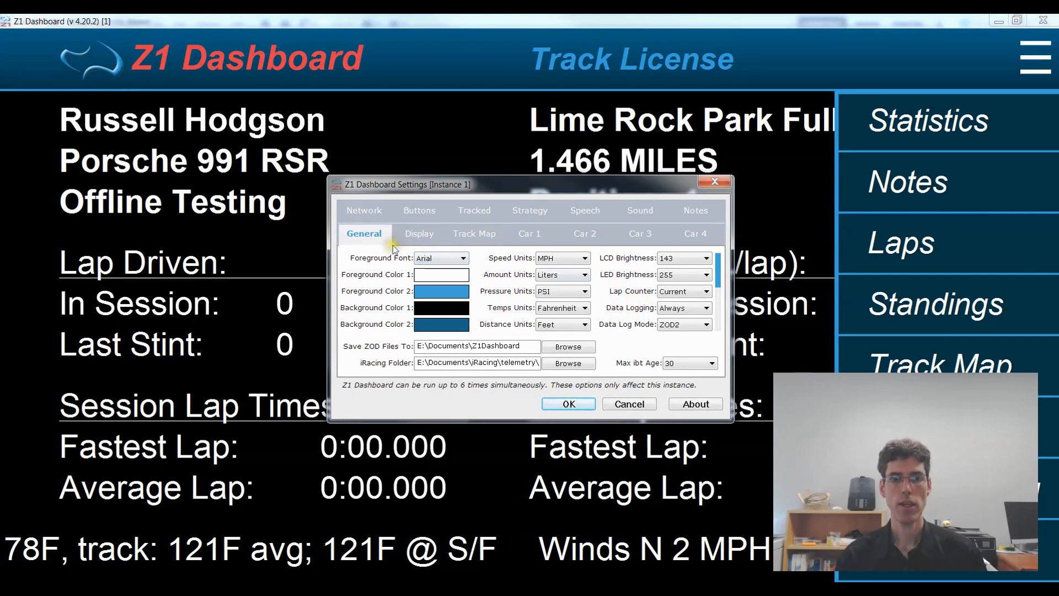
{"action": "mouse_move", "coordinate": [367, 244]}
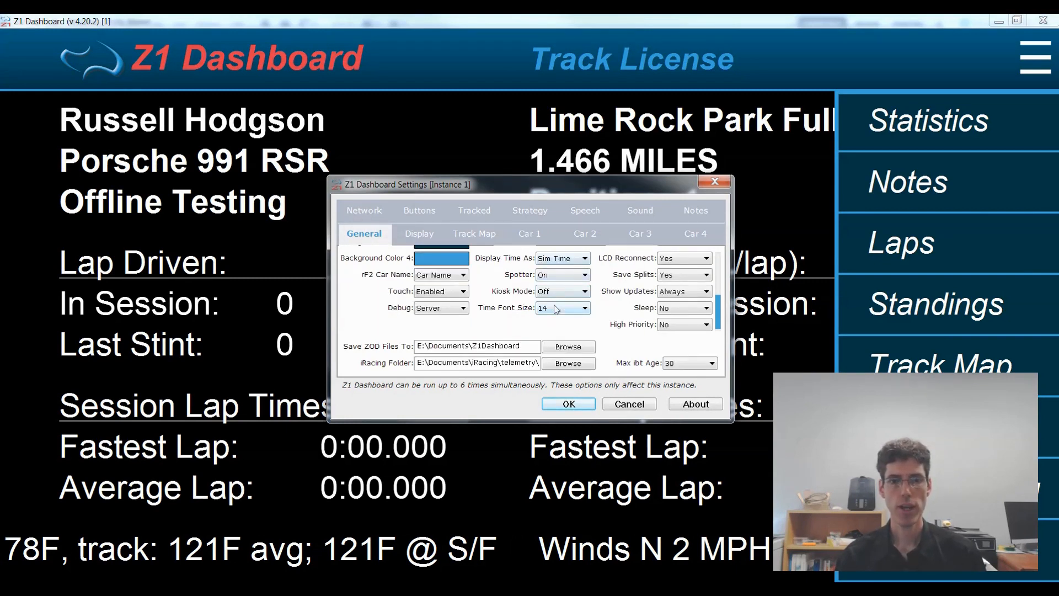
{"action": "mouse_move", "coordinate": [406, 306]}
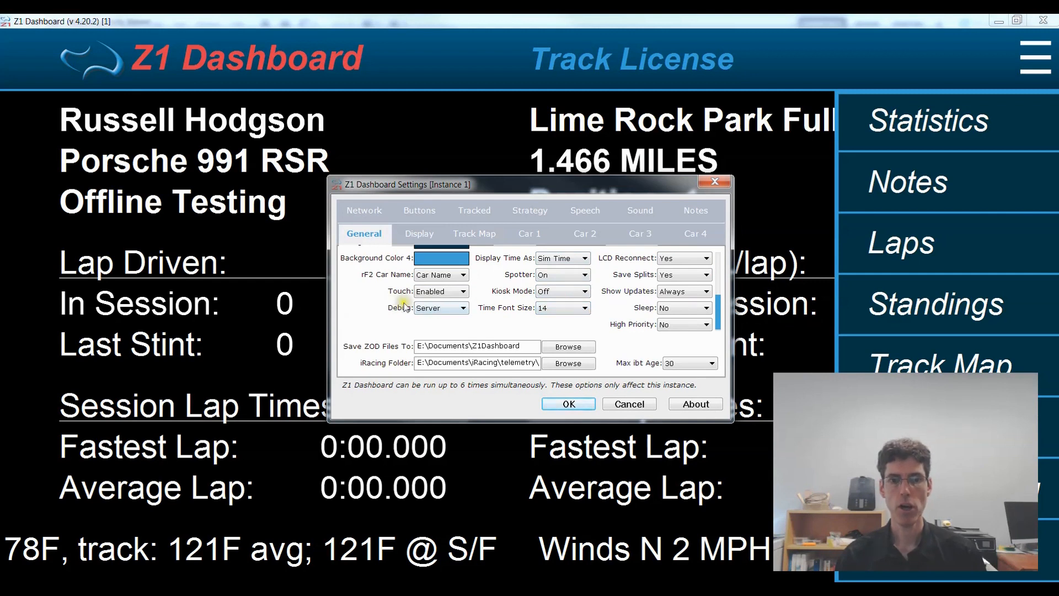
{"action": "left_click", "coordinate": [440, 307]}
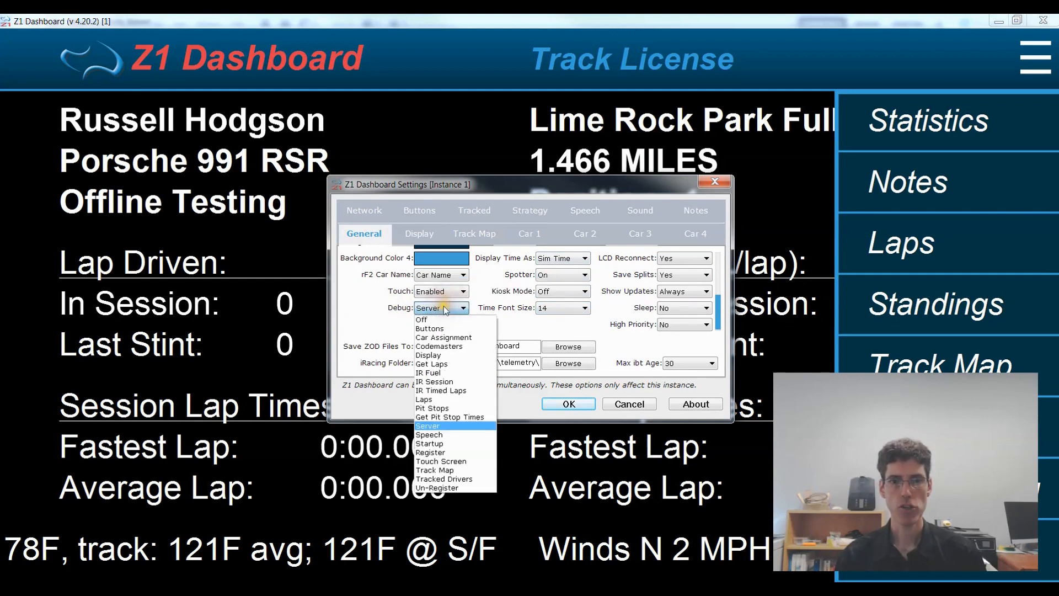
{"action": "left_click", "coordinate": [421, 319]}
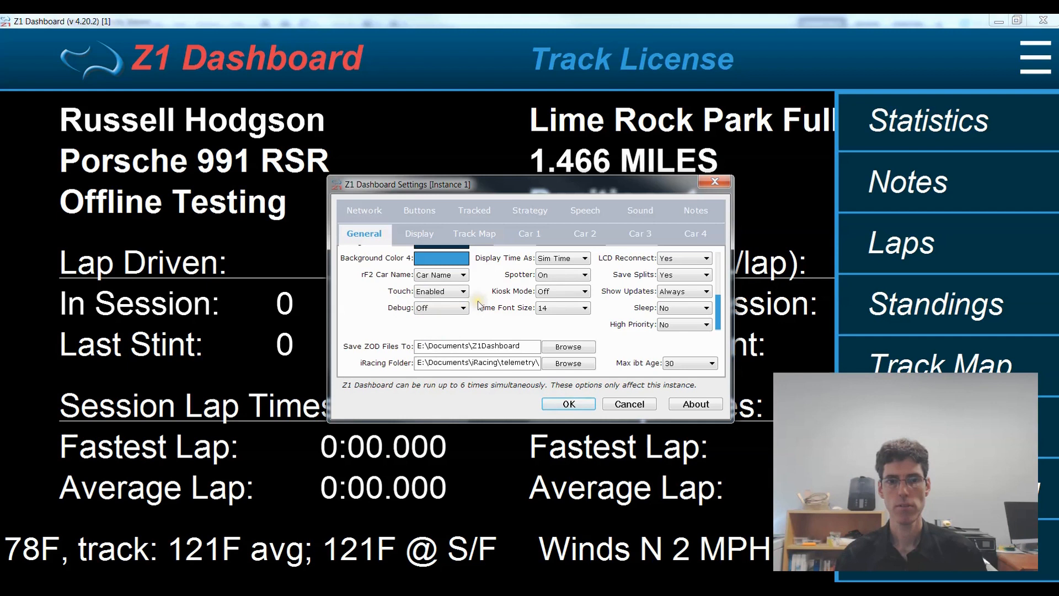
{"action": "left_click", "coordinate": [567, 403]}
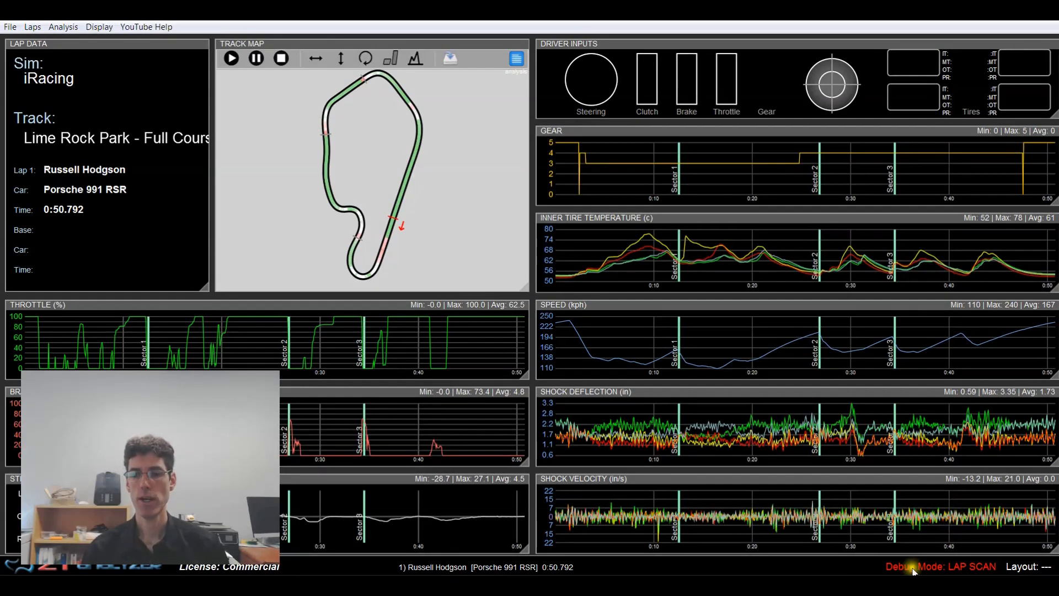
{"action": "mouse_move", "coordinate": [226, 218]}
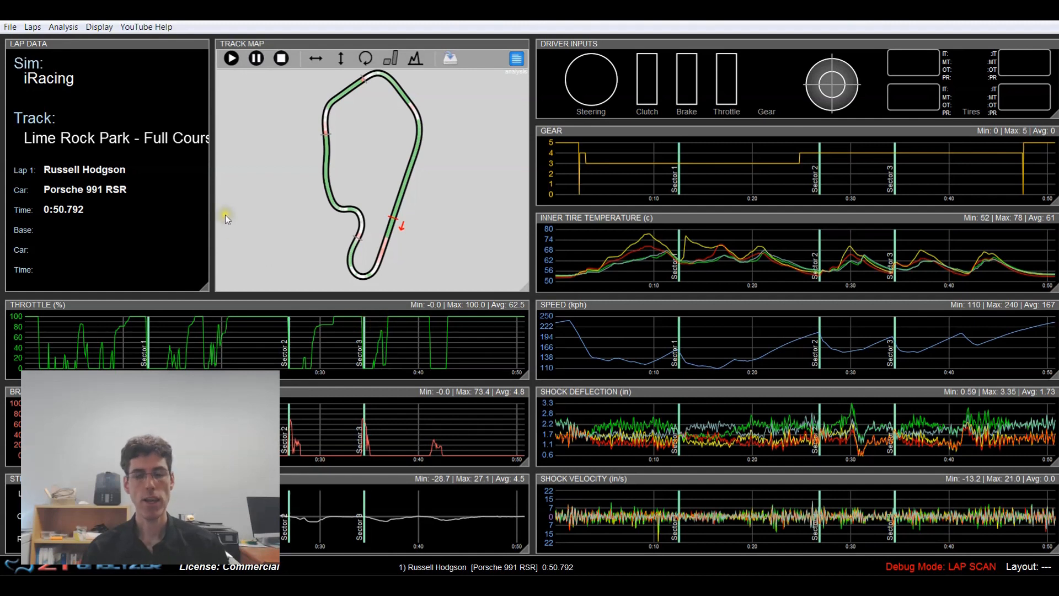
- Bring up the Z1 Analyzer Settings dialog on its General tab with units and telemetry folders
{"action": "left_click", "coordinate": [10, 27]}
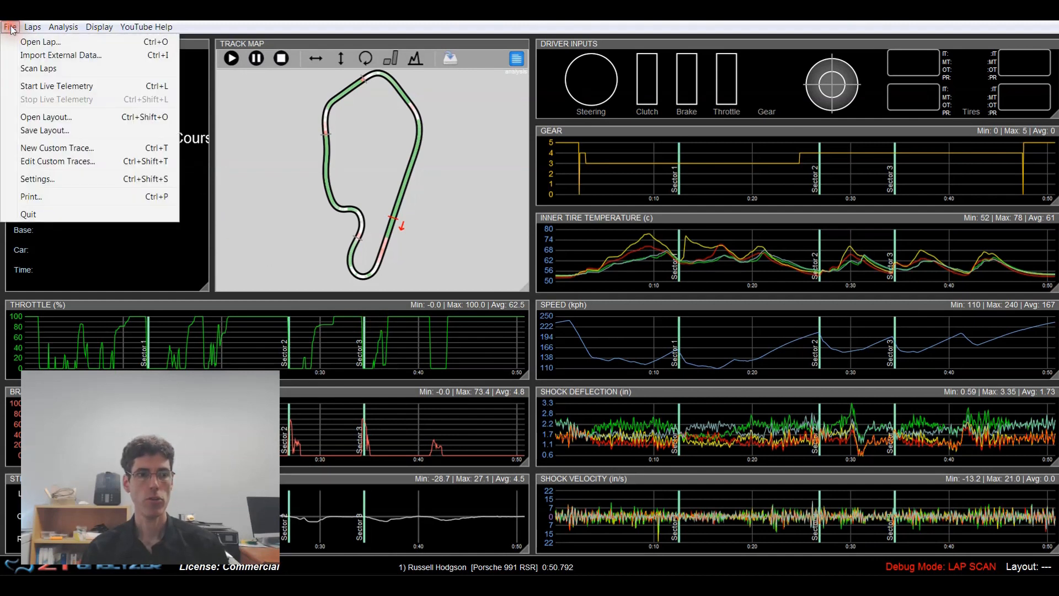
{"action": "left_click", "coordinate": [37, 178]}
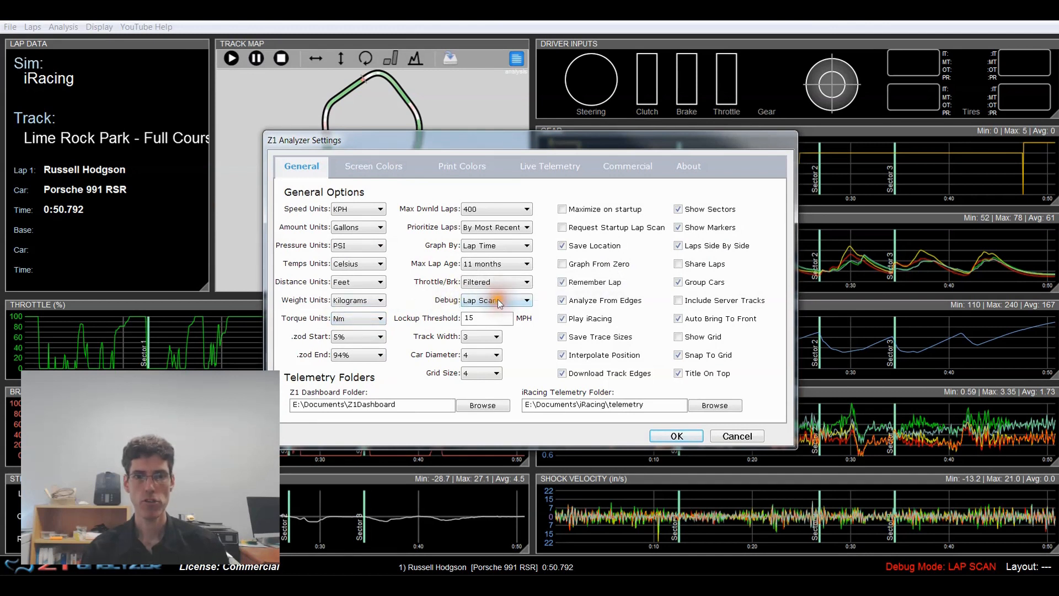
{"action": "left_click", "coordinate": [493, 300]}
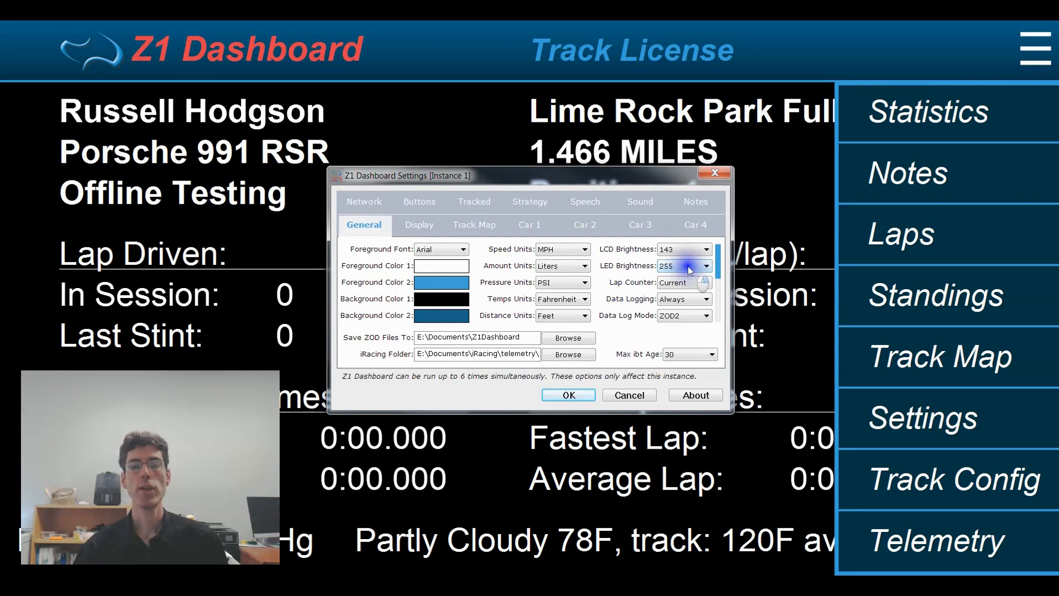
{"action": "mouse_move", "coordinate": [606, 300]}
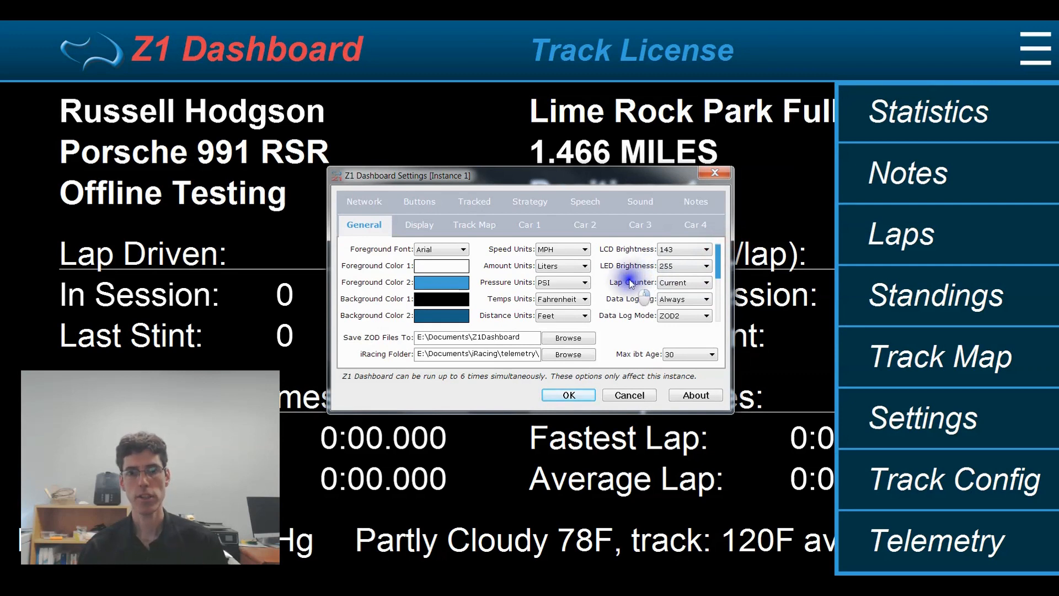
{"action": "mouse_move", "coordinate": [616, 282]}
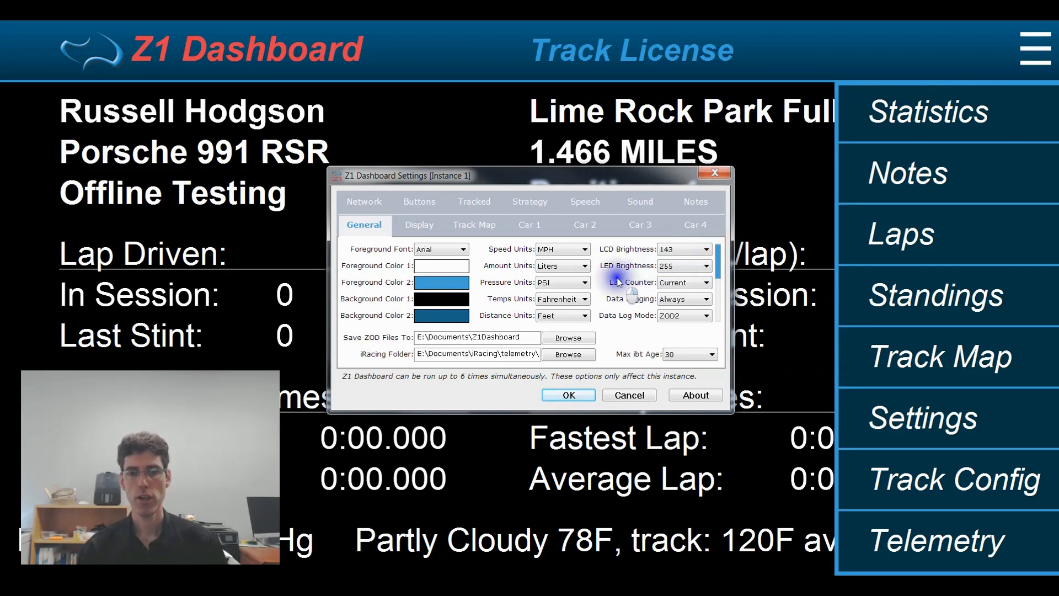
{"action": "mouse_move", "coordinate": [719, 264]}
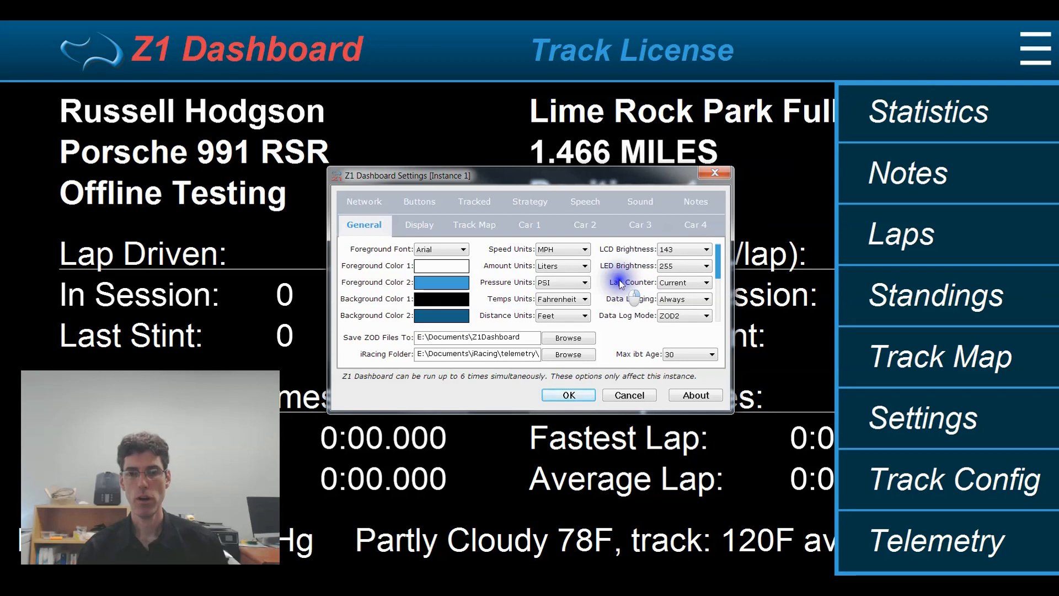
{"action": "mouse_move", "coordinate": [476, 266]}
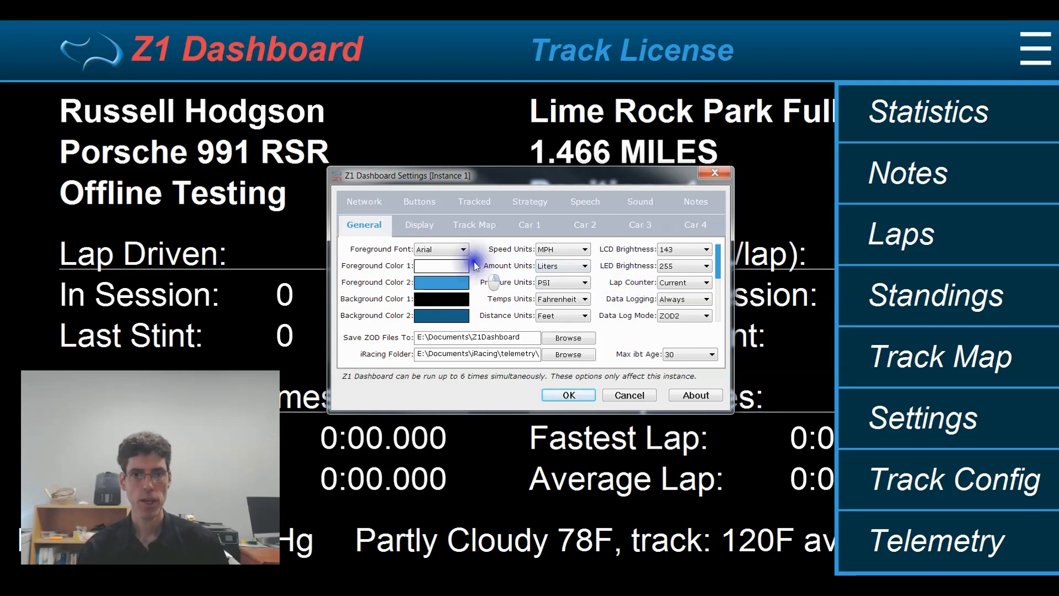
- Browse the Foreground Font list, then the Car 2 tab's Dash layout choices
{"action": "left_click", "coordinate": [467, 249]}
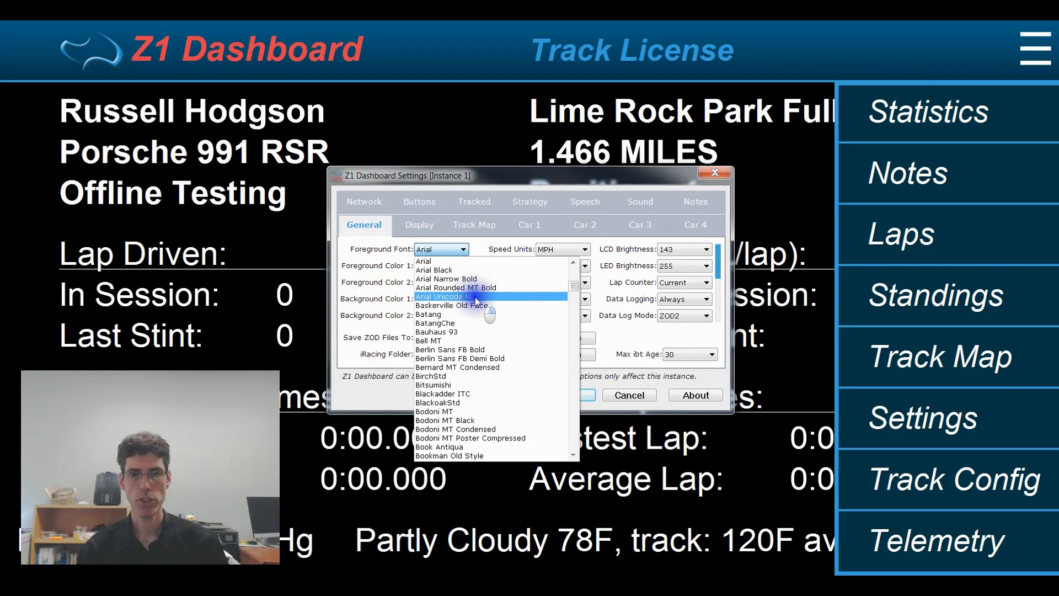
{"action": "scroll", "scroll_direction": "down", "scroll_amount": 3}
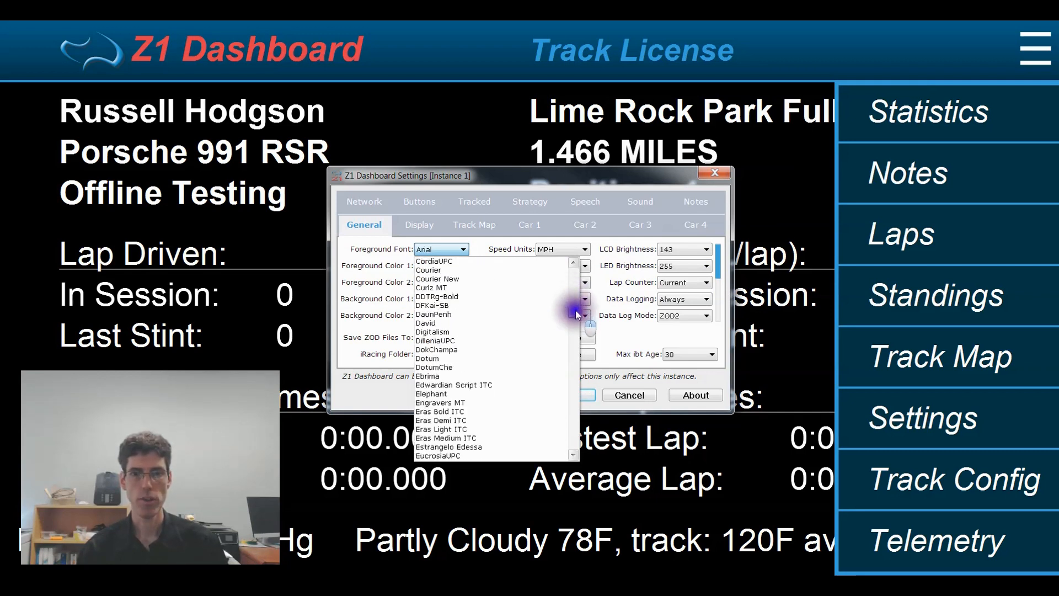
{"action": "left_click", "coordinate": [585, 225]}
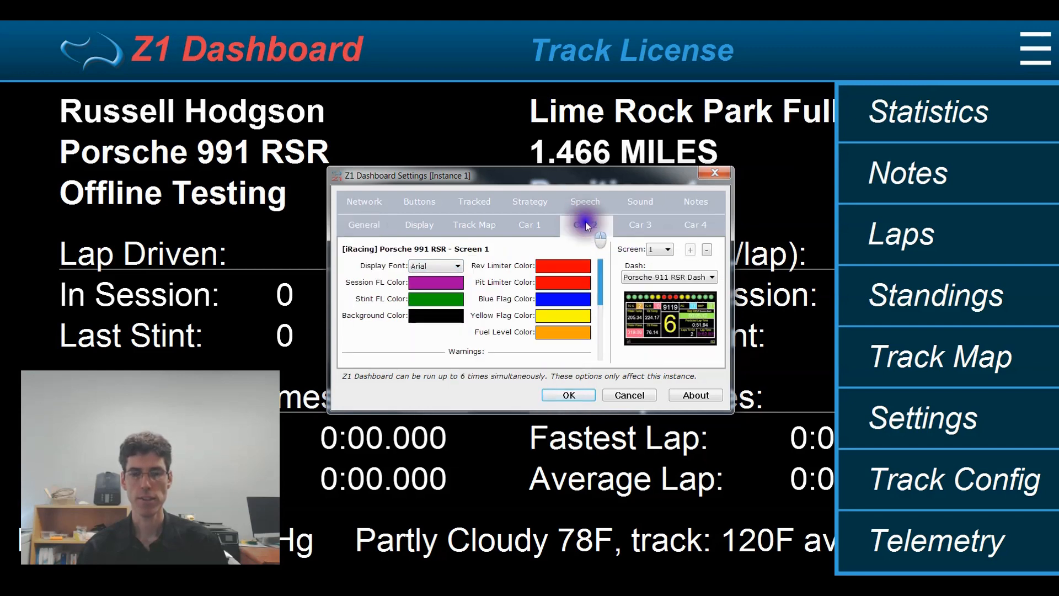
{"action": "left_click", "coordinate": [711, 277]}
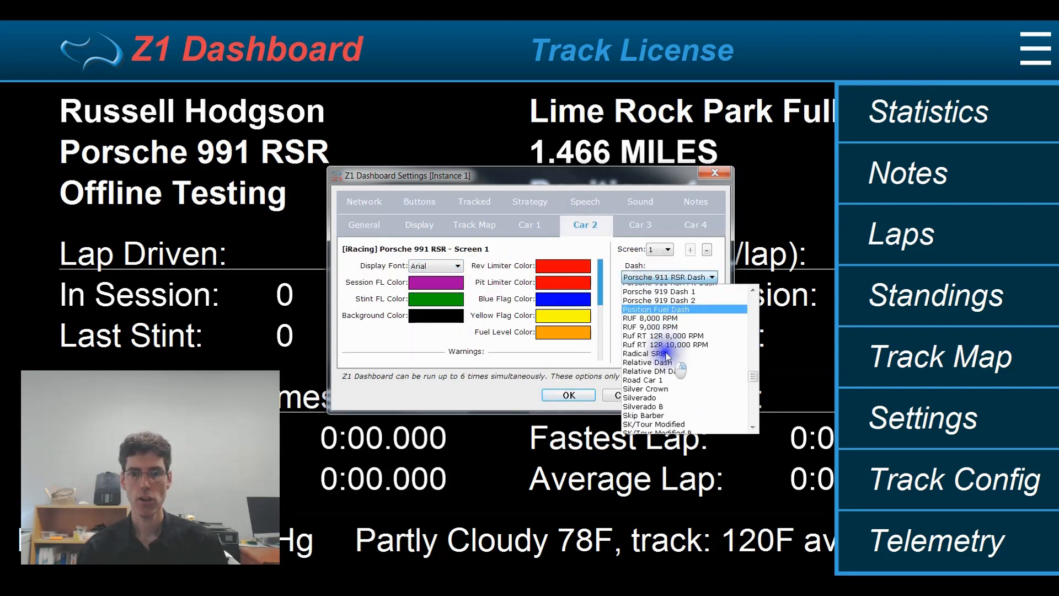
{"action": "scroll", "scroll_direction": "down", "scroll_amount": 3}
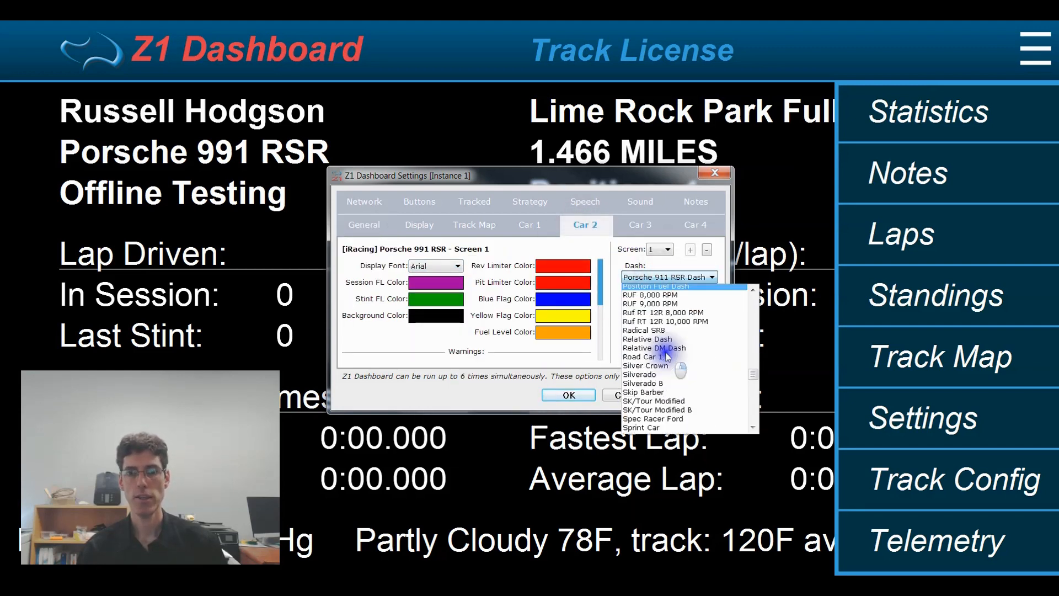
{"action": "scroll", "scroll_direction": "up", "scroll_amount": 3}
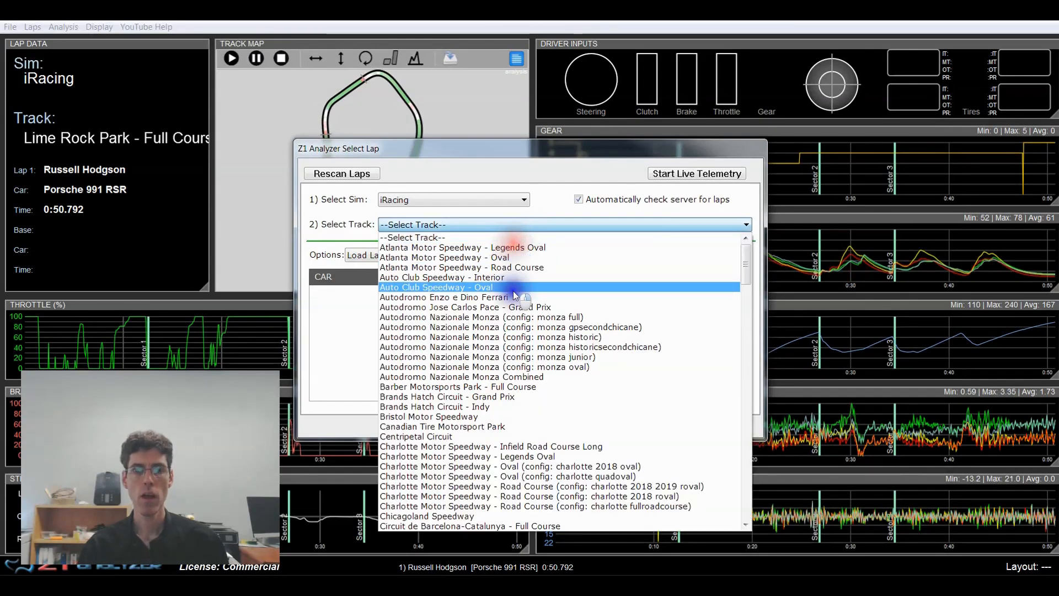
{"action": "mouse_move", "coordinate": [517, 327]}
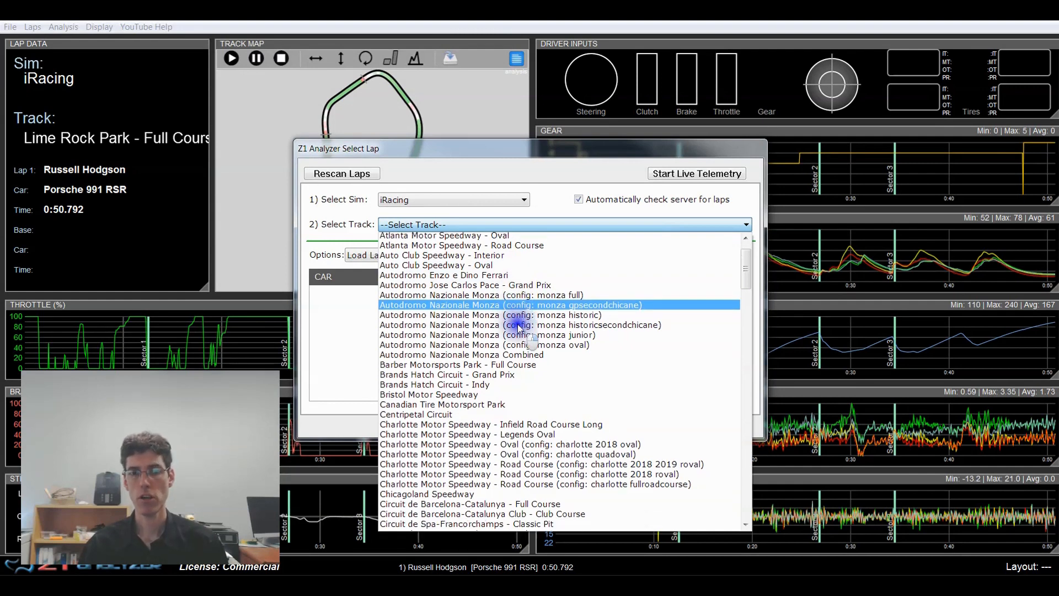
- Browse the track list and Column 1 data channel choices, then close them unchanged
{"action": "scroll", "scroll_direction": "down", "scroll_amount": 3}
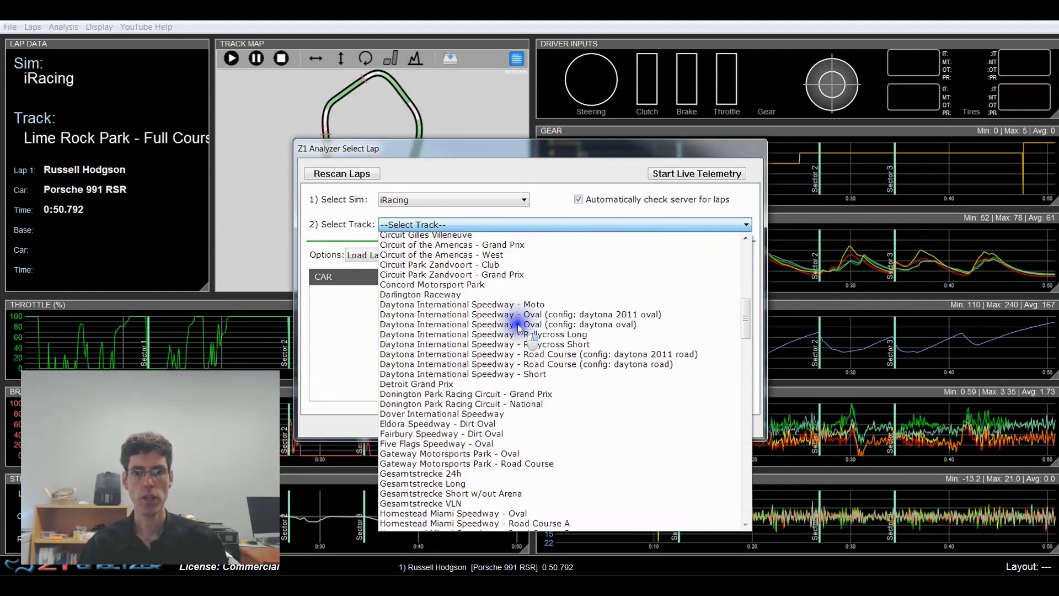
{"action": "scroll", "scroll_direction": "up", "scroll_amount": 3}
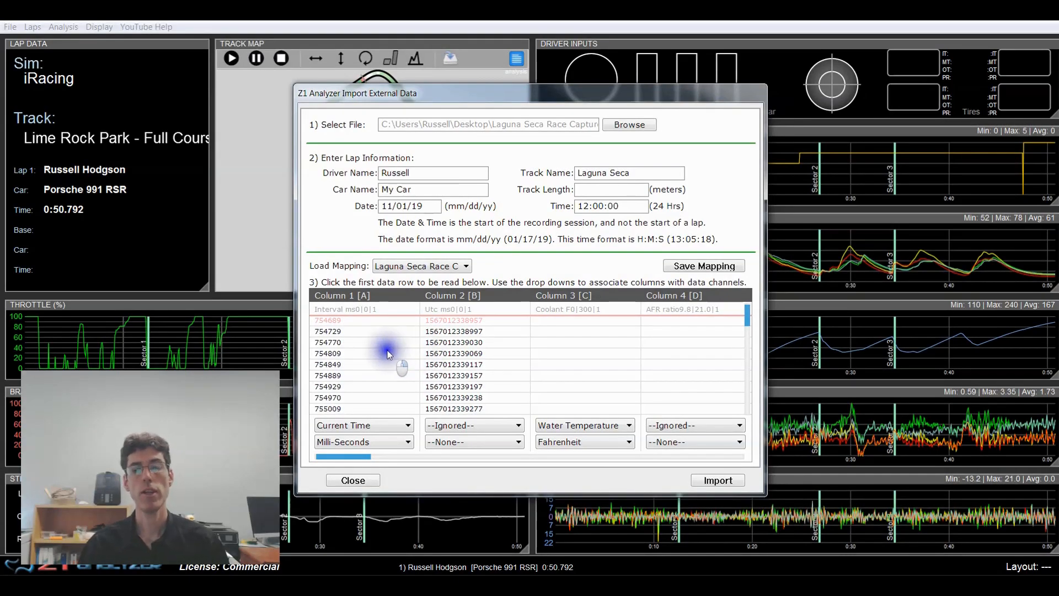
{"action": "mouse_move", "coordinate": [398, 357]}
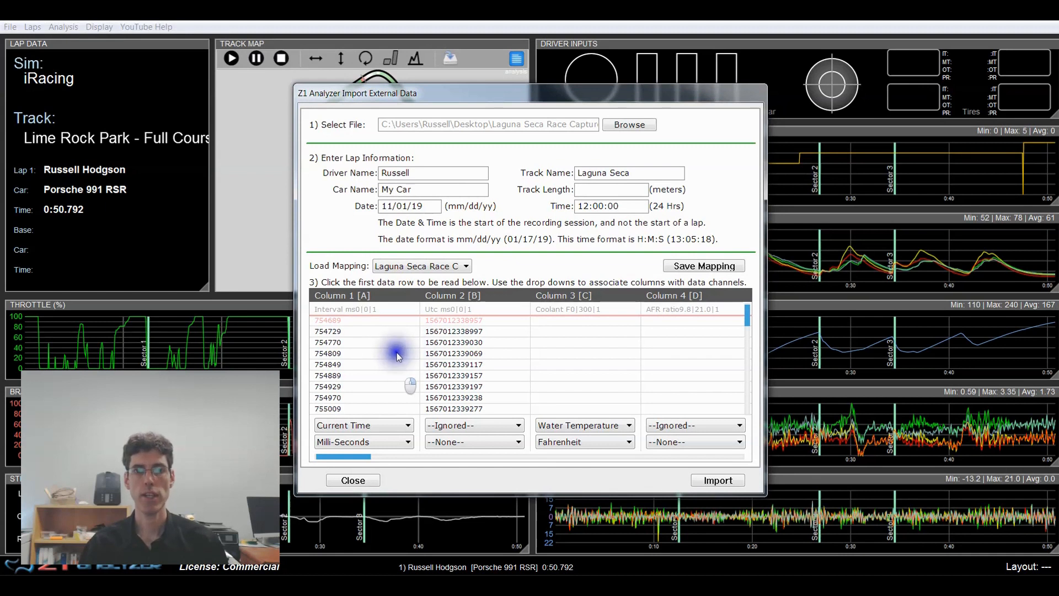
{"action": "left_click", "coordinate": [364, 425]}
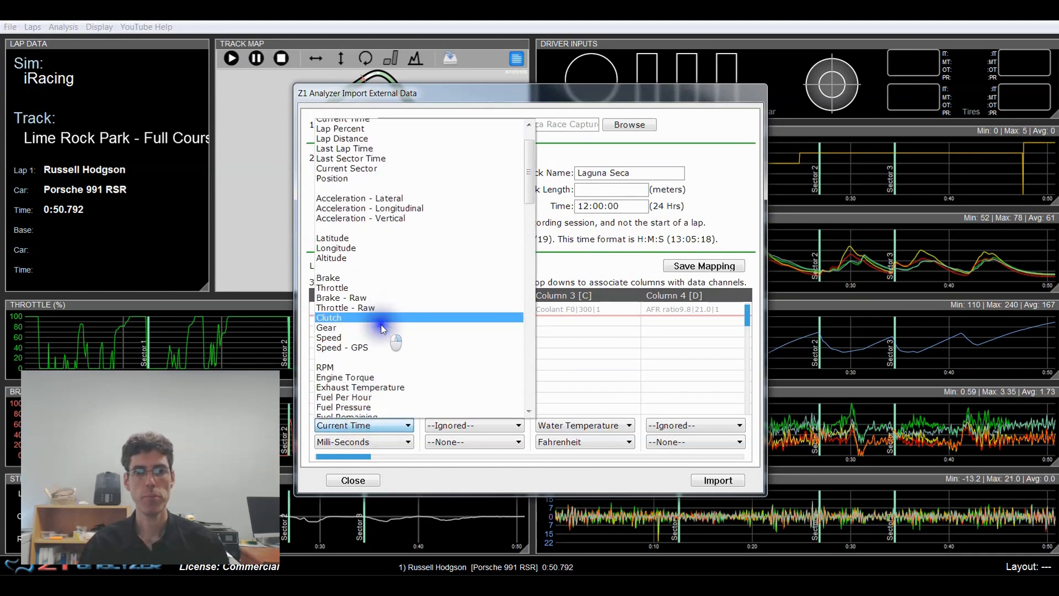
{"action": "scroll", "scroll_direction": "down", "scroll_amount": 3}
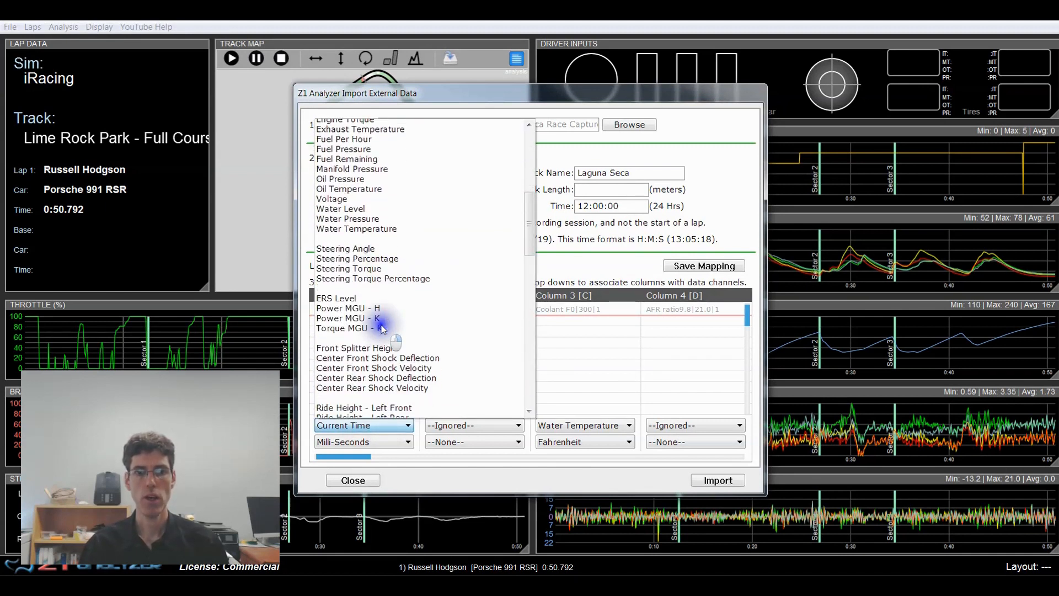
{"action": "scroll", "scroll_direction": "down", "scroll_amount": 3}
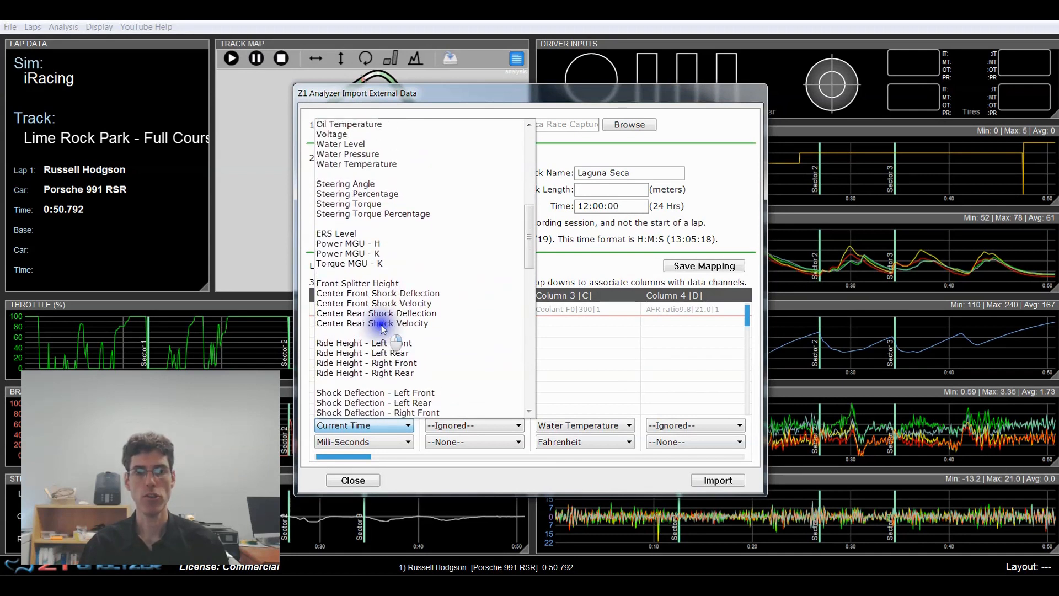
{"action": "scroll", "scroll_direction": "up", "scroll_amount": 3}
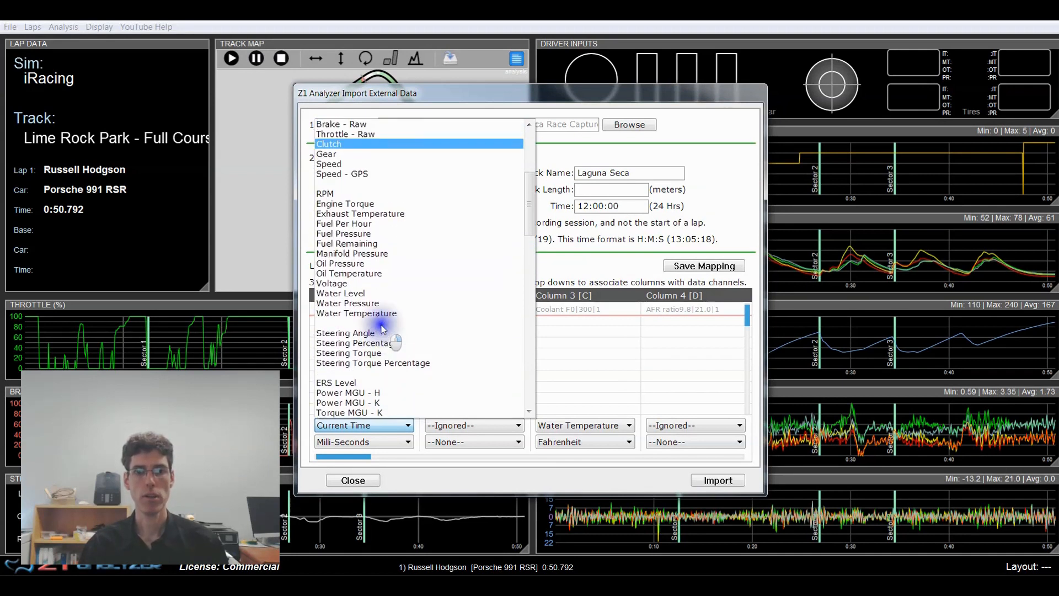
{"action": "left_click", "coordinate": [332, 283]}
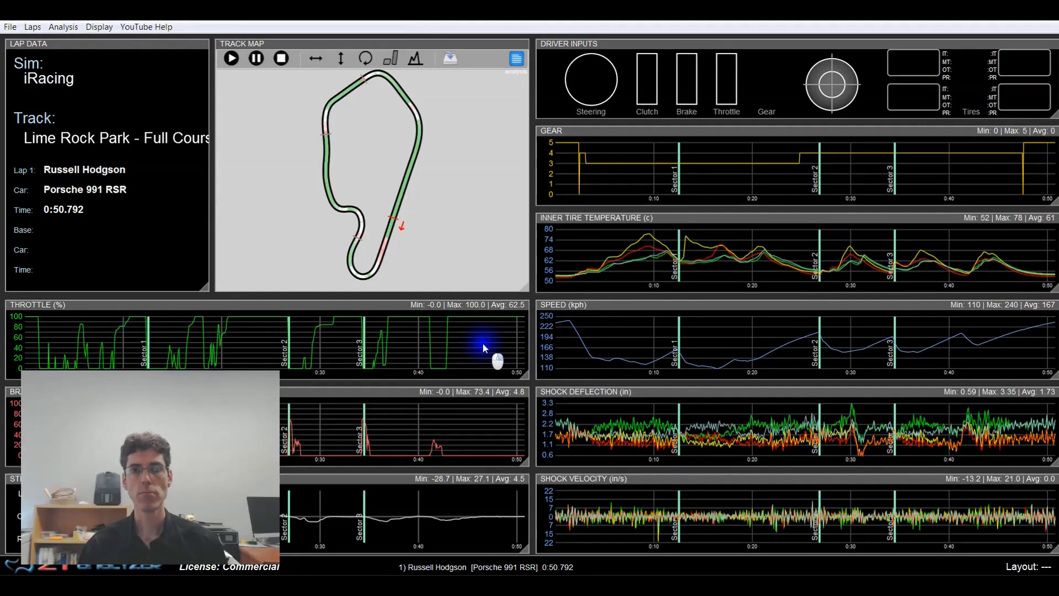
{"action": "mouse_move", "coordinate": [484, 352]}
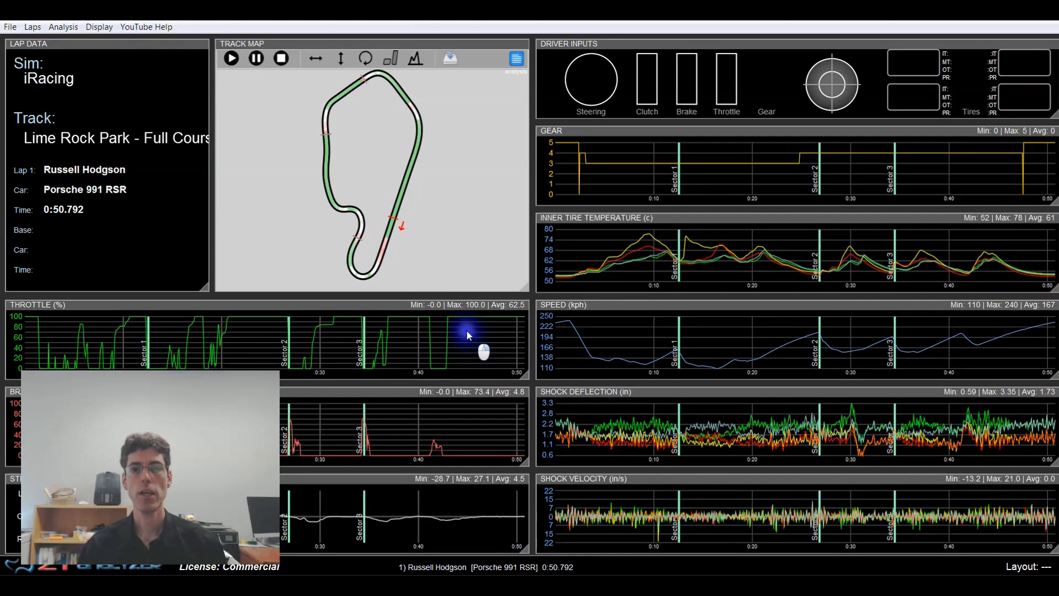
{"action": "mouse_move", "coordinate": [503, 310]}
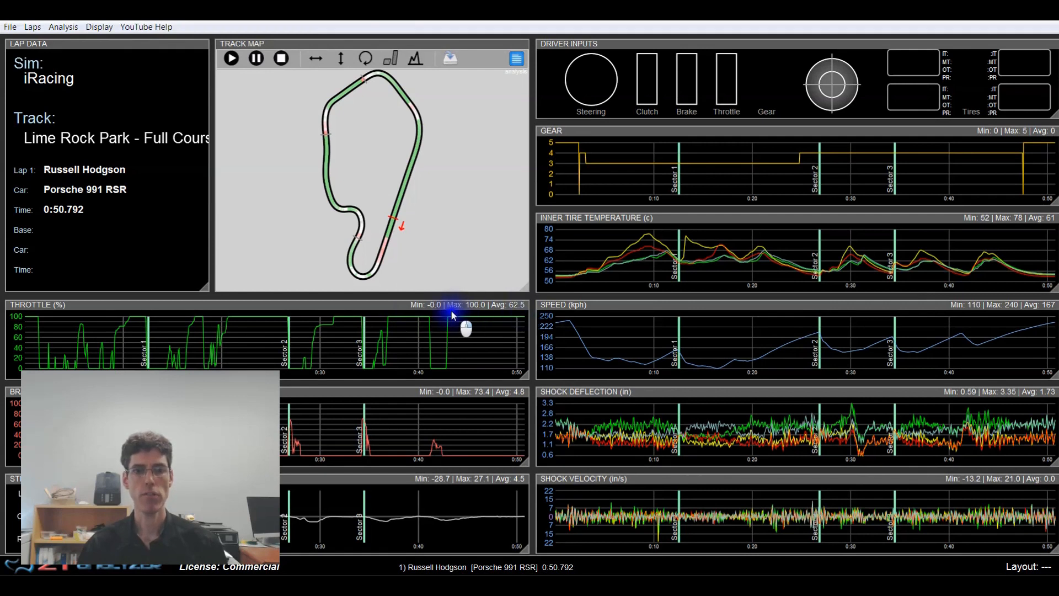
{"action": "mouse_move", "coordinate": [645, 331]}
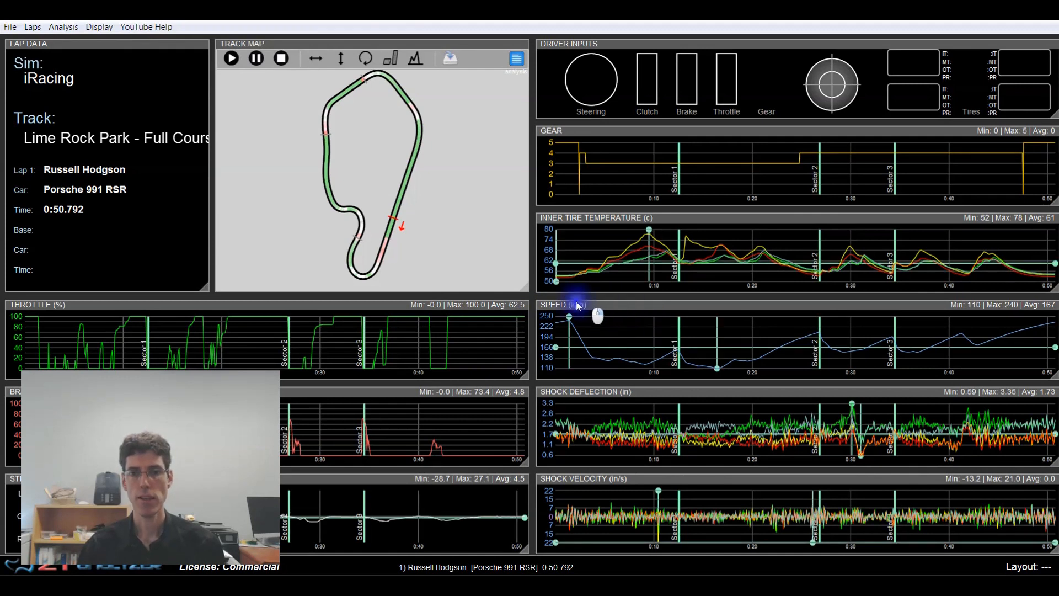
{"action": "mouse_move", "coordinate": [562, 350]}
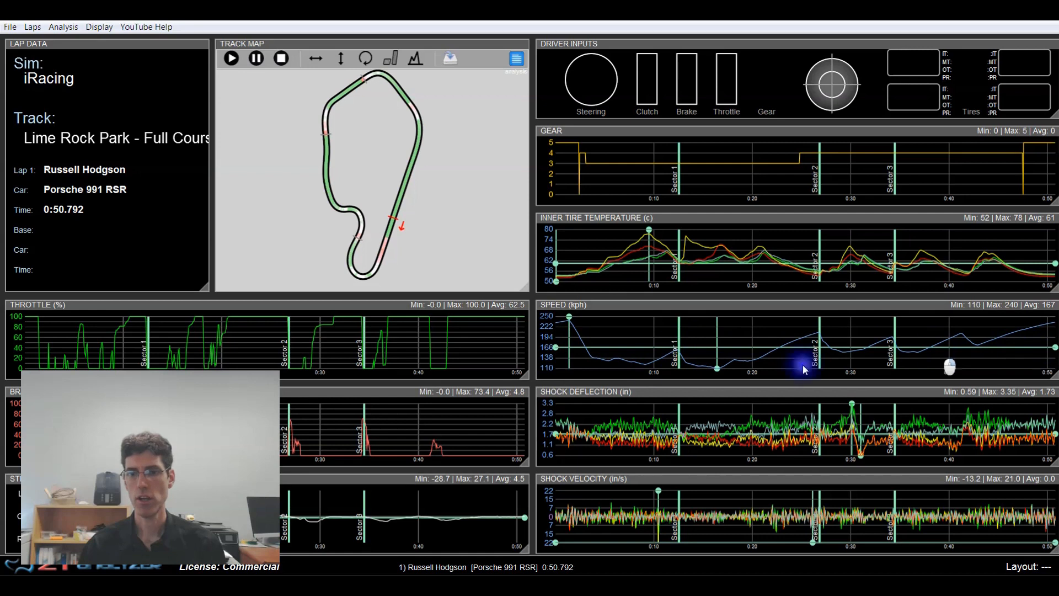
{"action": "mouse_move", "coordinate": [571, 321]}
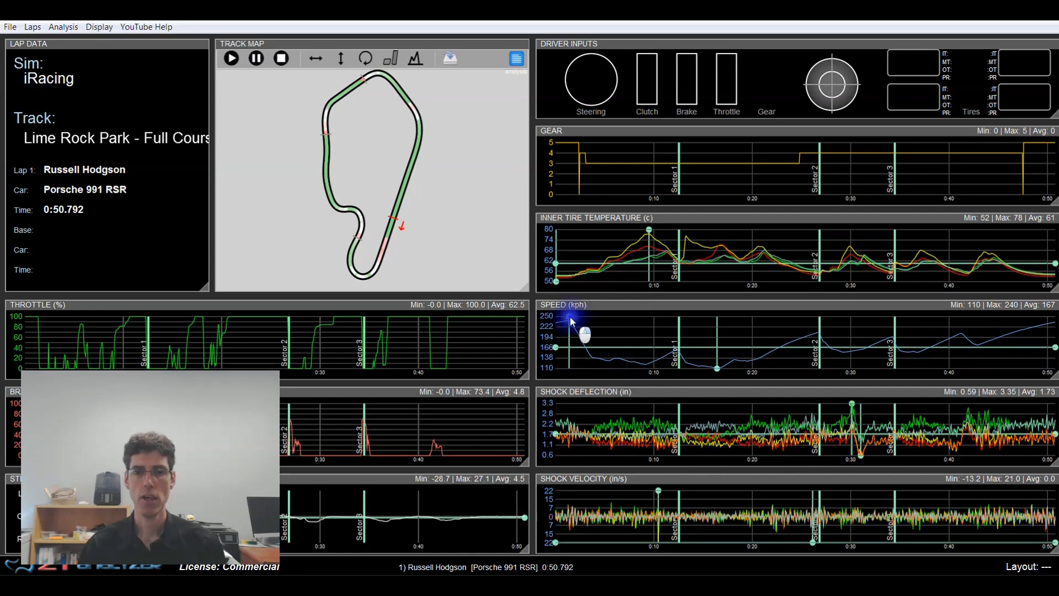
{"action": "mouse_move", "coordinate": [578, 352]}
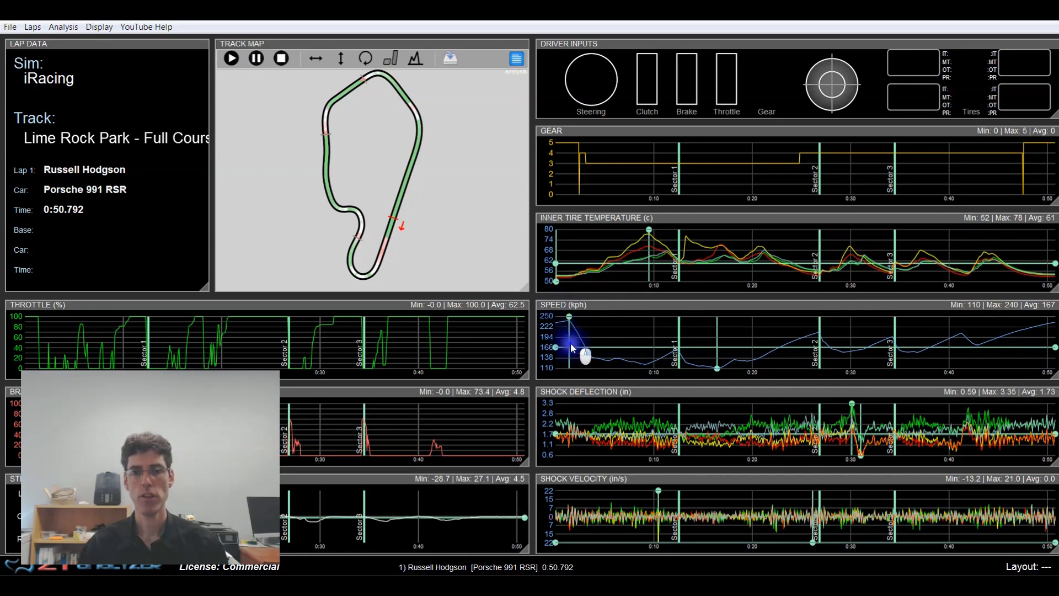
{"action": "mouse_move", "coordinate": [692, 368]}
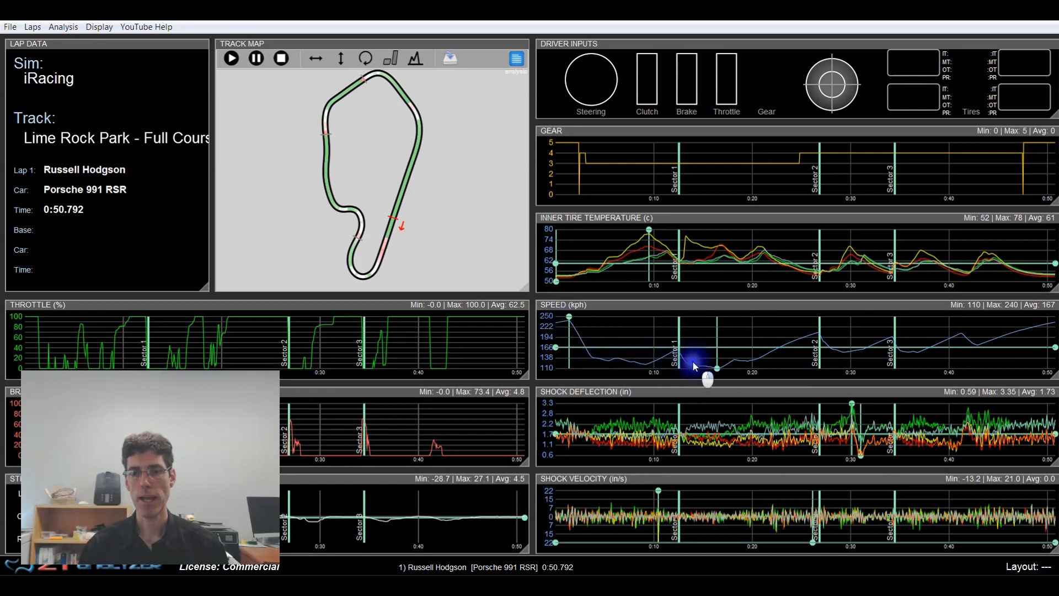
{"action": "mouse_move", "coordinate": [722, 371]}
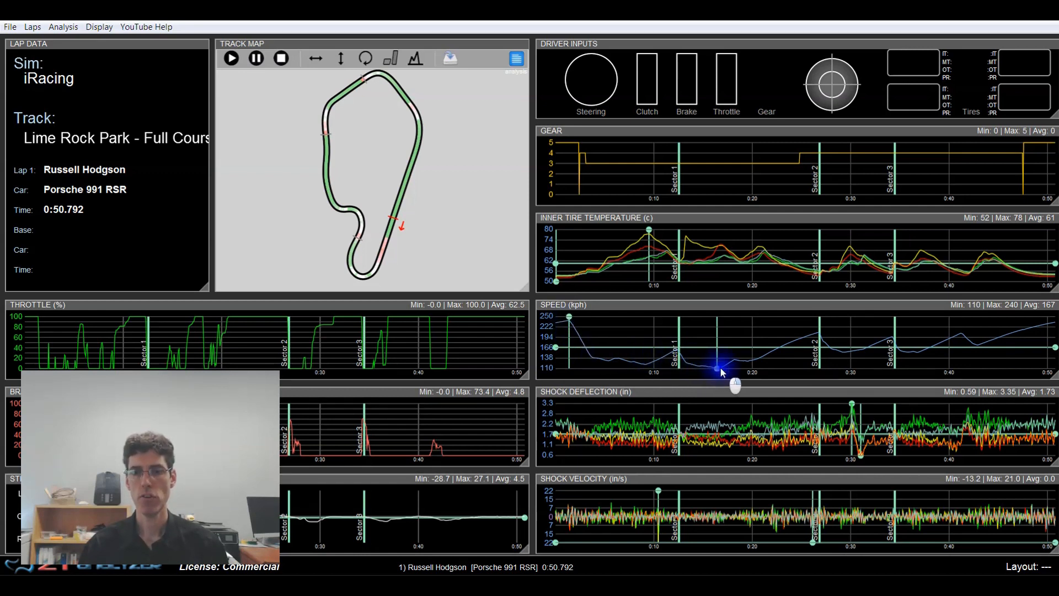
{"action": "mouse_move", "coordinate": [737, 373]}
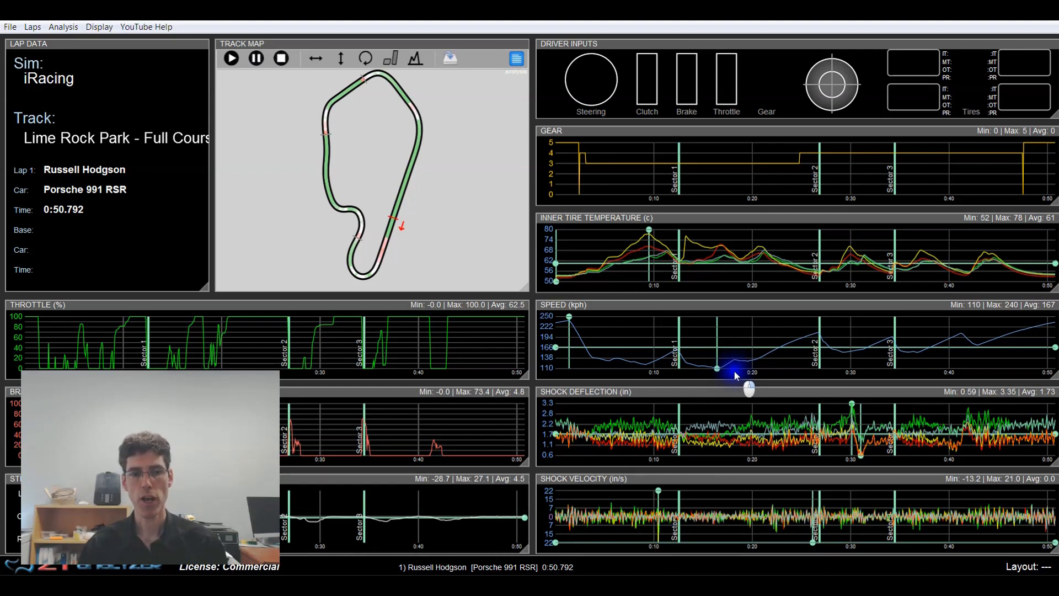
{"action": "mouse_move", "coordinate": [608, 329]}
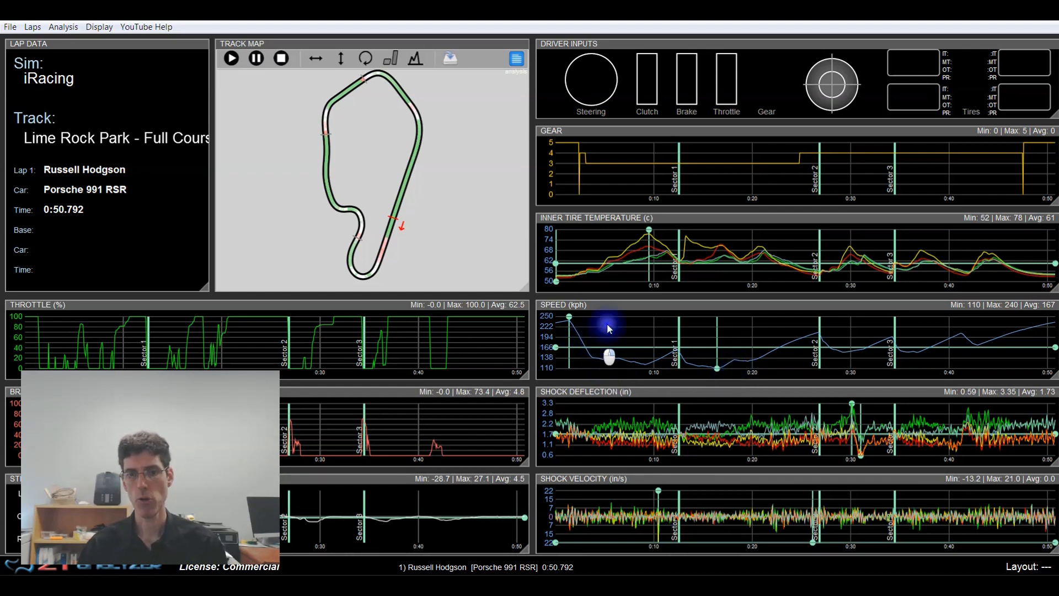
{"action": "mouse_move", "coordinate": [612, 357]}
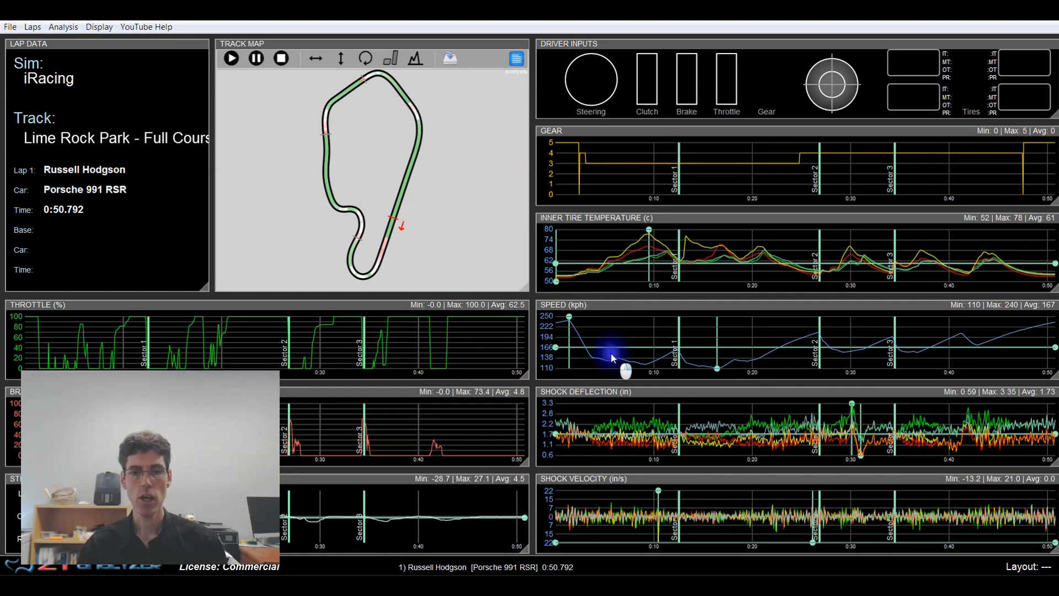
{"action": "mouse_move", "coordinate": [468, 427]}
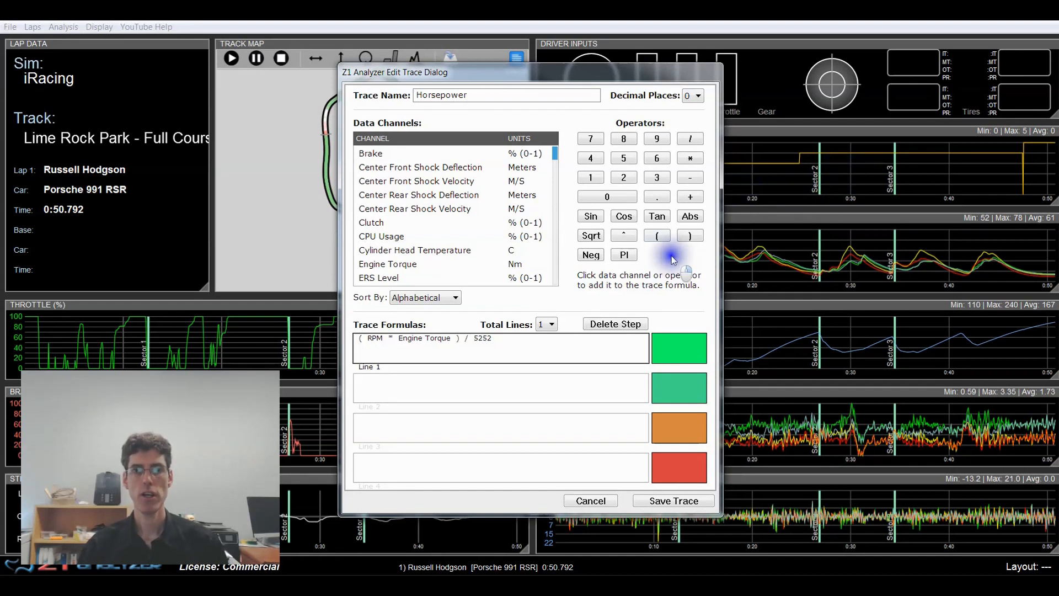
{"action": "mouse_move", "coordinate": [664, 265]}
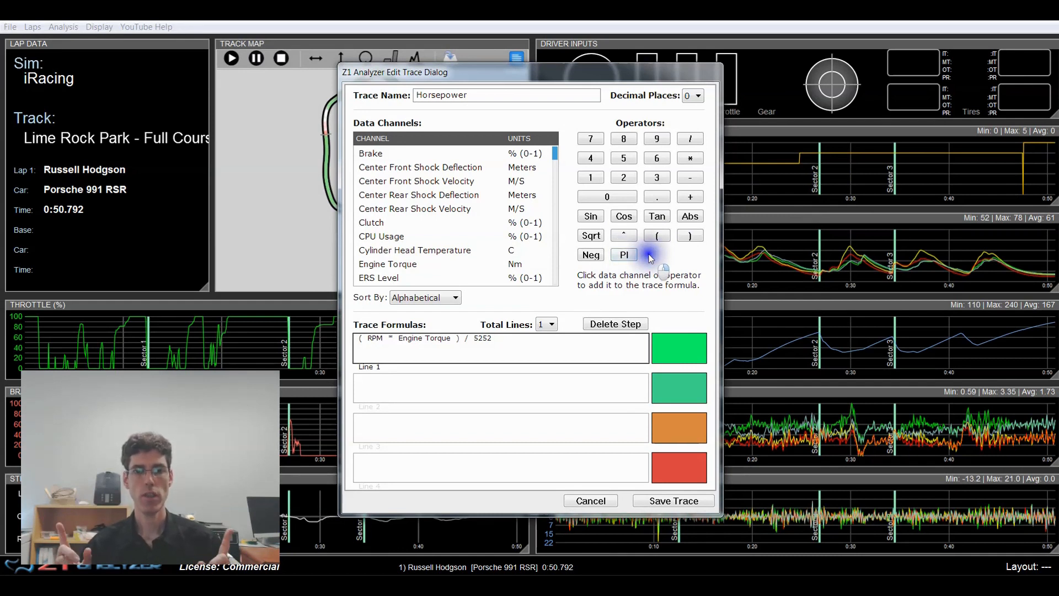
- Open the Horsepower trace editor showing formula (RPM * Engine Torque) / 5252
{"action": "left_click", "coordinate": [623, 255]}
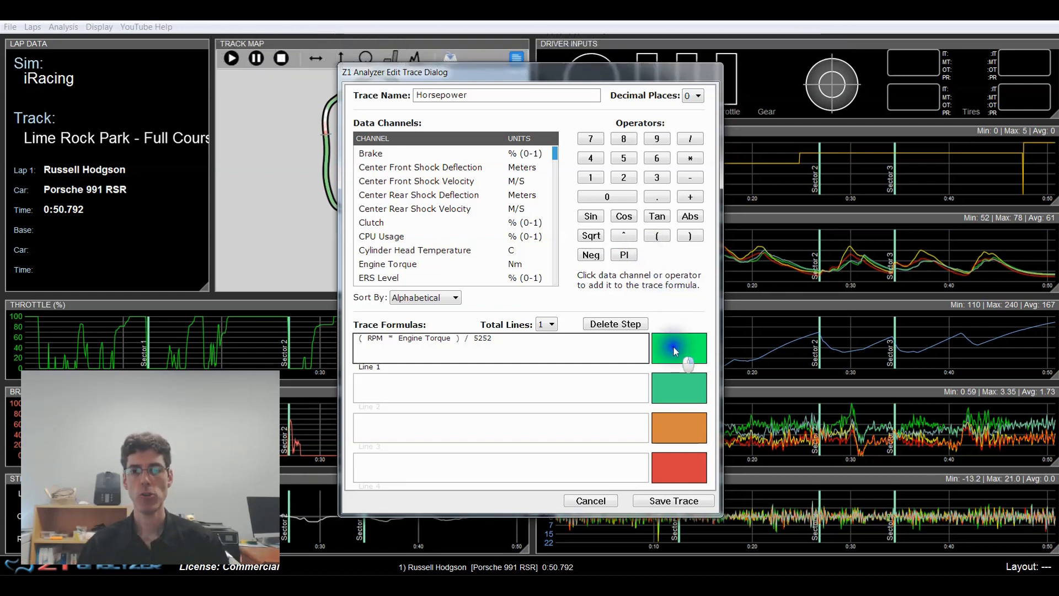
{"action": "left_click", "coordinate": [679, 348]}
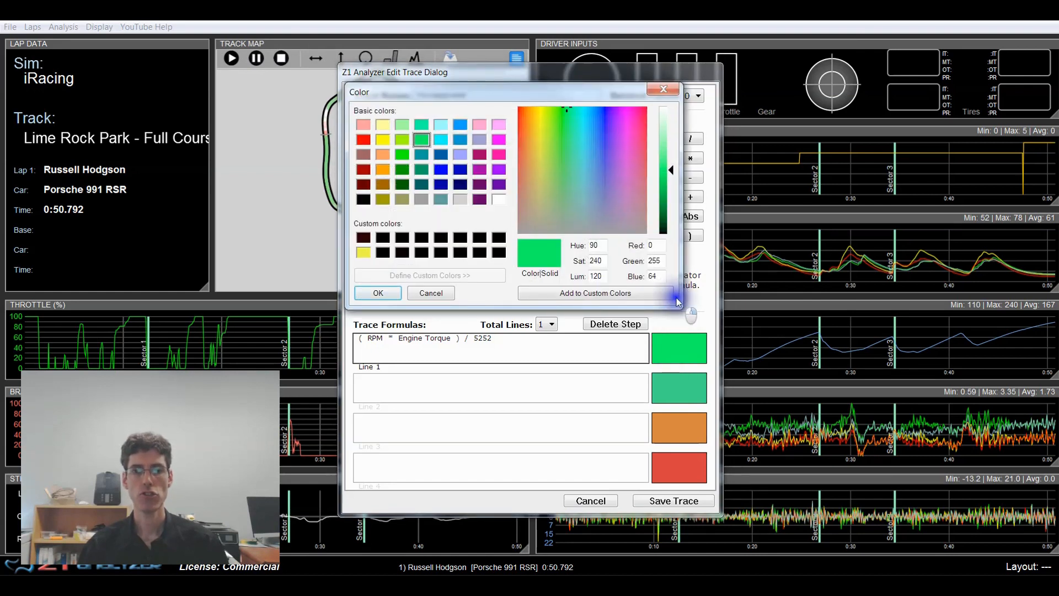
{"action": "mouse_move", "coordinate": [483, 287]}
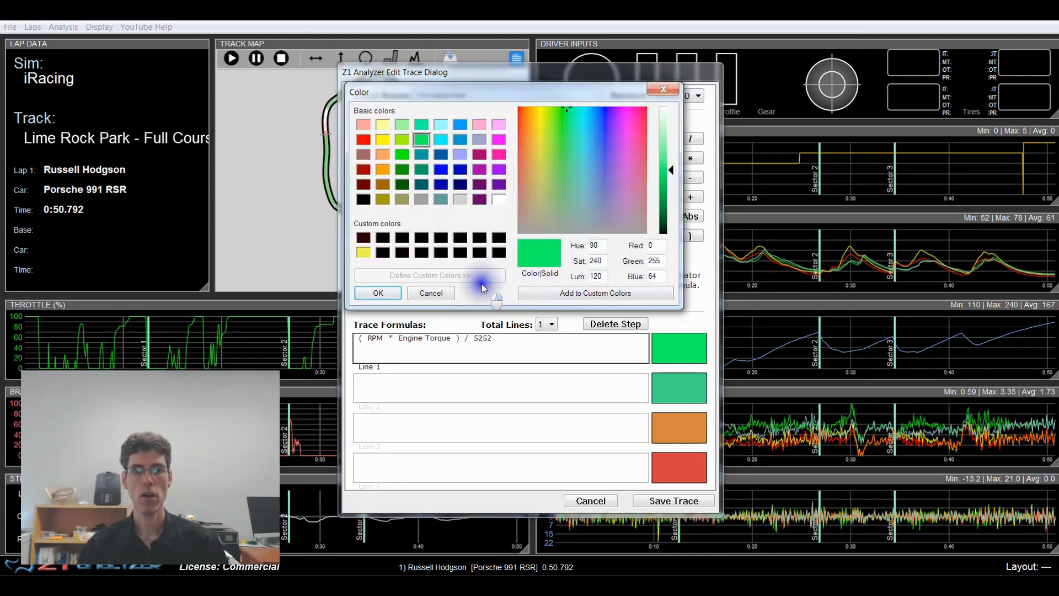
{"action": "mouse_move", "coordinate": [491, 306]}
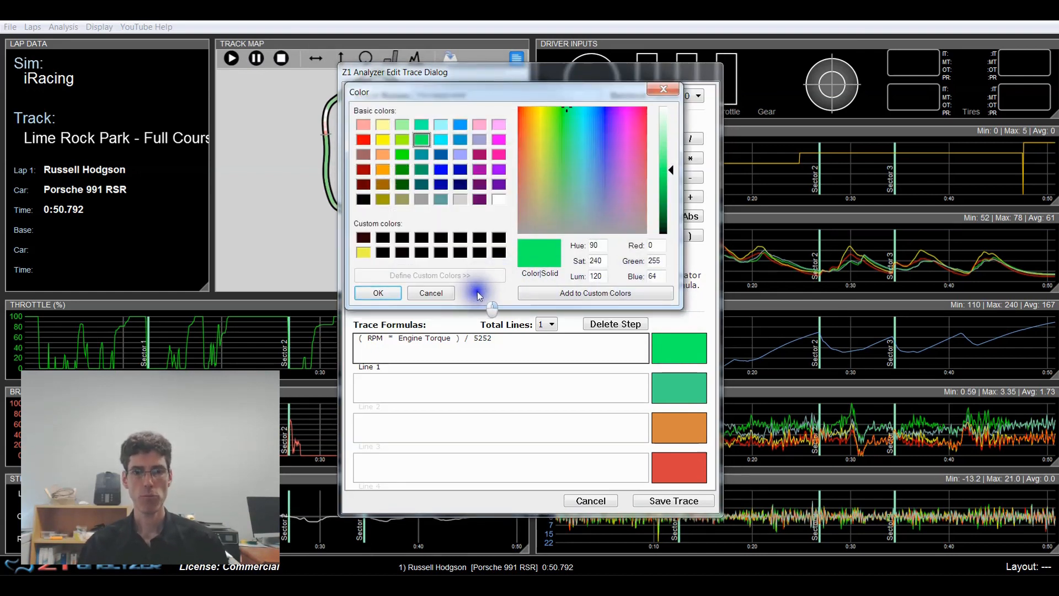
{"action": "left_click", "coordinate": [376, 292]}
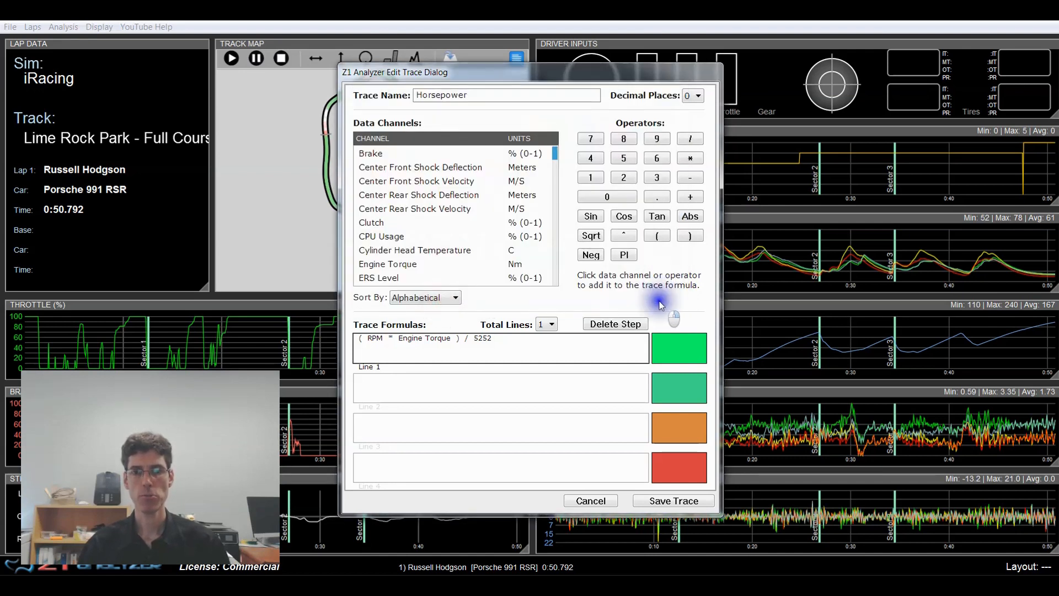
{"action": "mouse_move", "coordinate": [662, 300]}
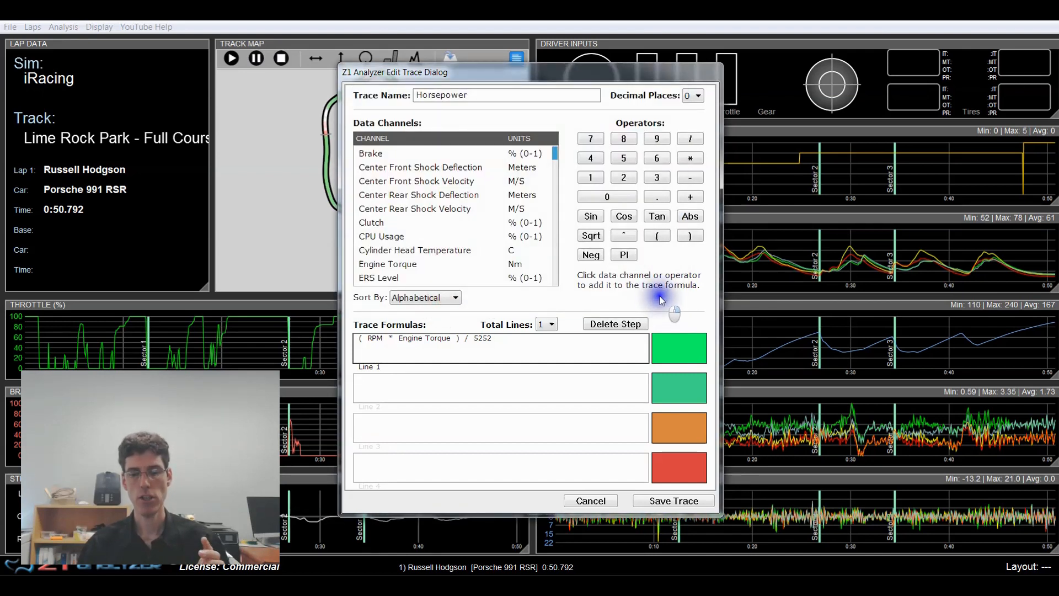
{"action": "mouse_move", "coordinate": [669, 309]}
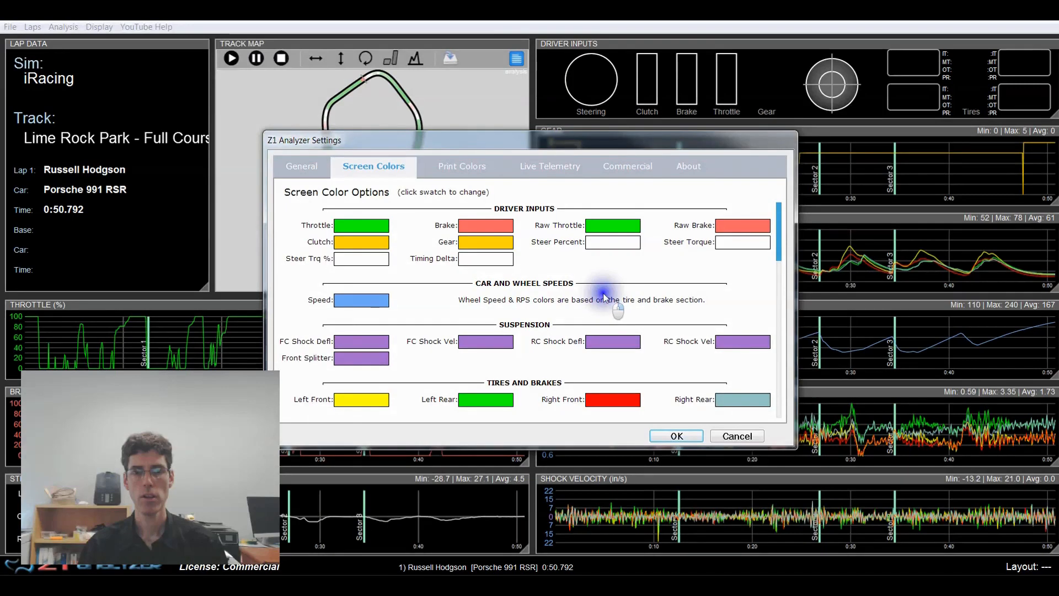
{"action": "mouse_move", "coordinate": [604, 287]}
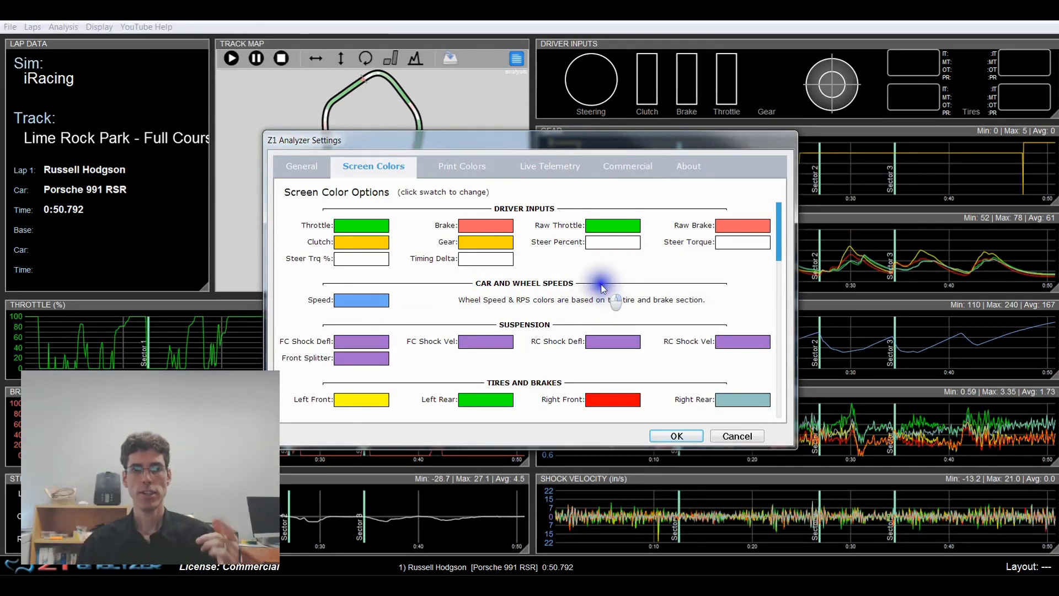
- Scroll Screen Colors down to the Line 1–4 custom trace colours, then close settings
{"action": "scroll", "scroll_direction": "down", "scroll_amount": 3}
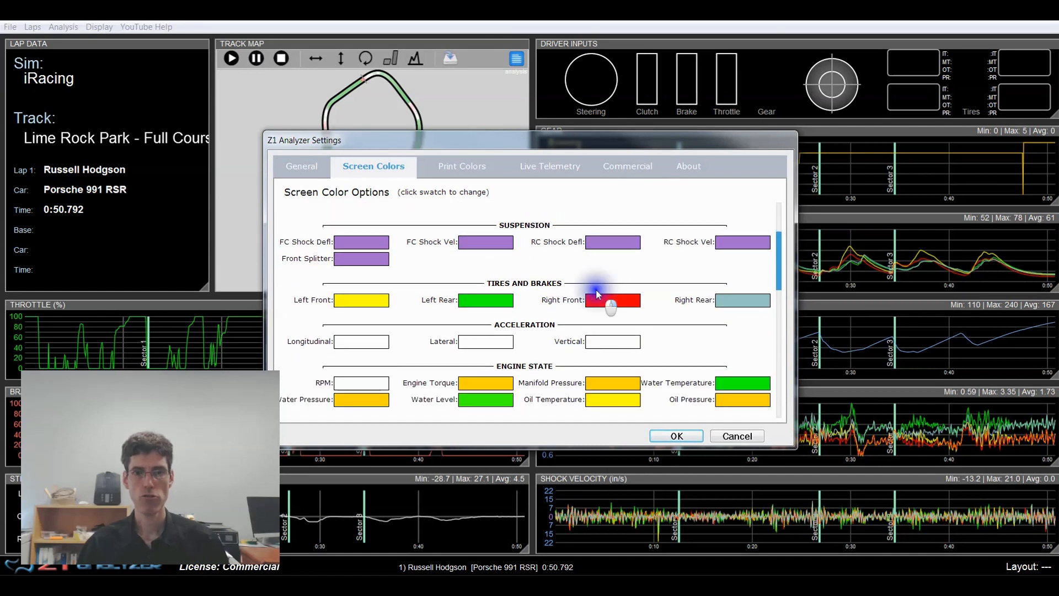
{"action": "scroll", "scroll_direction": "down", "scroll_amount": 3}
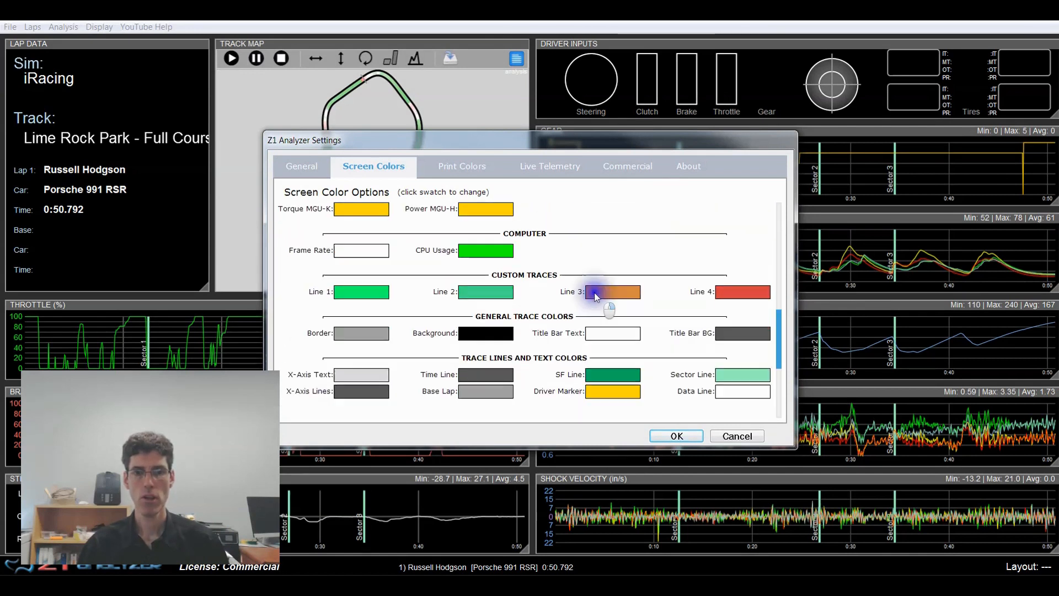
{"action": "scroll", "scroll_direction": "down", "scroll_amount": 3}
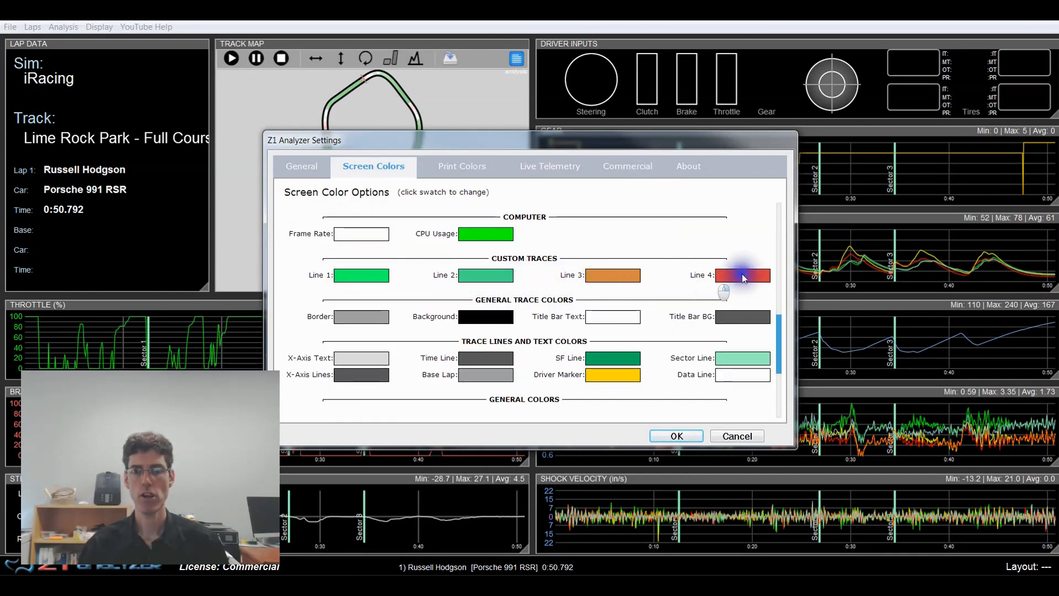
{"action": "mouse_move", "coordinate": [362, 274]}
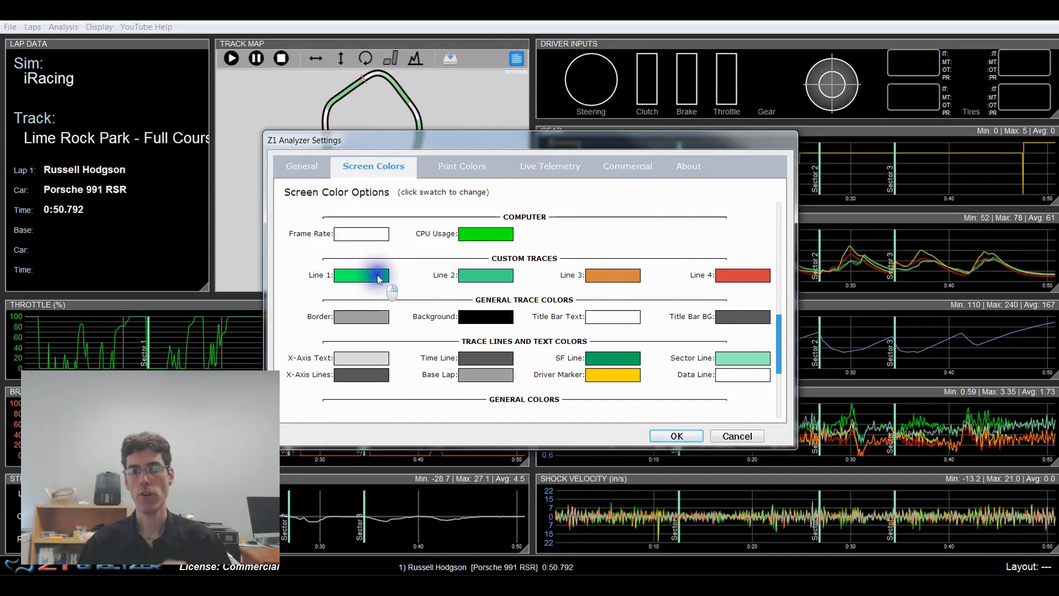
{"action": "mouse_move", "coordinate": [666, 245]}
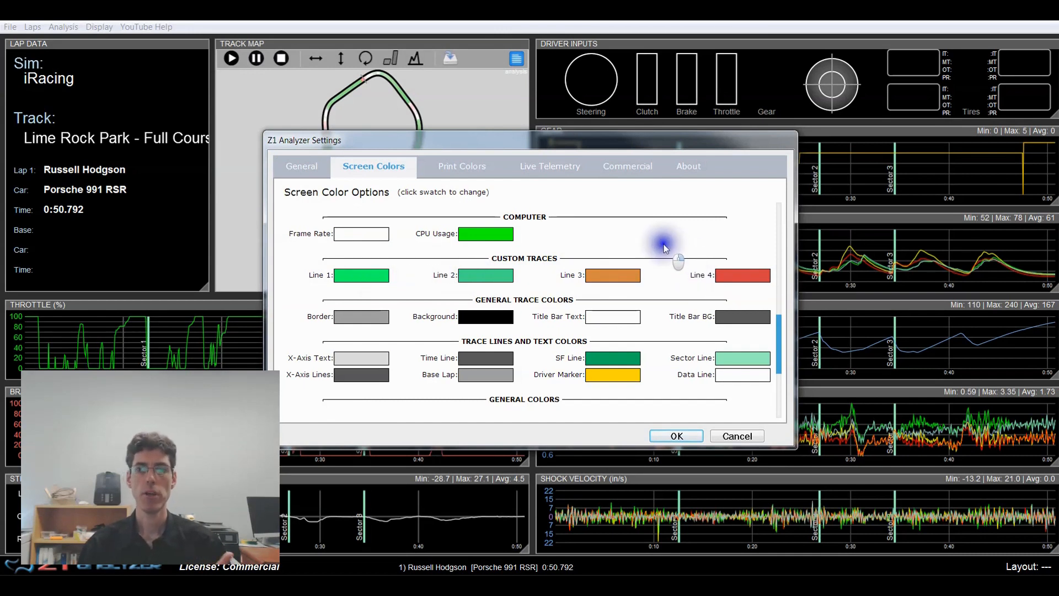
{"action": "mouse_move", "coordinate": [639, 250]}
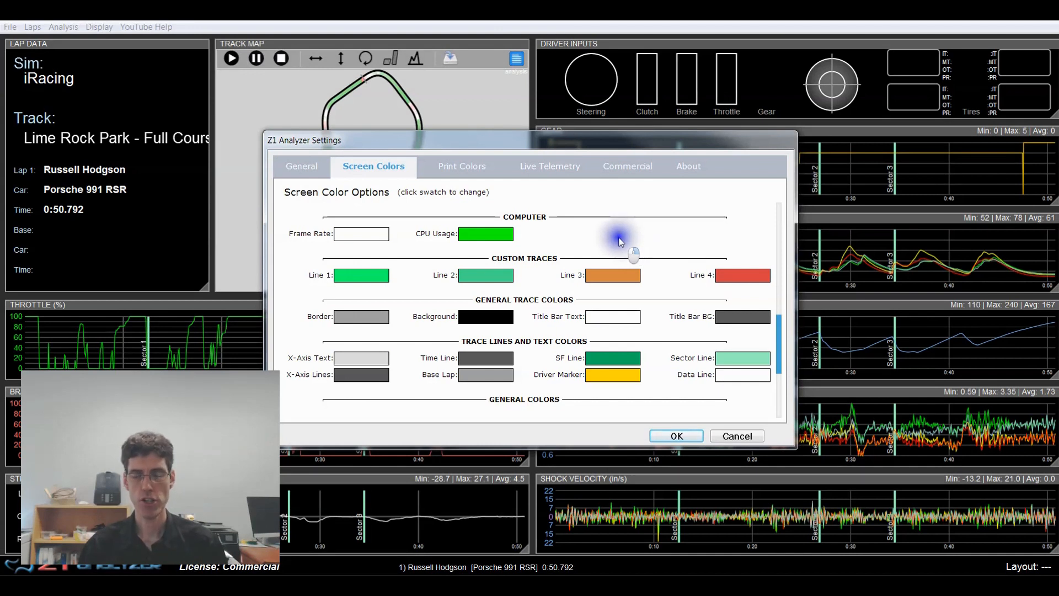
{"action": "mouse_move", "coordinate": [599, 241]}
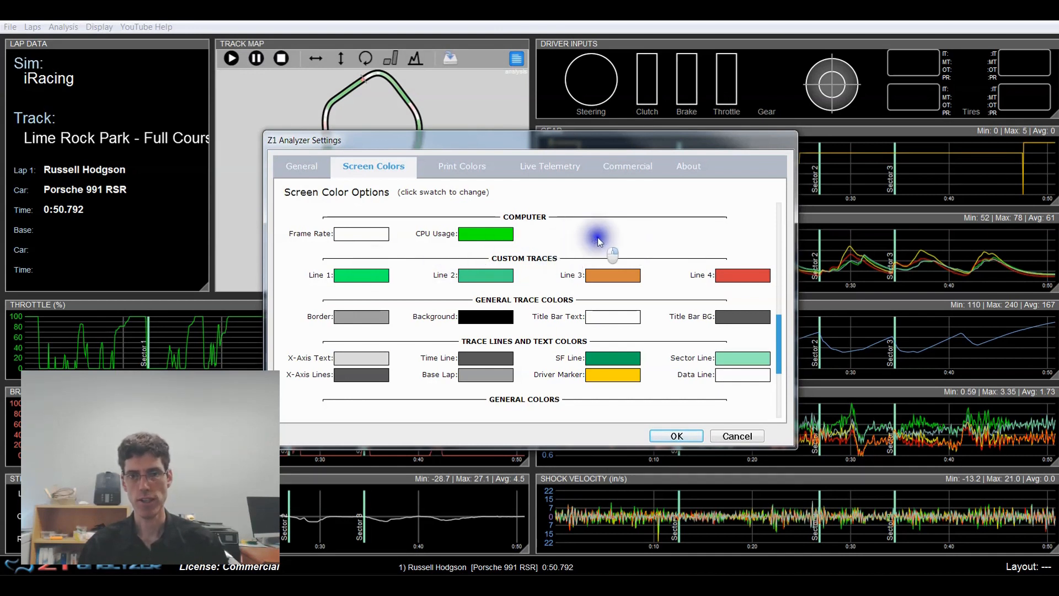
{"action": "mouse_move", "coordinate": [674, 238]}
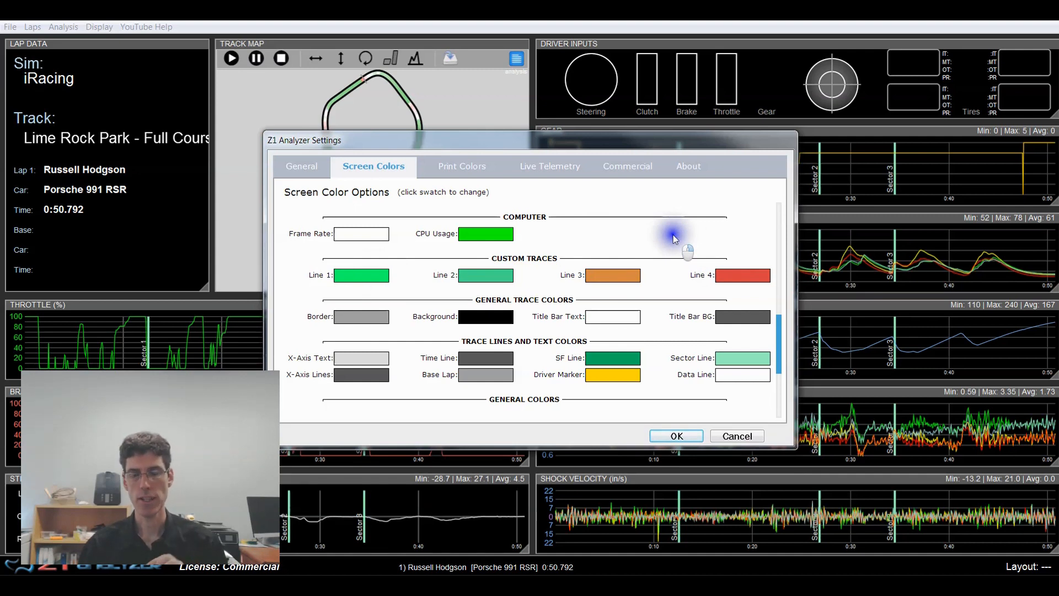
{"action": "mouse_move", "coordinate": [665, 242]}
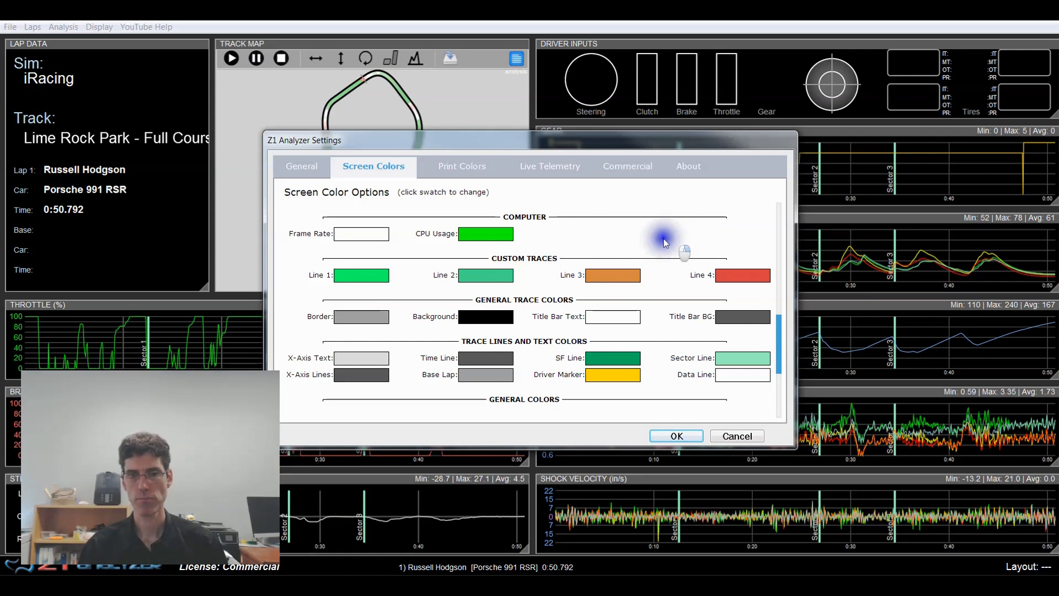
{"action": "mouse_move", "coordinate": [658, 244]}
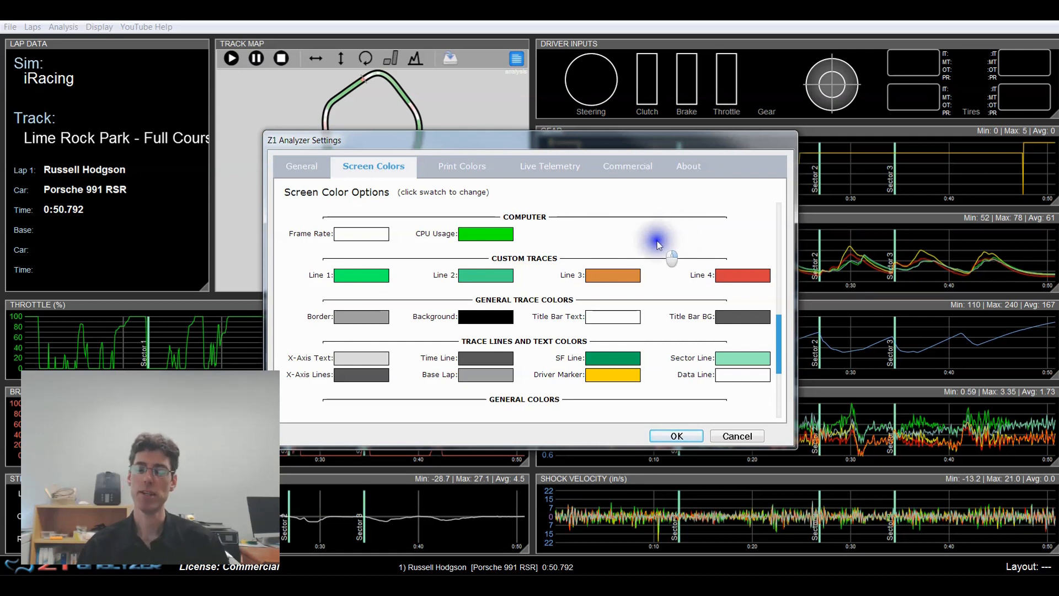
{"action": "mouse_move", "coordinate": [630, 238]}
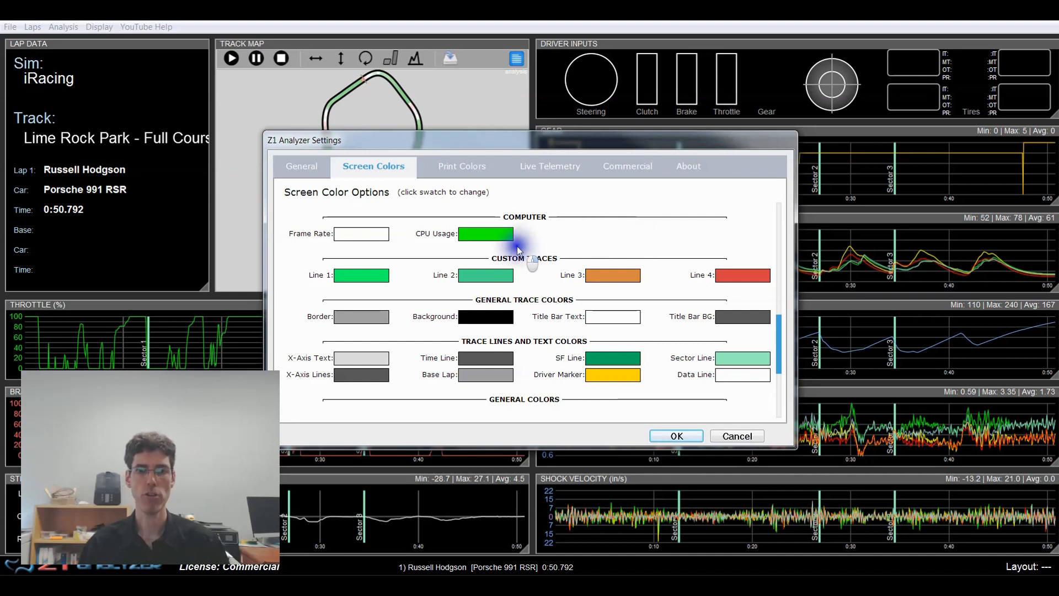
{"action": "mouse_move", "coordinate": [587, 240]}
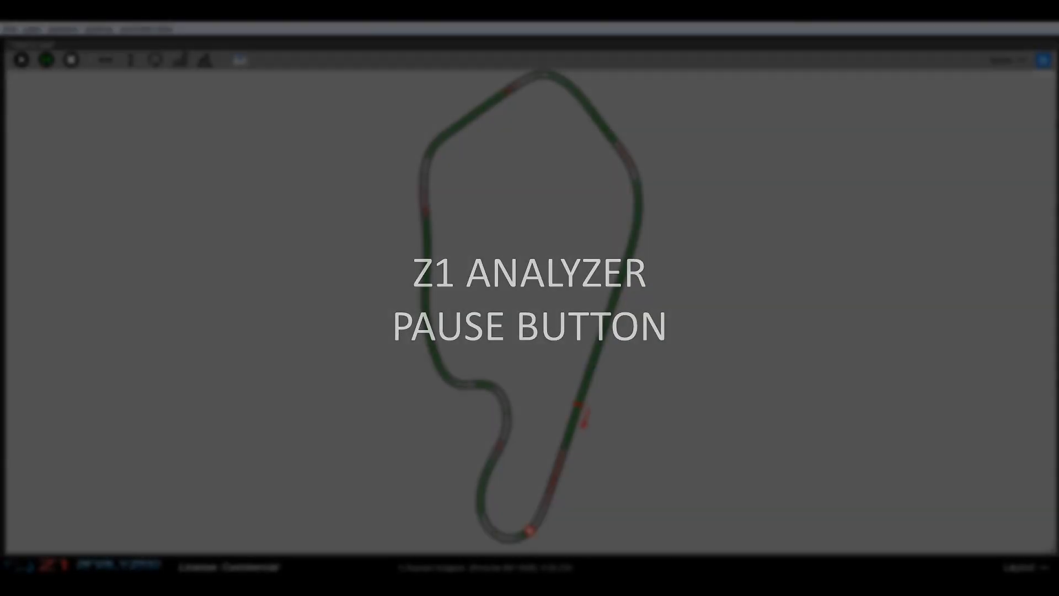
{"action": "left_click", "coordinate": [256, 59]}
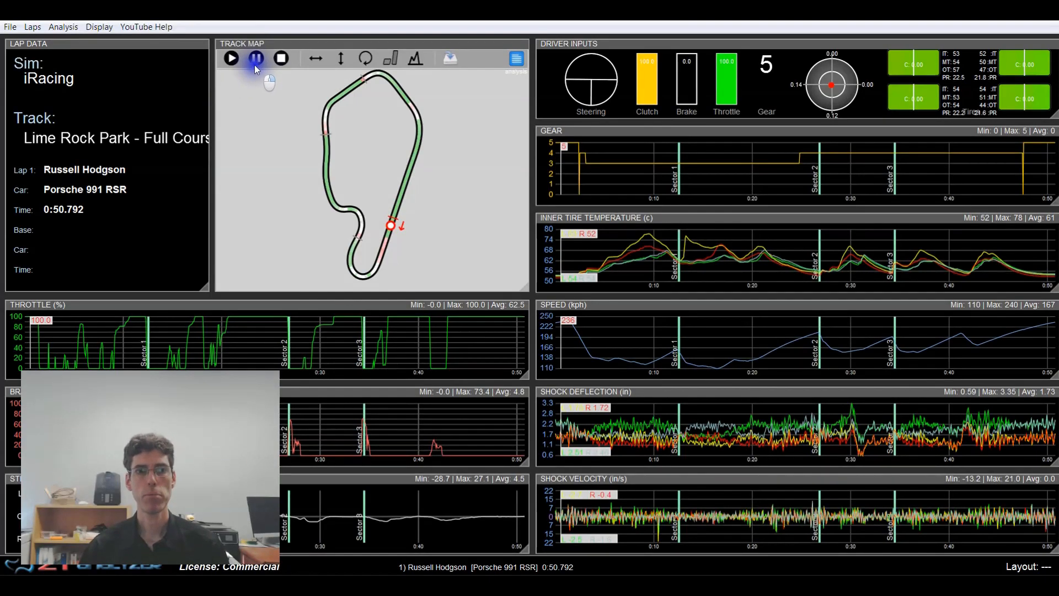
- Play and pause the Lime Rock Park replay, then jump to the lap end (0:50.792)
{"action": "left_click", "coordinate": [231, 58]}
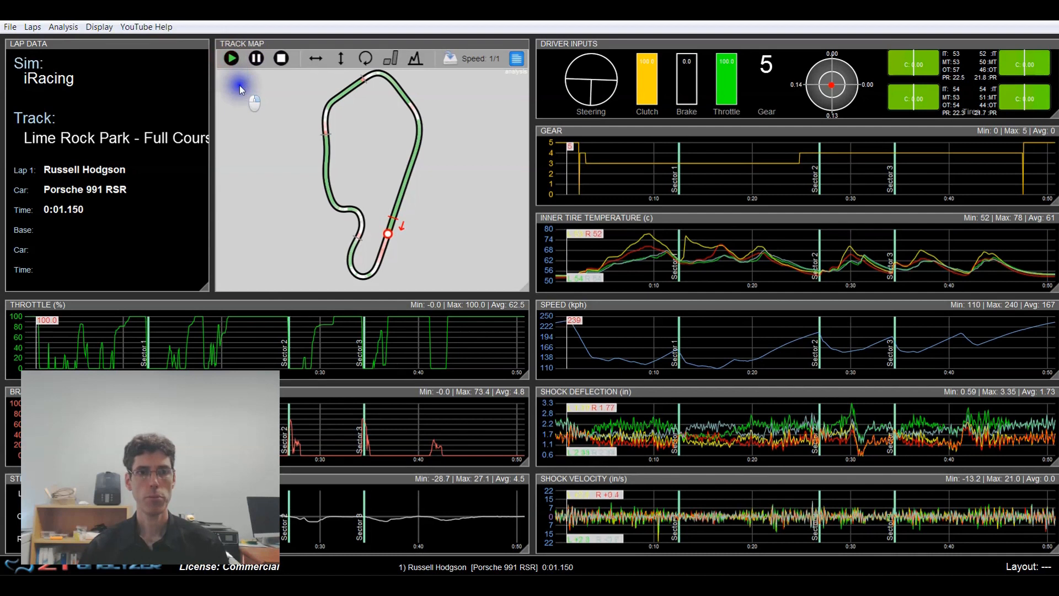
{"action": "left_click", "coordinate": [231, 58]}
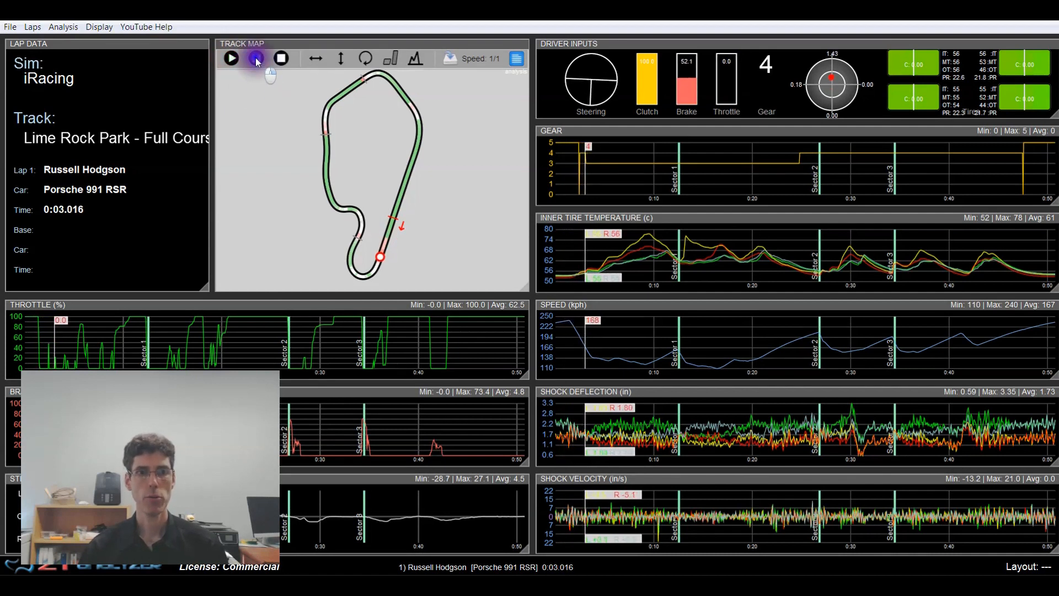
{"action": "left_click", "coordinate": [231, 58]}
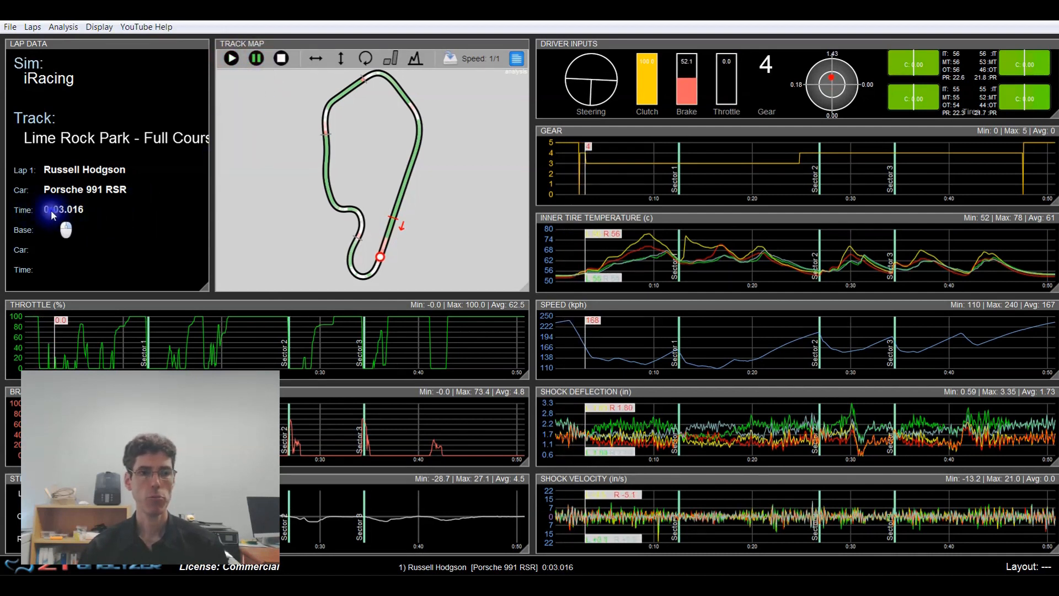
{"action": "mouse_move", "coordinate": [560, 567]}
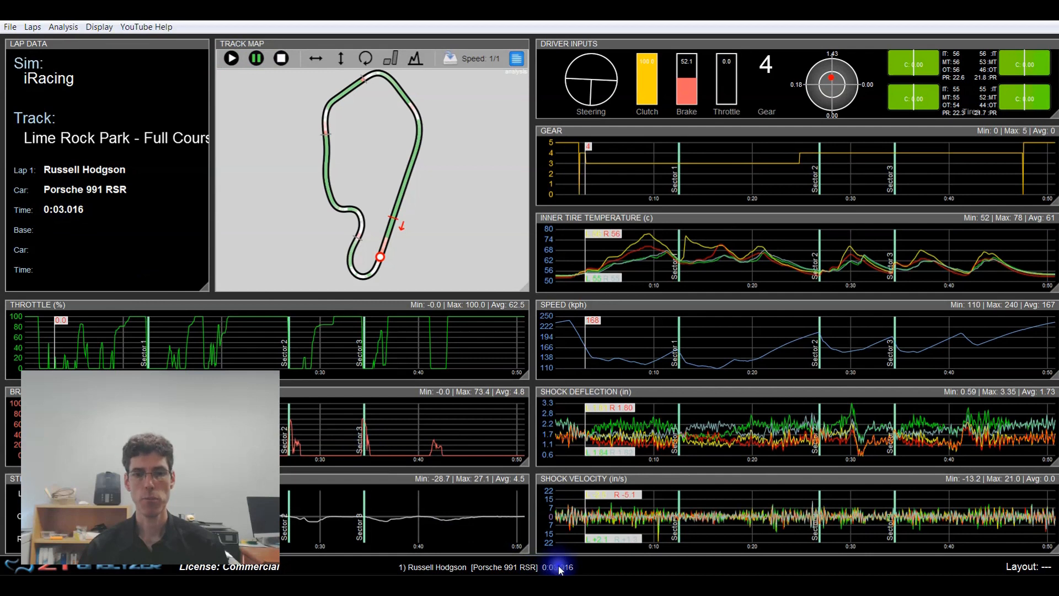
{"action": "mouse_move", "coordinate": [395, 276]}
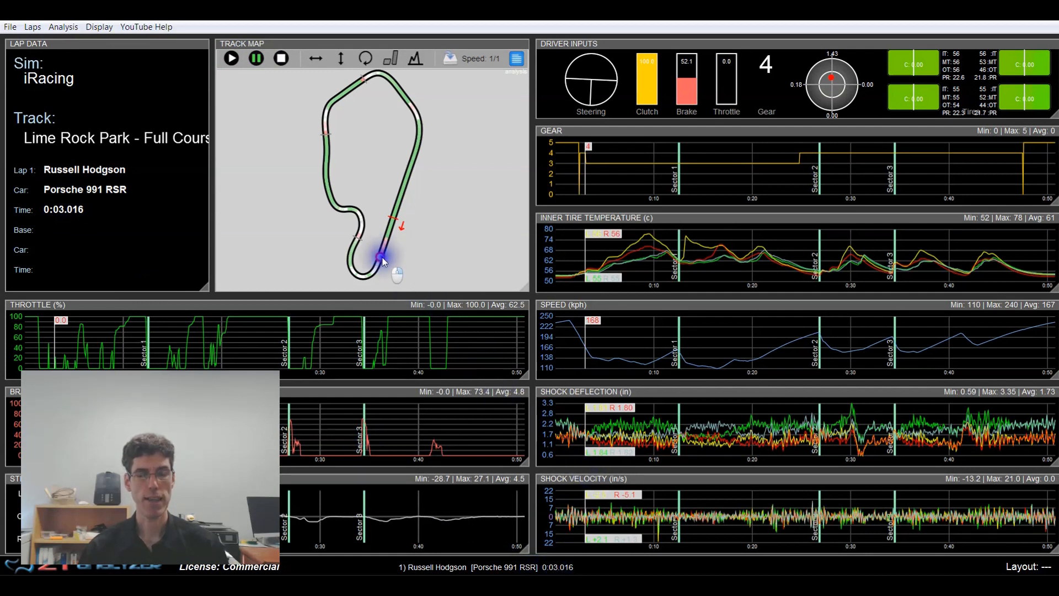
{"action": "left_click", "coordinate": [280, 58]}
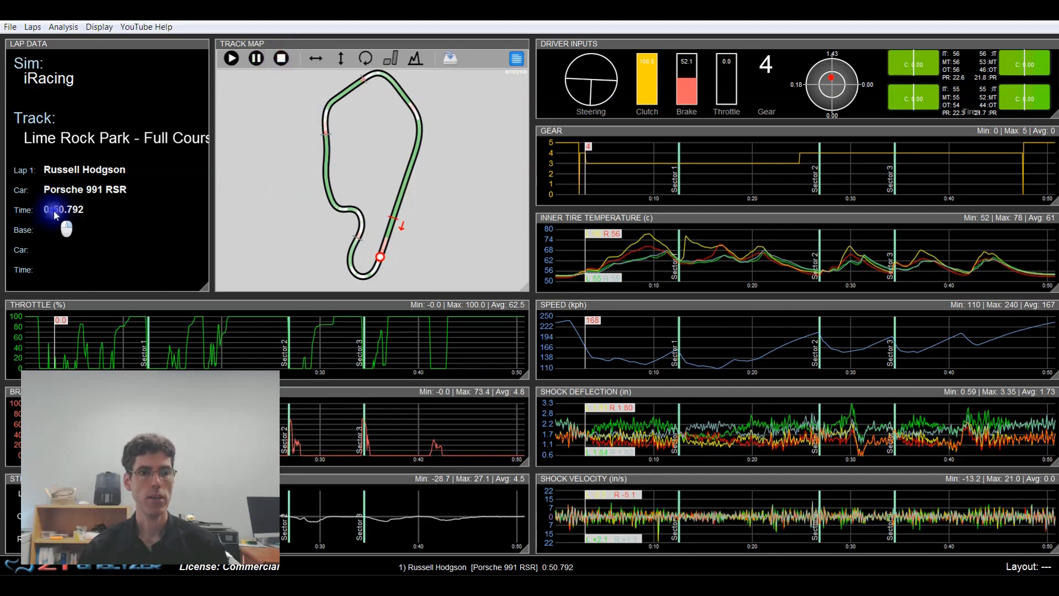
{"action": "mouse_move", "coordinate": [61, 220]}
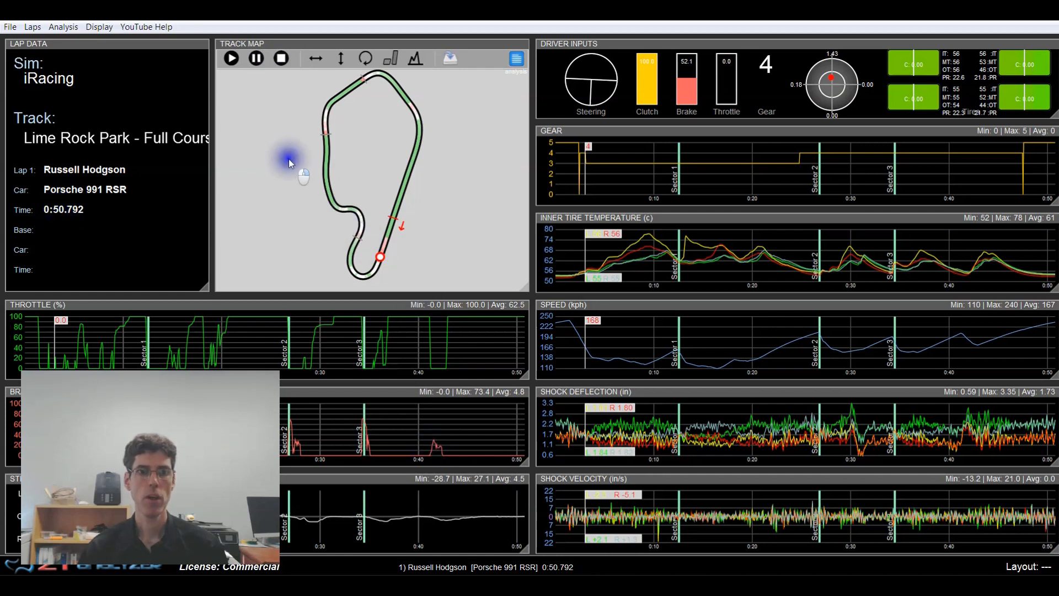
{"action": "mouse_move", "coordinate": [491, 91]}
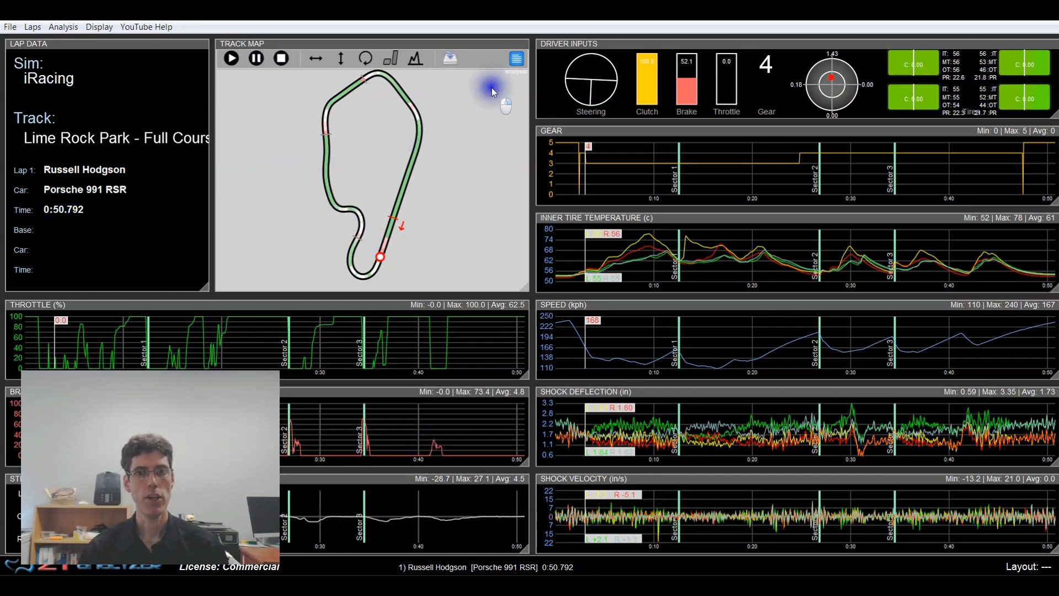
{"action": "mouse_move", "coordinate": [331, 155]}
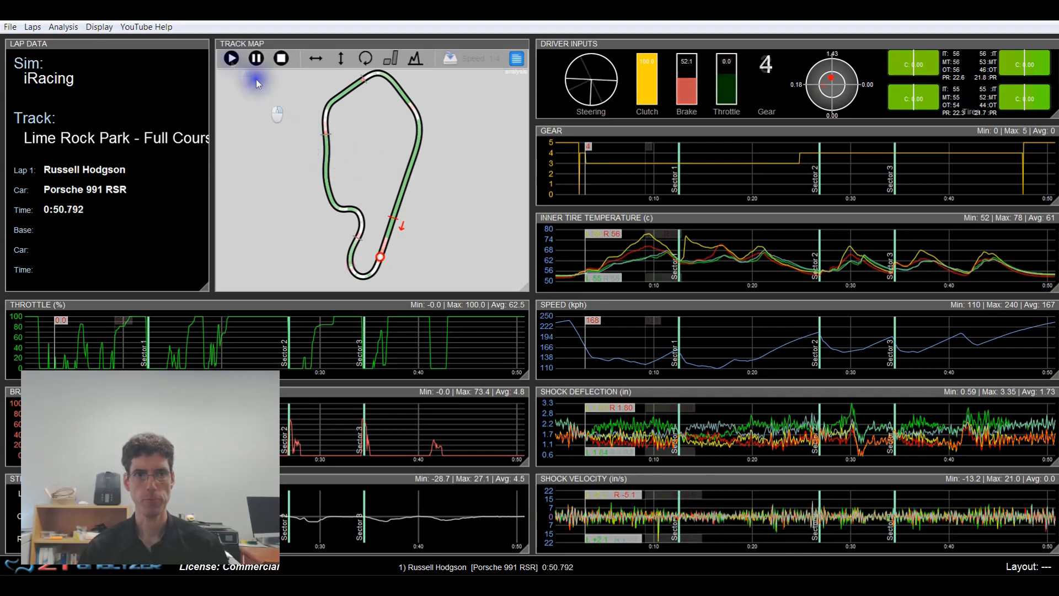
- Start the Lime Rock Park lap replay, then pause and stop it
{"action": "left_click", "coordinate": [231, 58]}
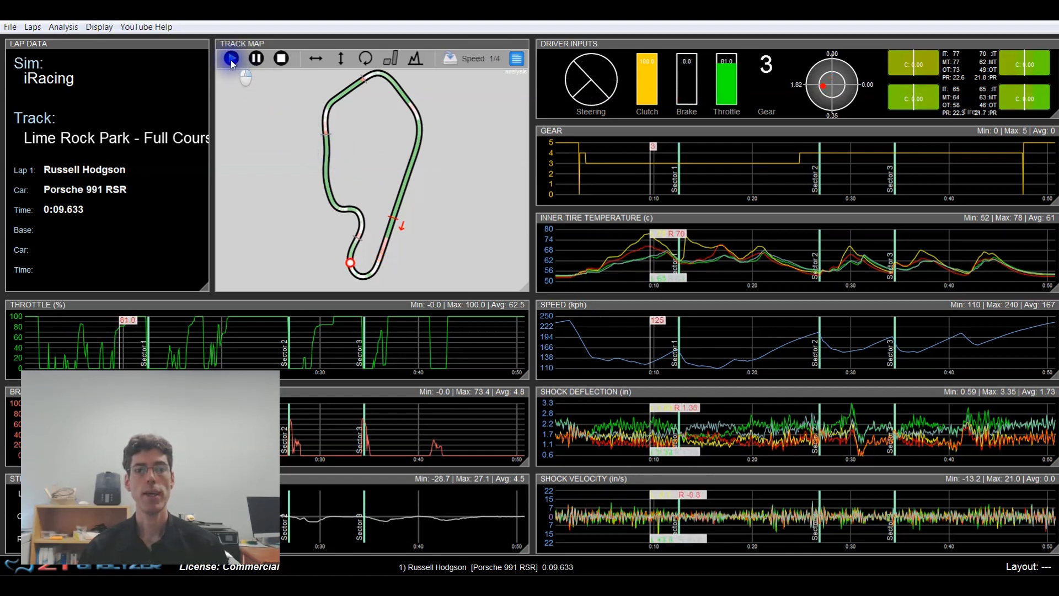
{"action": "left_click", "coordinate": [231, 58]}
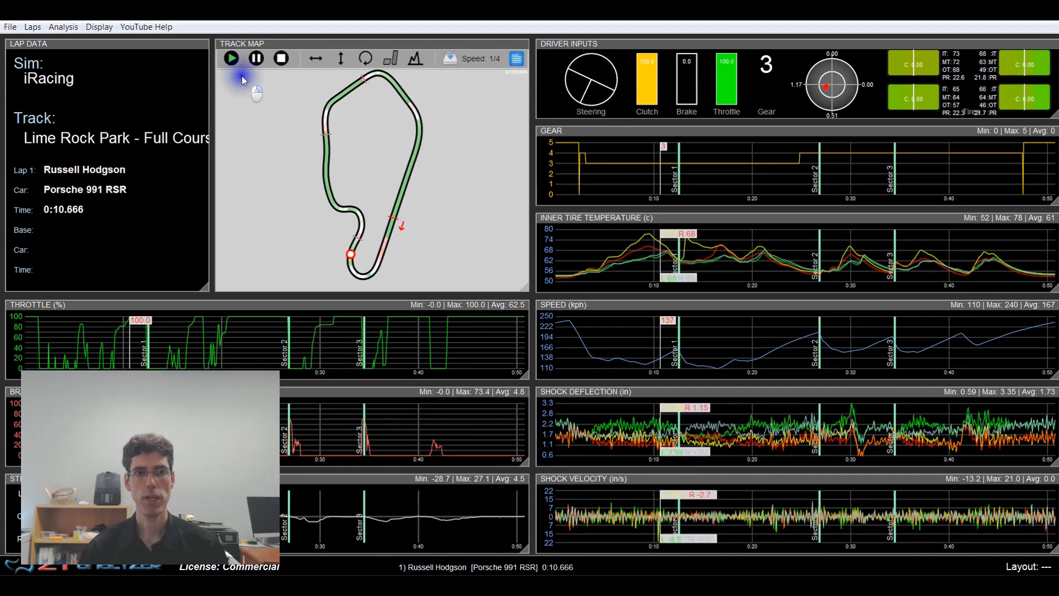
{"action": "left_click", "coordinate": [256, 58]}
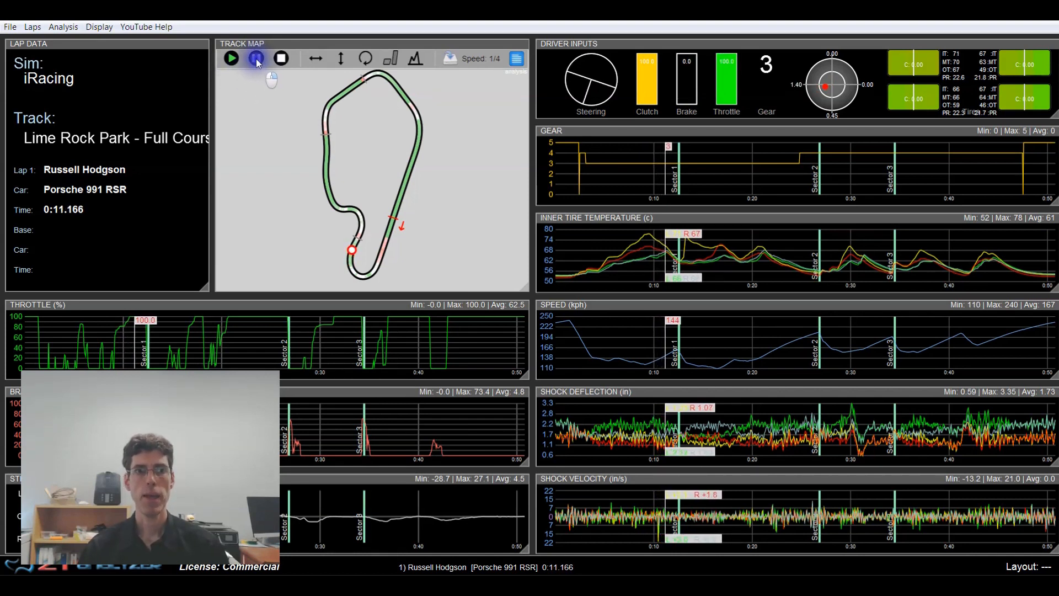
{"action": "left_click", "coordinate": [230, 58]}
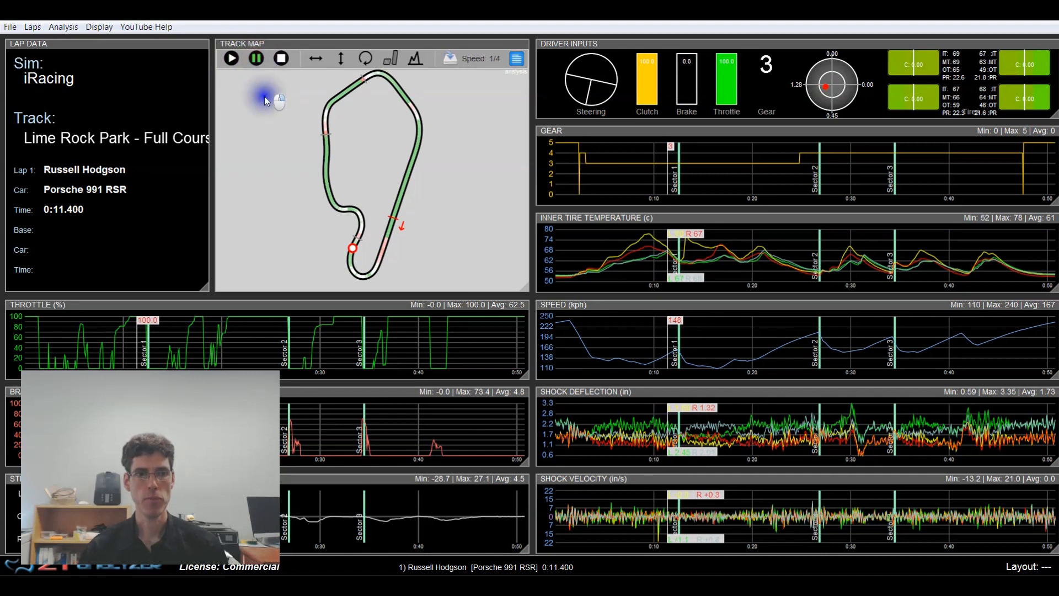
{"action": "mouse_move", "coordinate": [327, 244]}
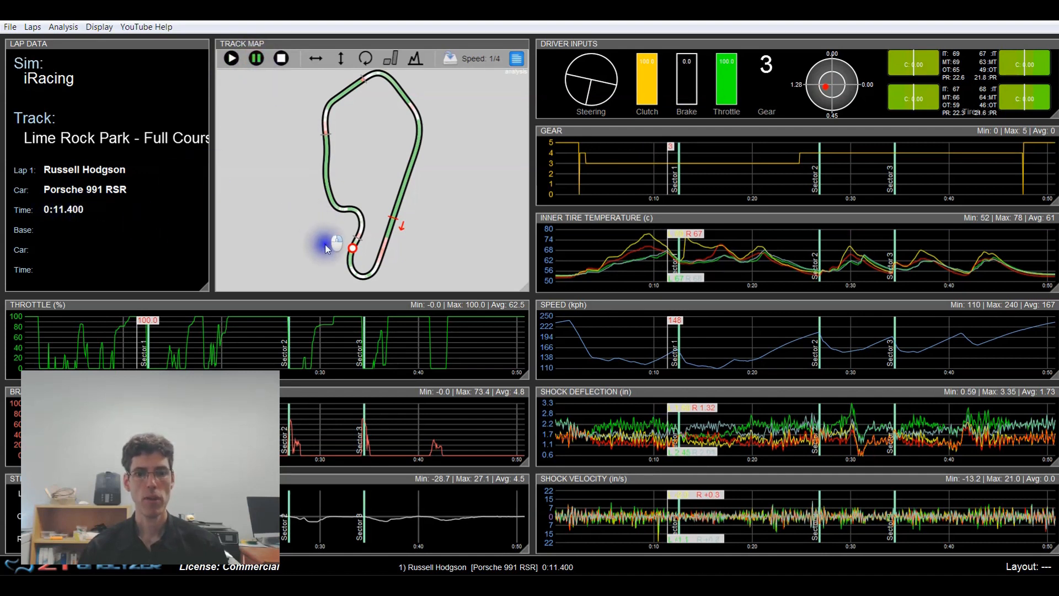
{"action": "mouse_move", "coordinate": [232, 80]}
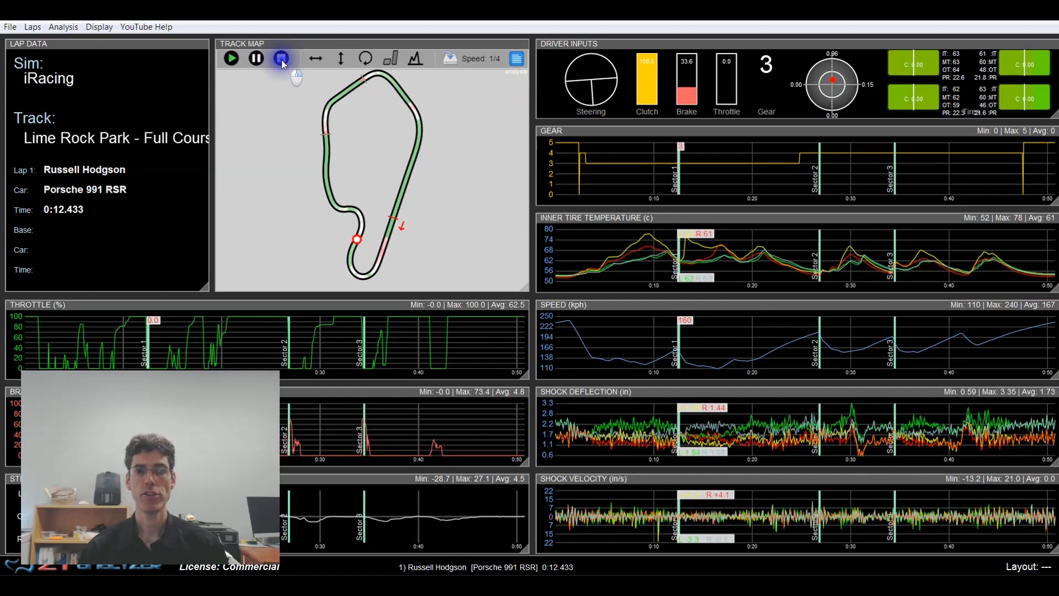
- Reset the lap and replay it again at 1/1 speed
{"action": "left_click", "coordinate": [231, 57]}
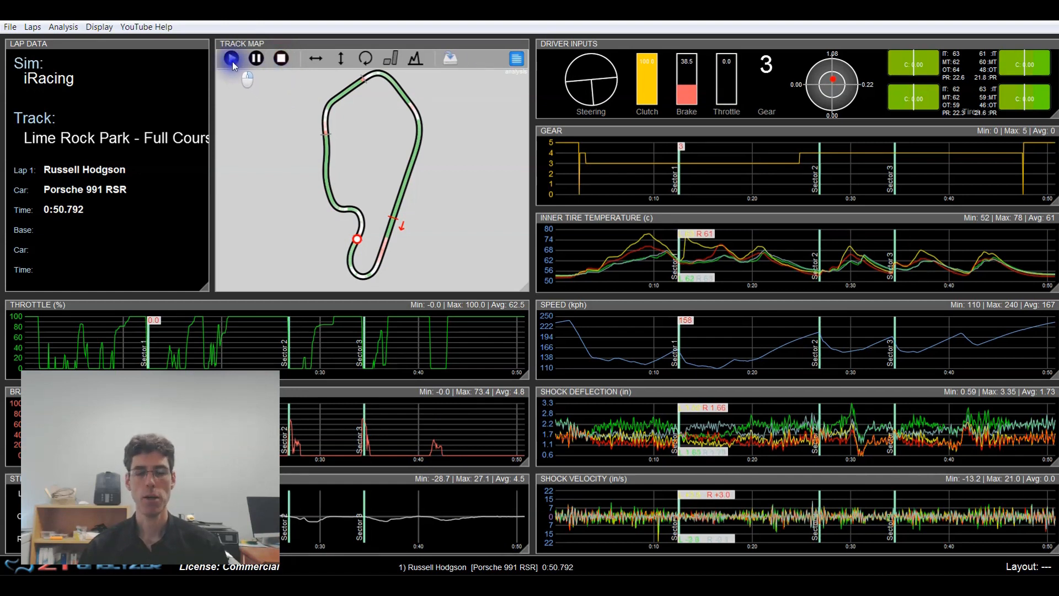
{"action": "left_click", "coordinate": [231, 58]}
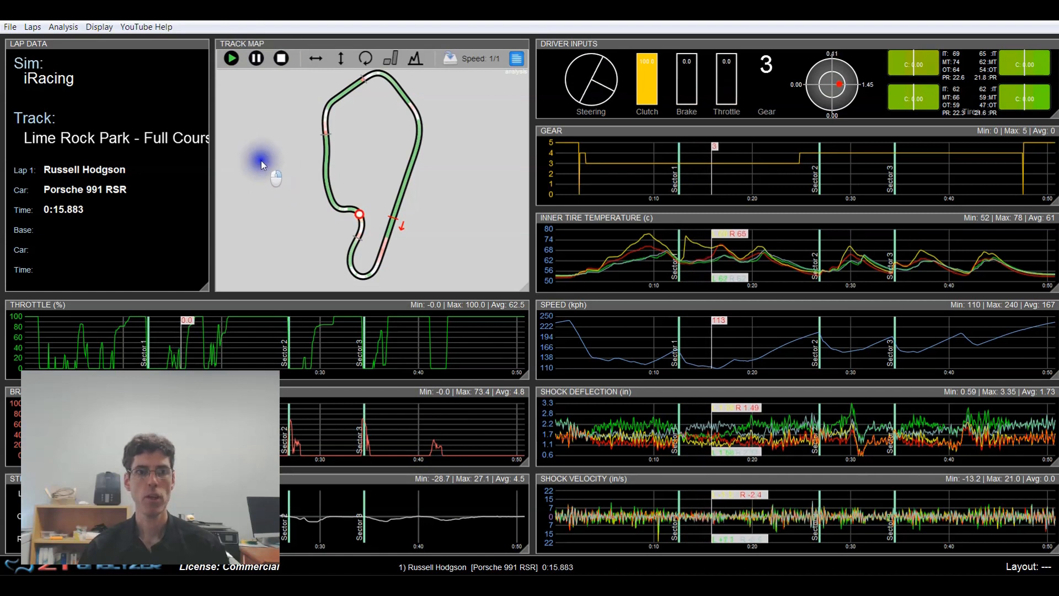
{"action": "left_click", "coordinate": [231, 58]}
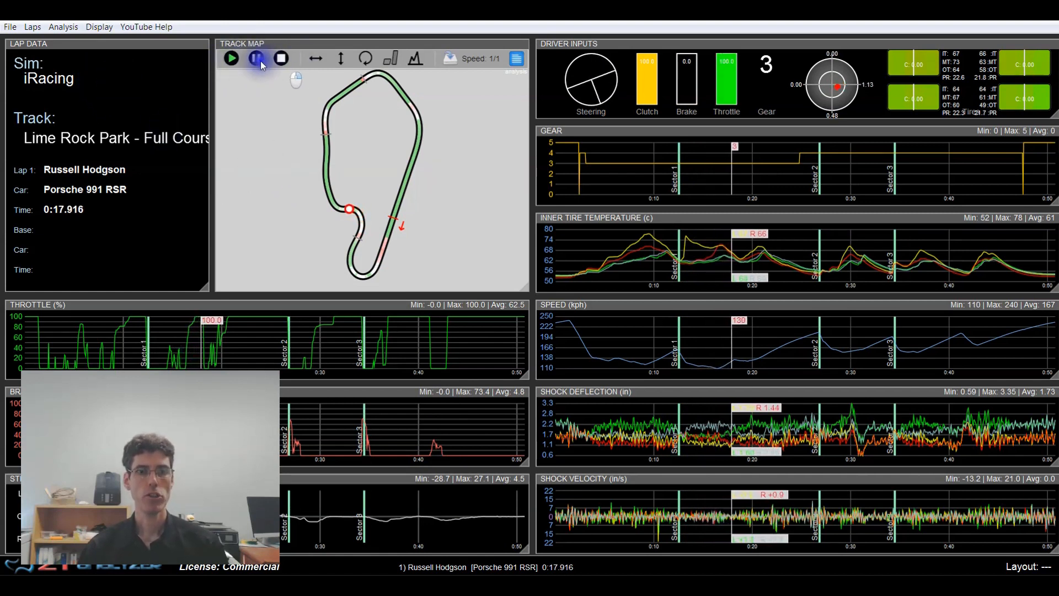
{"action": "left_click", "coordinate": [231, 58]}
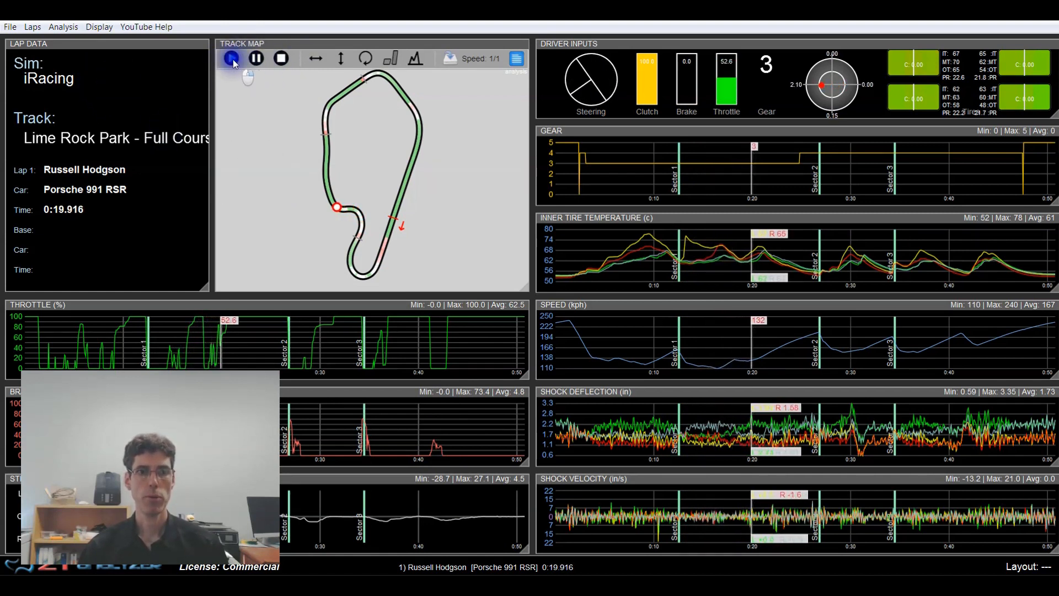
{"action": "left_click", "coordinate": [231, 57]}
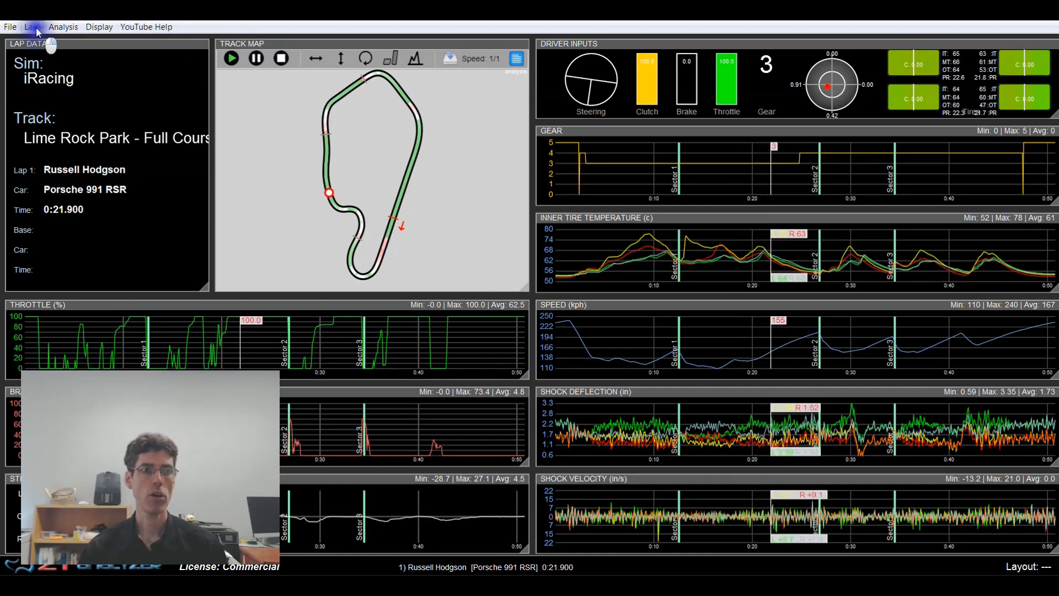
- Show the Laps menu listing Play, Pause and Stop Playing Lap with shortcuts
{"action": "left_click", "coordinate": [32, 27]}
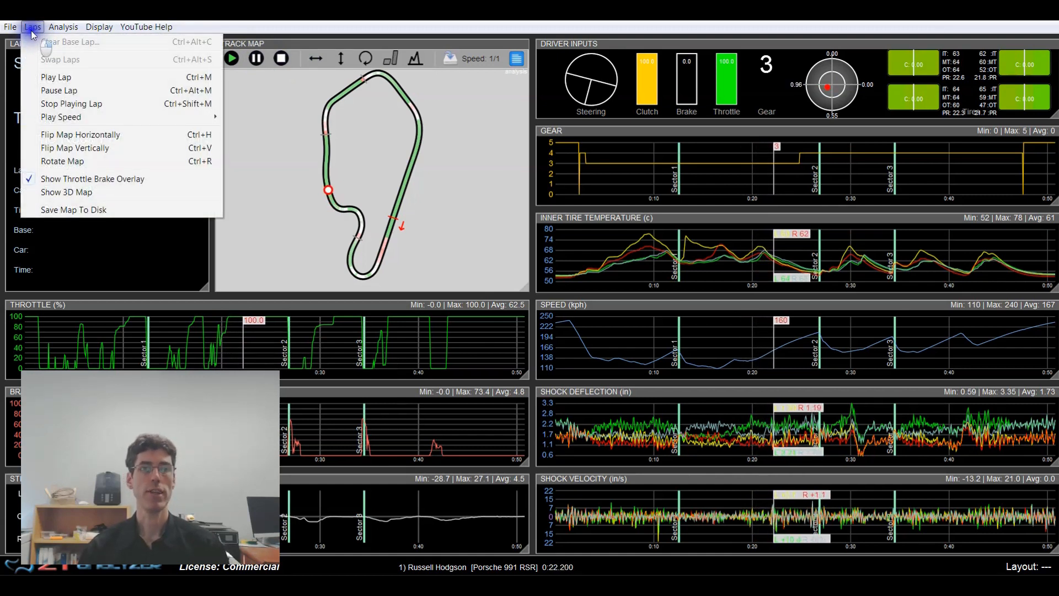
{"action": "mouse_move", "coordinate": [55, 77]}
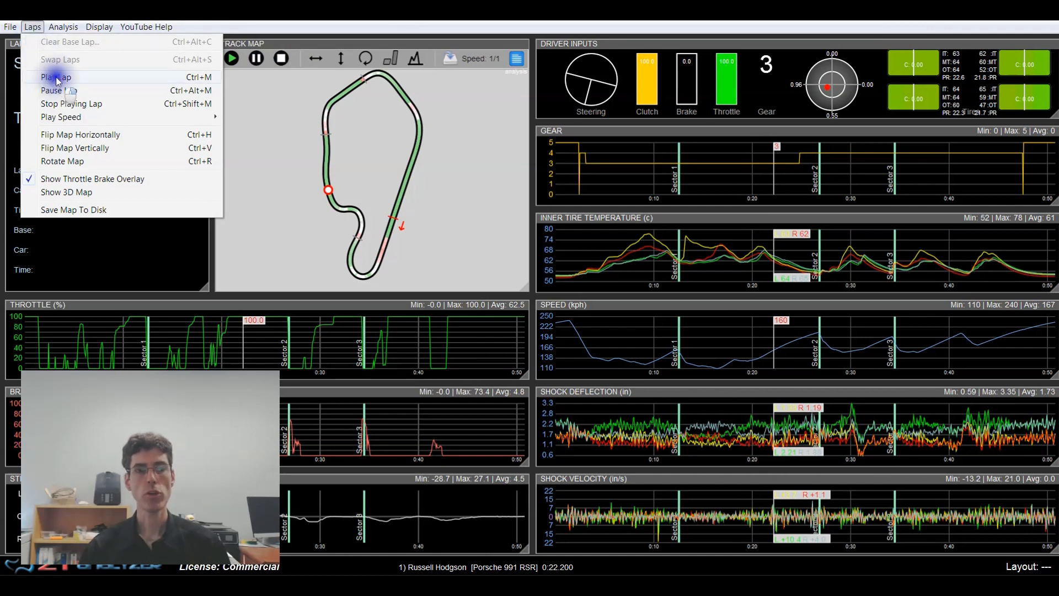
{"action": "mouse_move", "coordinate": [74, 103]}
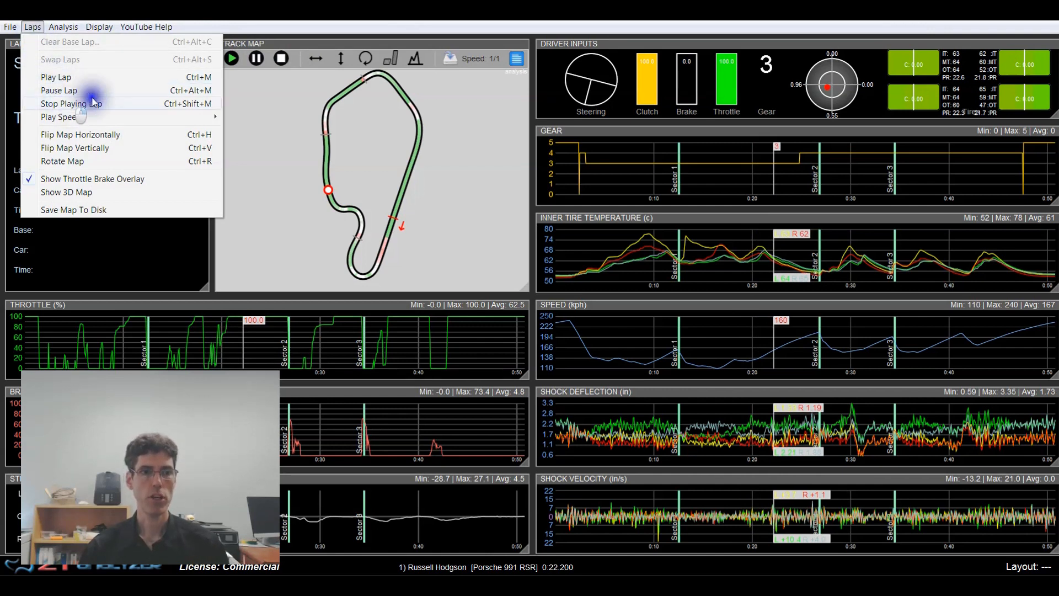
{"action": "mouse_move", "coordinate": [196, 104]}
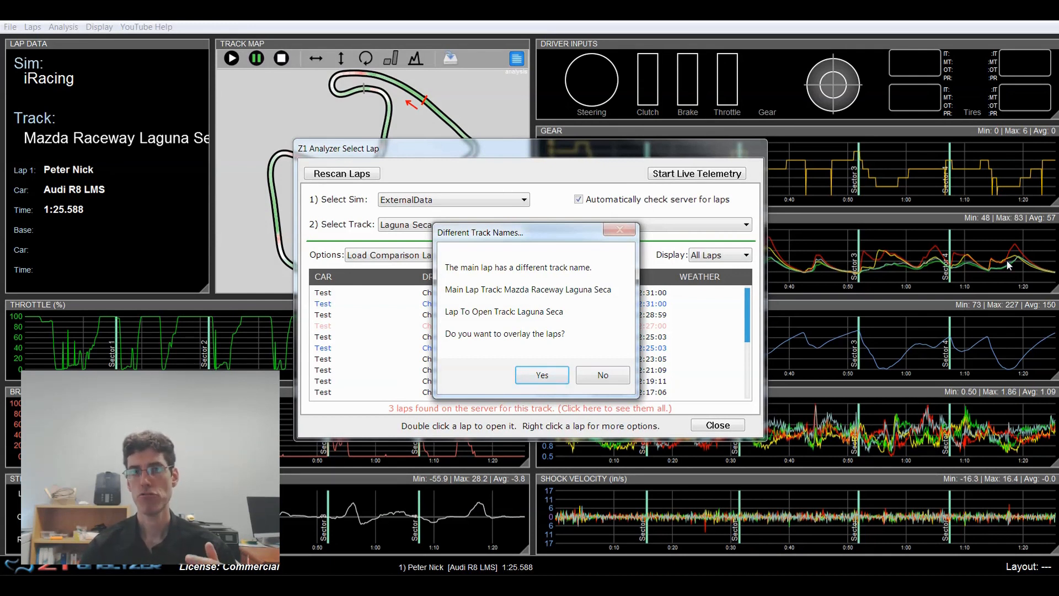
{"action": "mouse_move", "coordinate": [390, 274]}
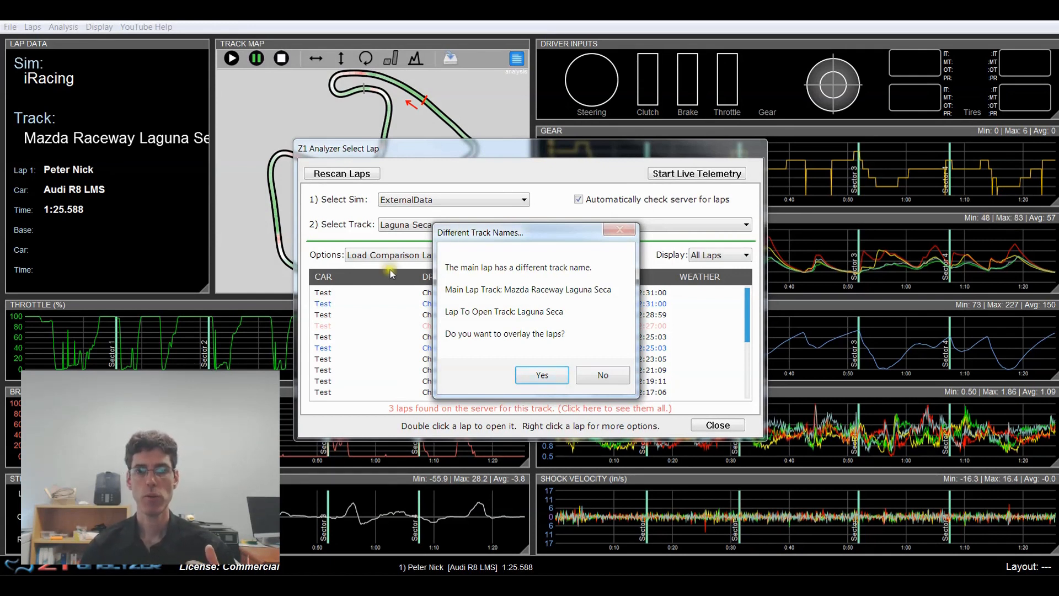
{"action": "mouse_move", "coordinate": [522, 255]}
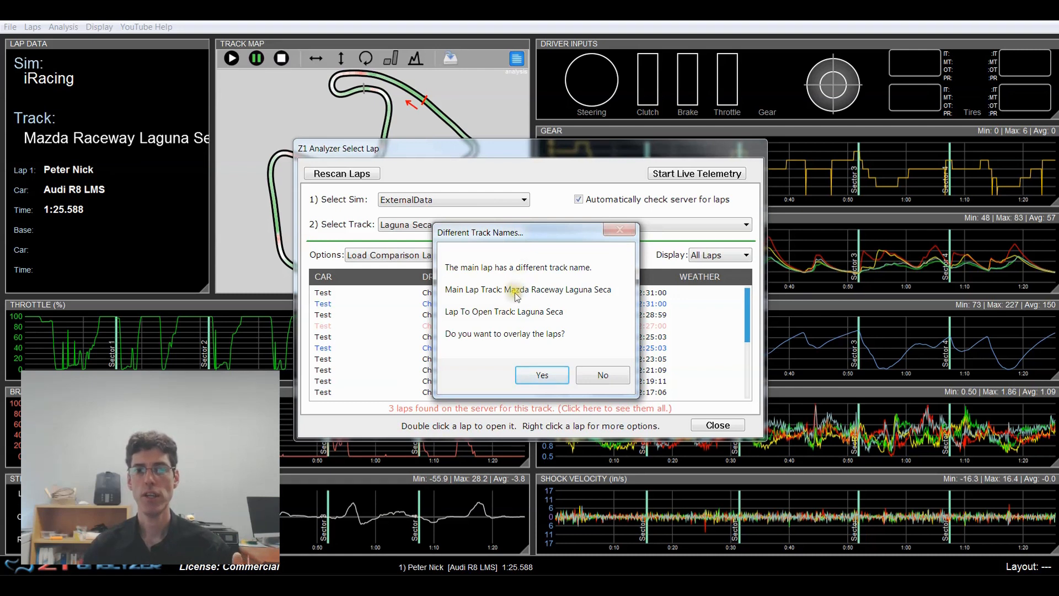
{"action": "mouse_move", "coordinate": [544, 294]}
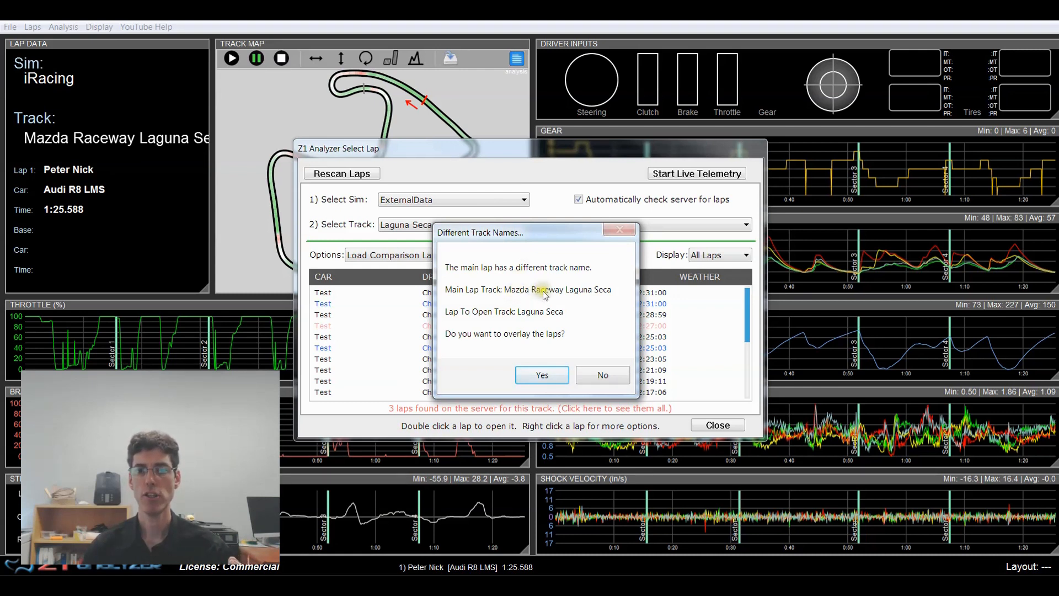
{"action": "mouse_move", "coordinate": [529, 319]}
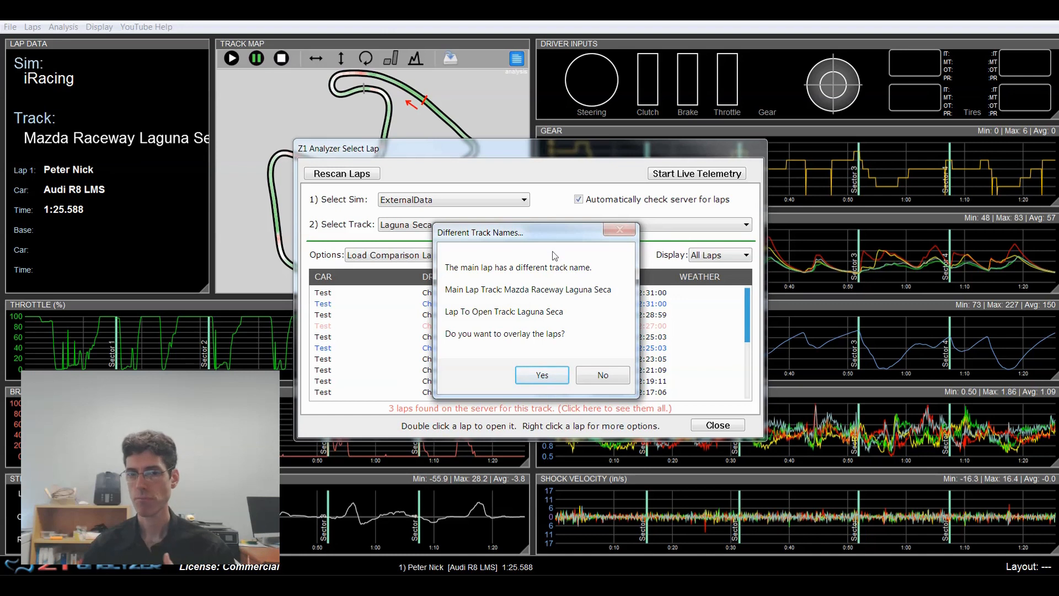
{"action": "mouse_move", "coordinate": [591, 341]}
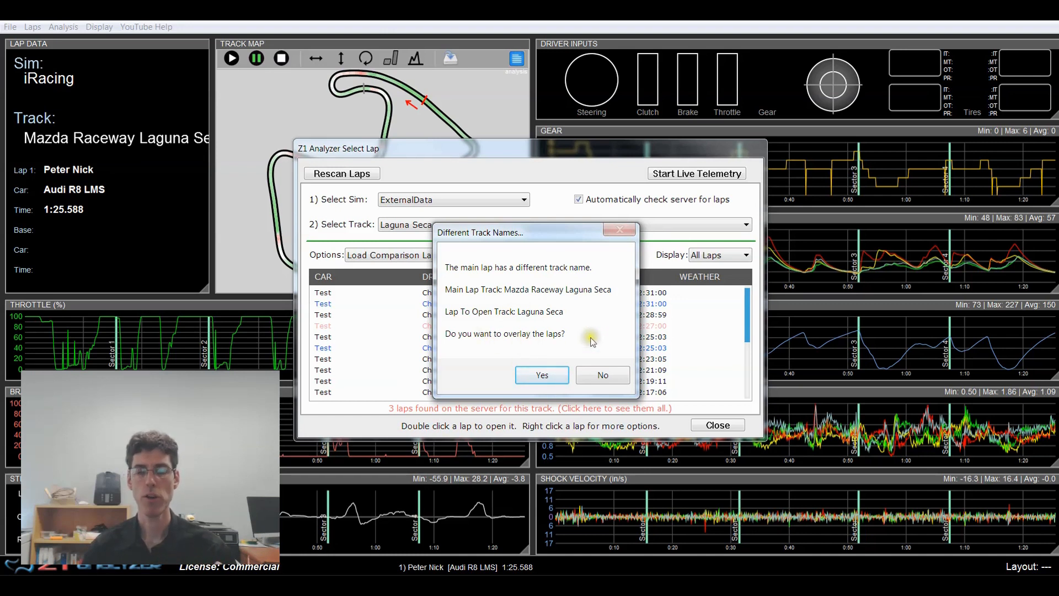
{"action": "mouse_move", "coordinate": [592, 355]}
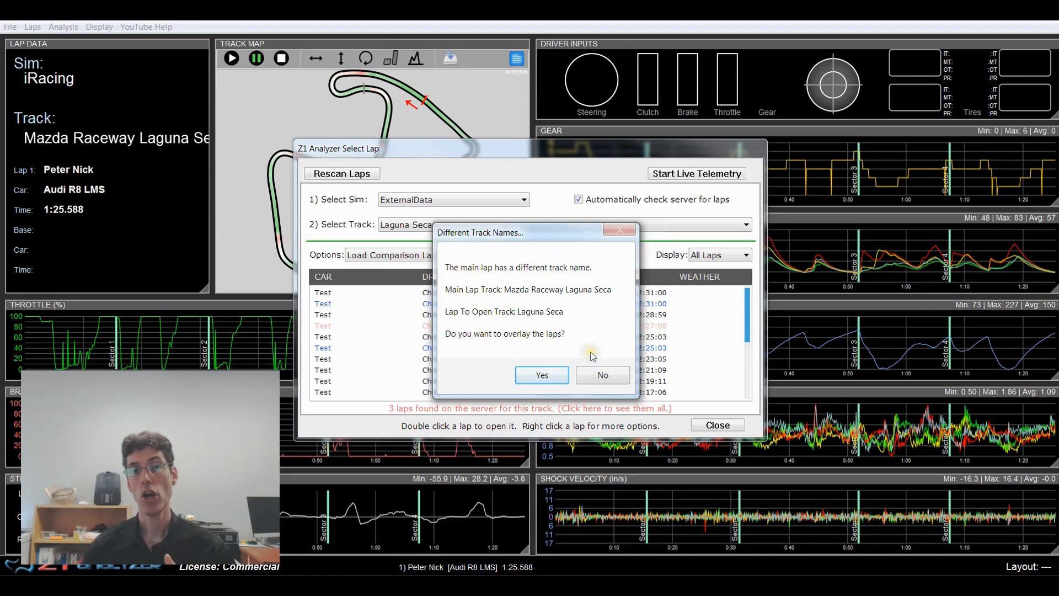
{"action": "mouse_move", "coordinate": [591, 329]}
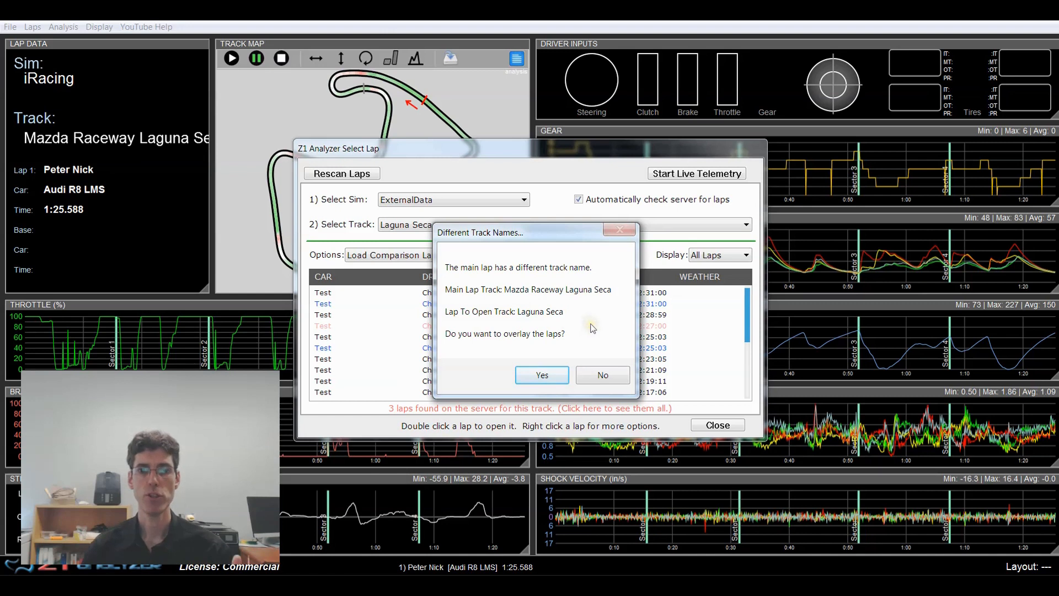